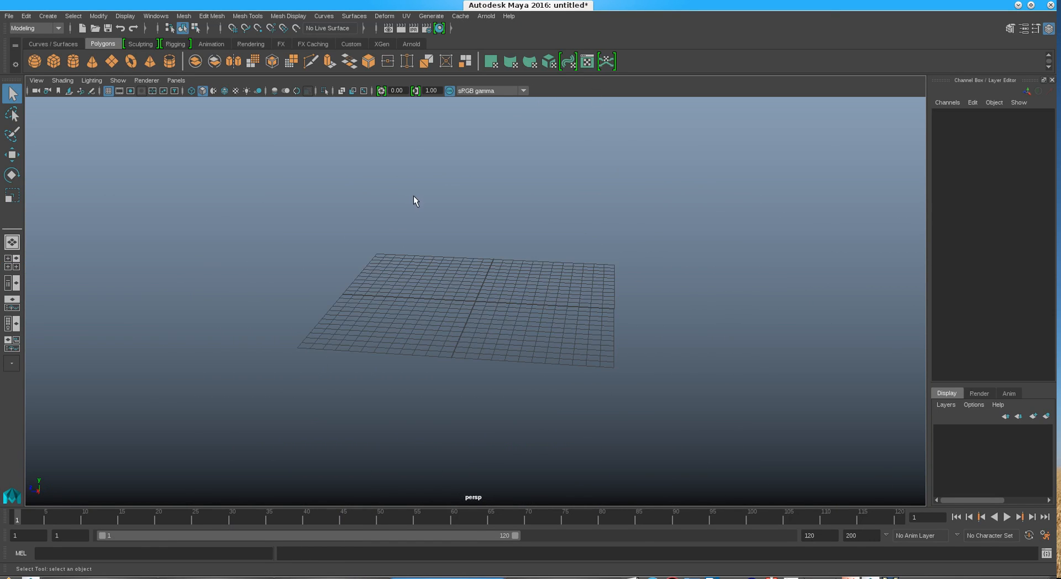
Step: Orbit the view around the empty grid to look at it from several angles
{"action": "left_click_drag", "start_coordinate": [415, 200], "coordinate": [233, 287]}
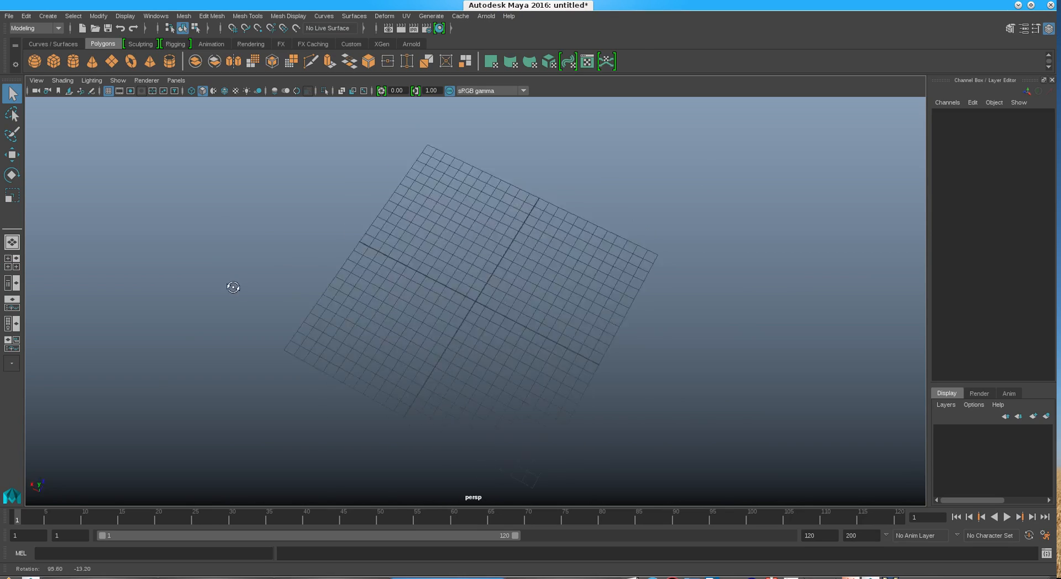
{"action": "left_click_drag", "start_coordinate": [234, 287], "coordinate": [565, 169]}
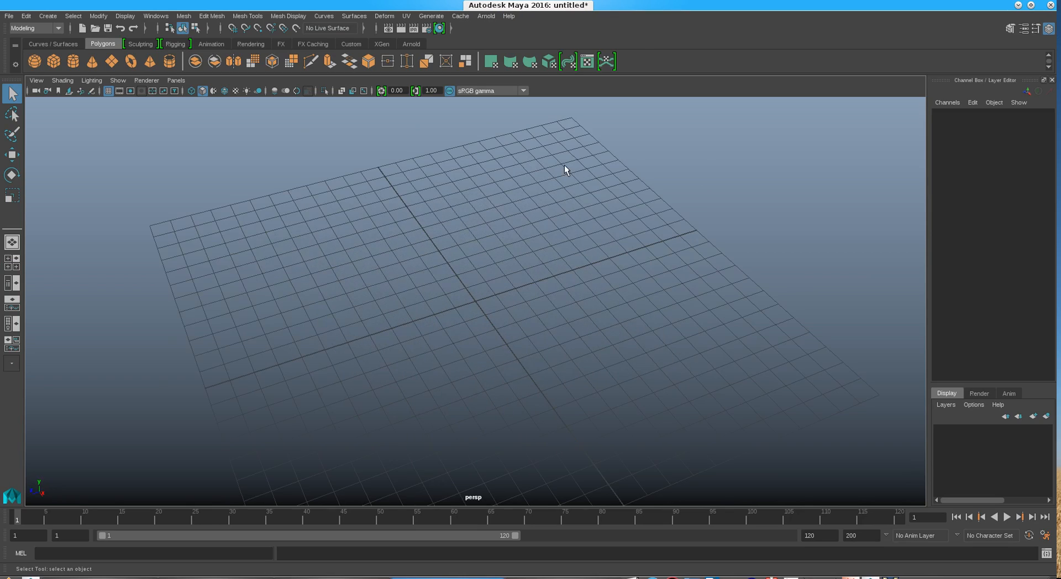
{"action": "left_click_drag", "start_coordinate": [564, 168], "coordinate": [297, 204]}
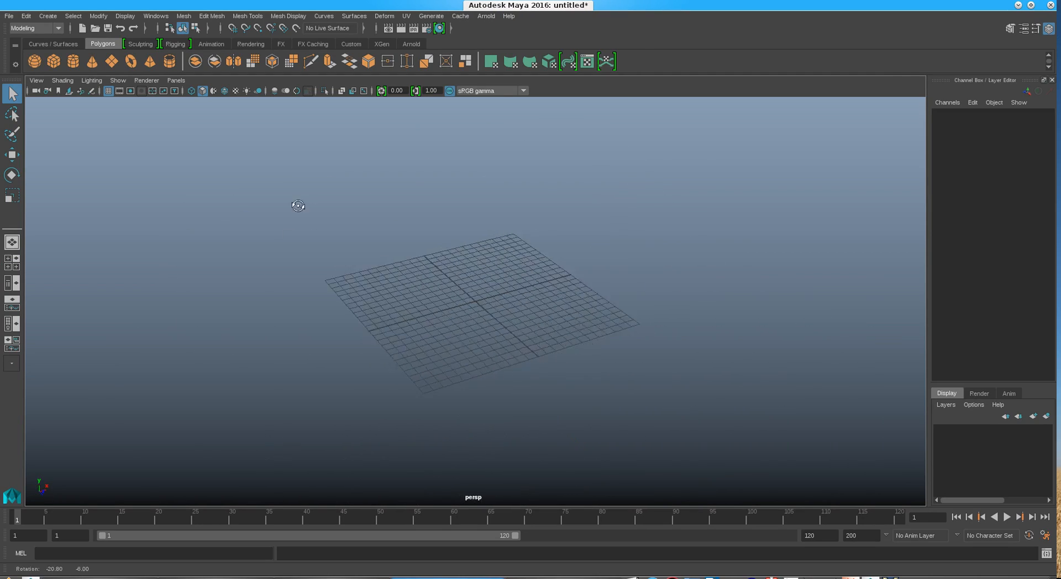
{"action": "left_click_drag", "start_coordinate": [299, 205], "coordinate": [389, 254]}
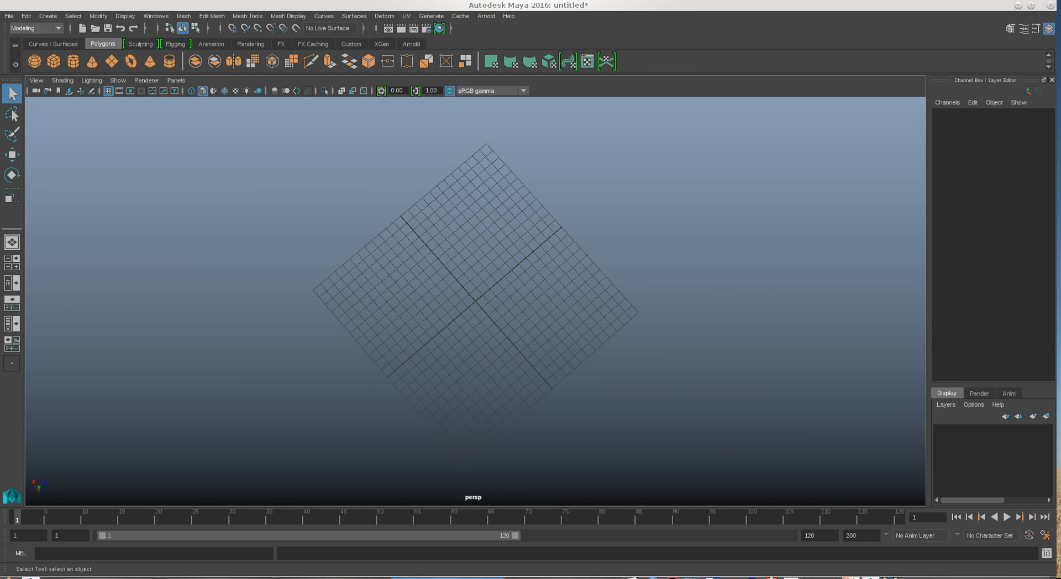
{"action": "mouse_move", "coordinate": [314, 249]}
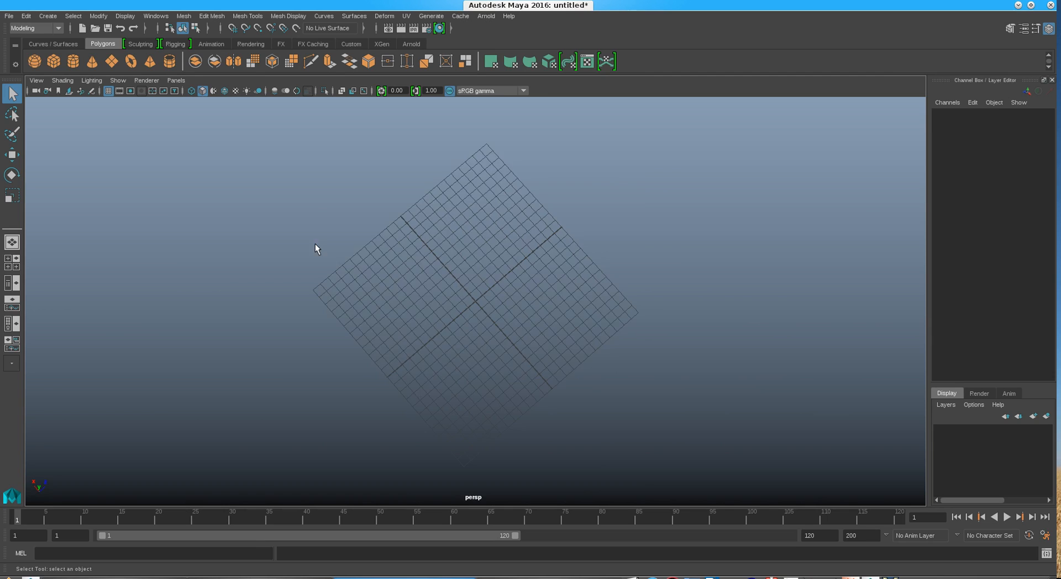
Step: Visit the Arnold shelf's Tx Manager, then return to the Polygons shelf
{"action": "left_click", "coordinate": [410, 43]}
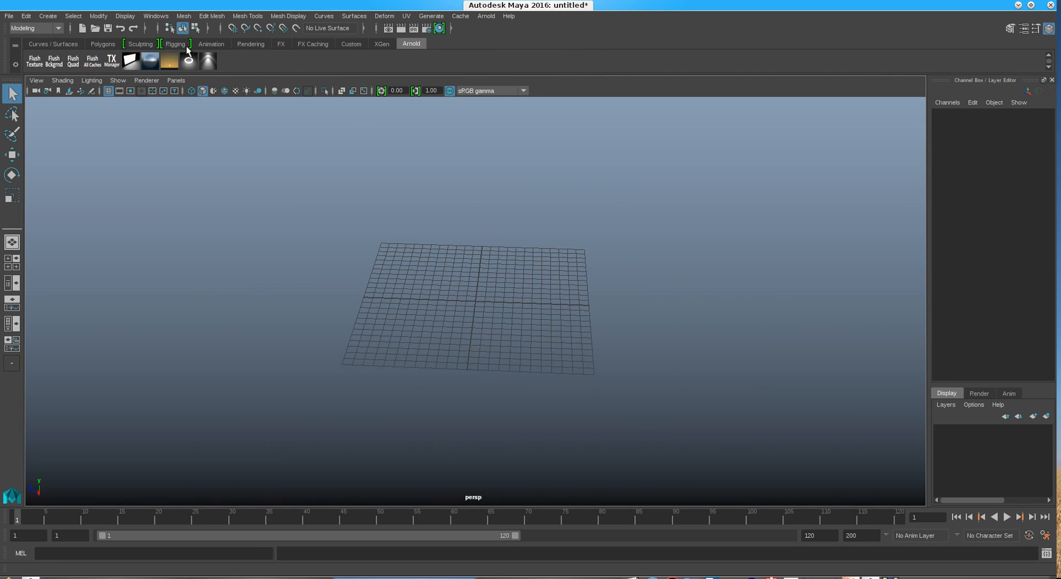
{"action": "left_click", "coordinate": [111, 60]}
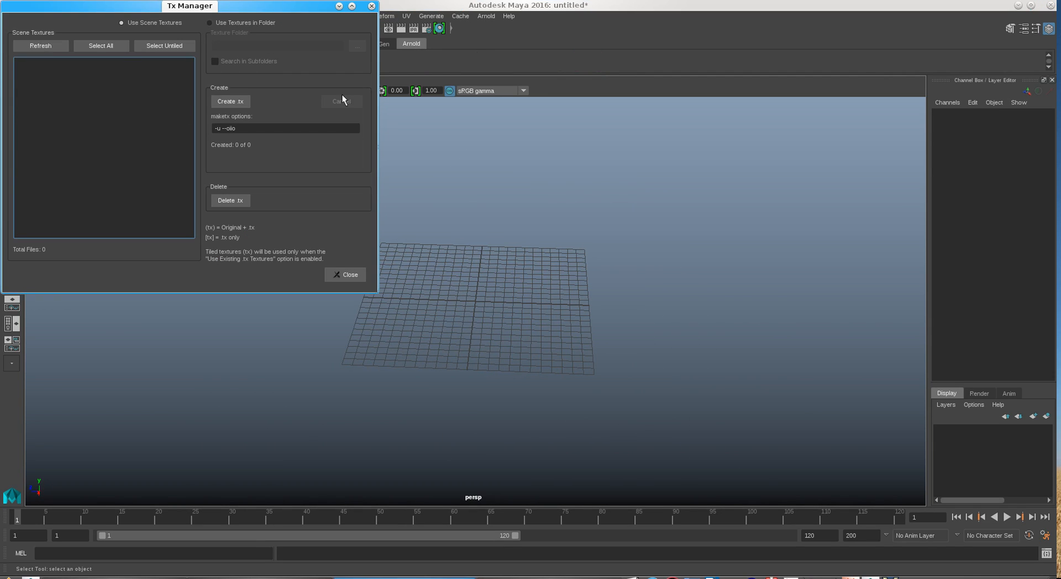
{"action": "left_click", "coordinate": [345, 274]}
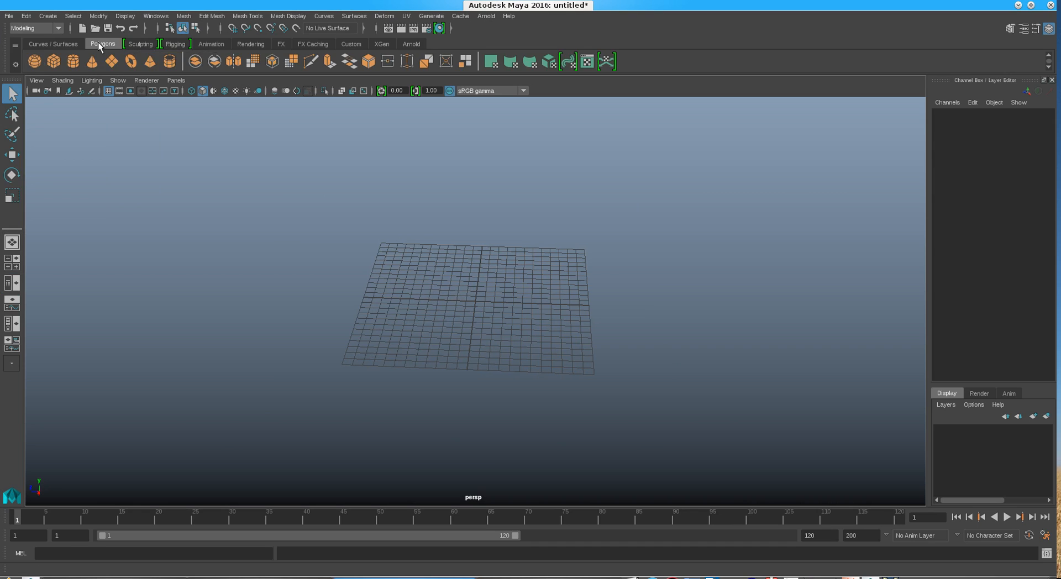
{"action": "mouse_move", "coordinate": [131, 61]}
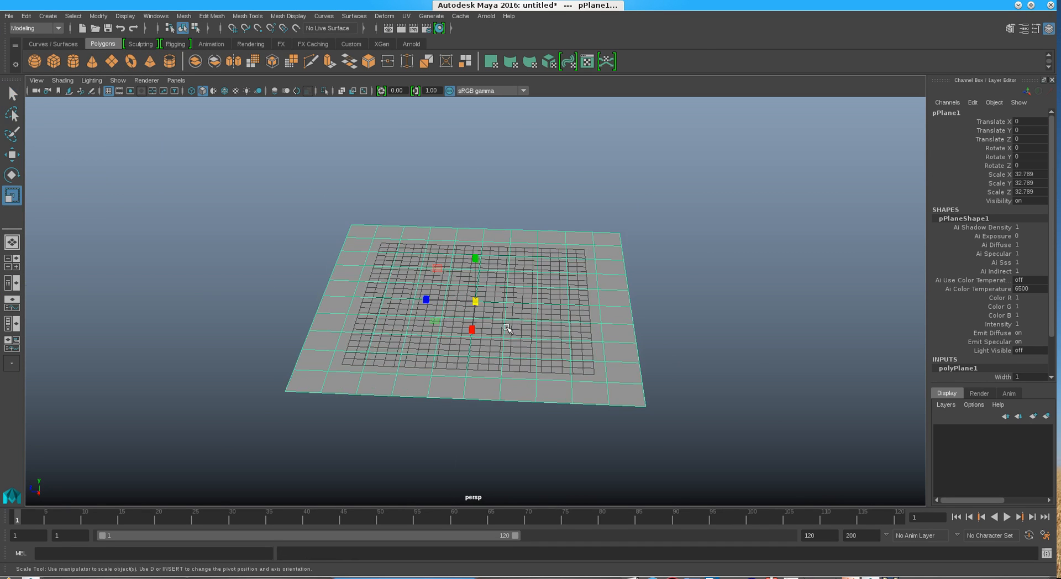
Step: Bring up the Node Editor from the Windows menu and reposition its window
{"action": "left_click", "coordinate": [154, 16]}
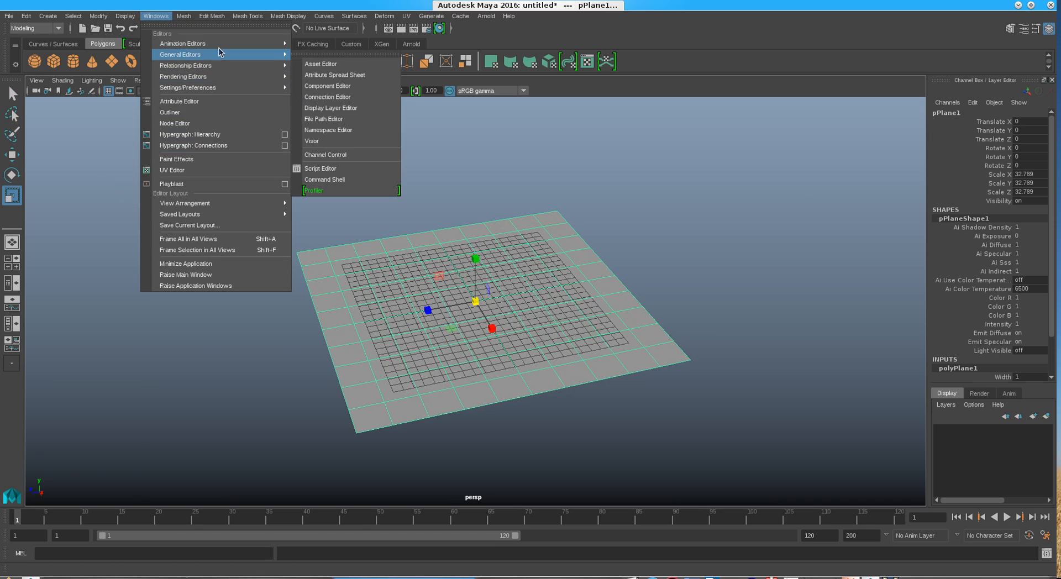
{"action": "mouse_move", "coordinate": [171, 183]}
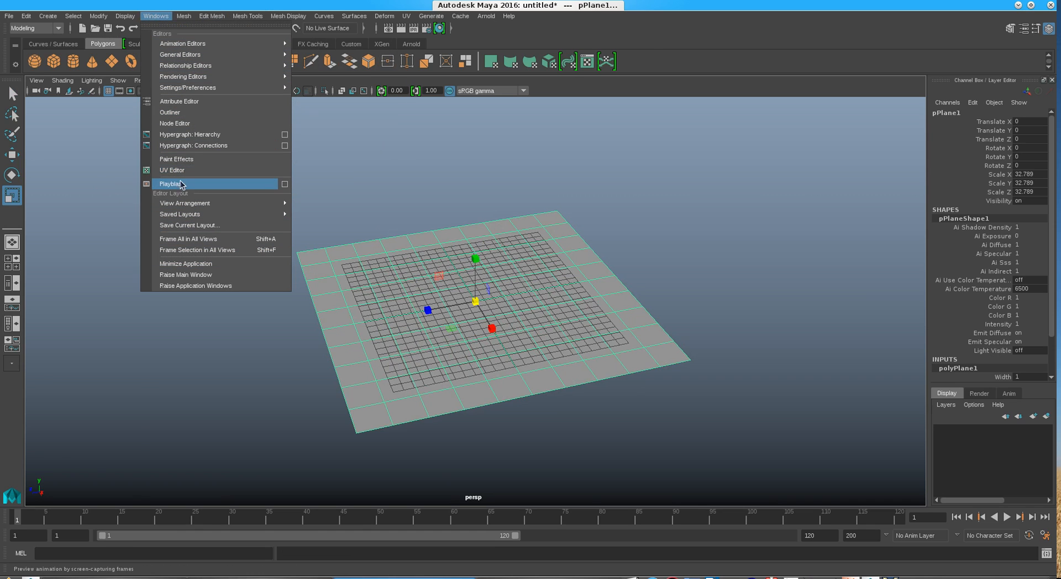
{"action": "mouse_move", "coordinate": [196, 134]}
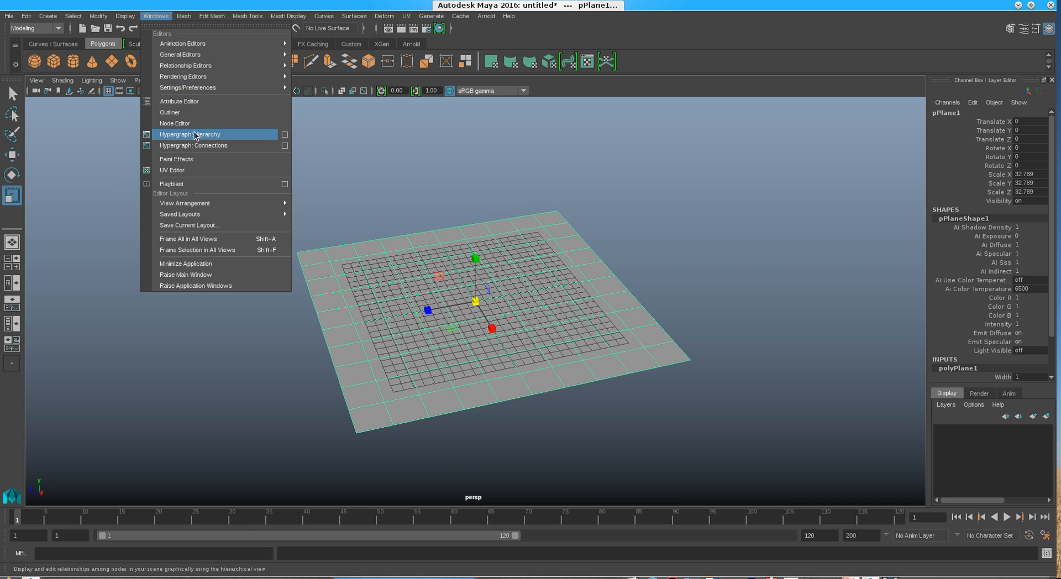
{"action": "left_click", "coordinate": [173, 123]}
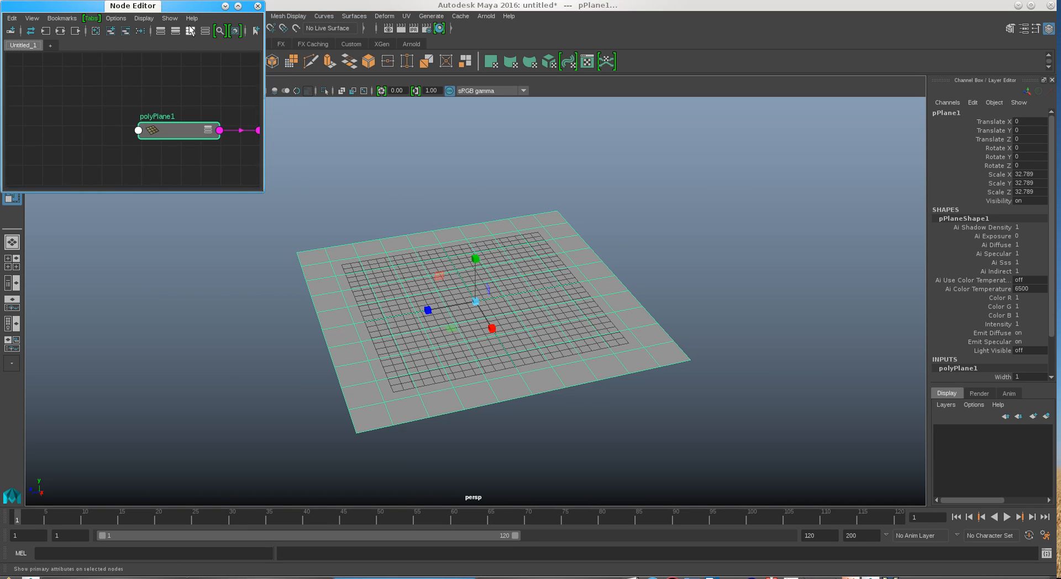
{"action": "left_click_drag", "start_coordinate": [133, 6], "coordinate": [284, 95]}
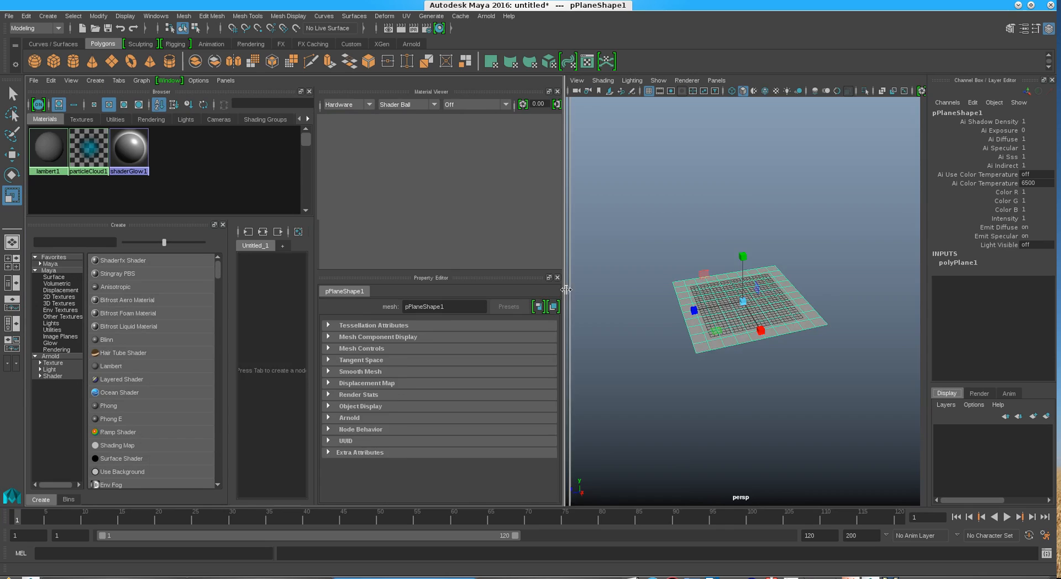
Step: Expand the Arnold node list in Hypershade and attempt to create an aiSkin shader, which errors
{"action": "left_click", "coordinate": [50, 357]}
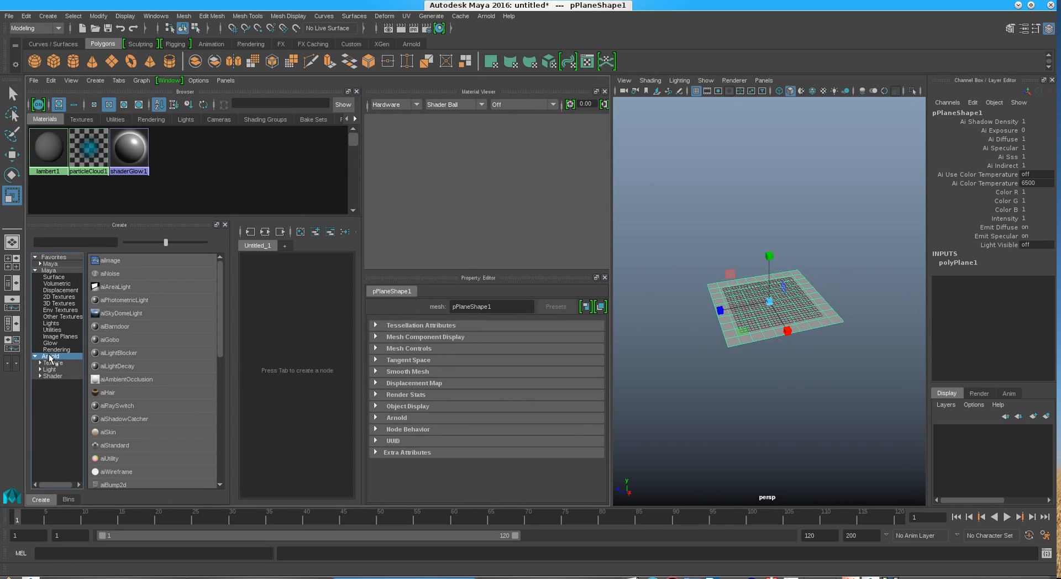
{"action": "scroll", "scroll_direction": "down", "scroll_amount": 3}
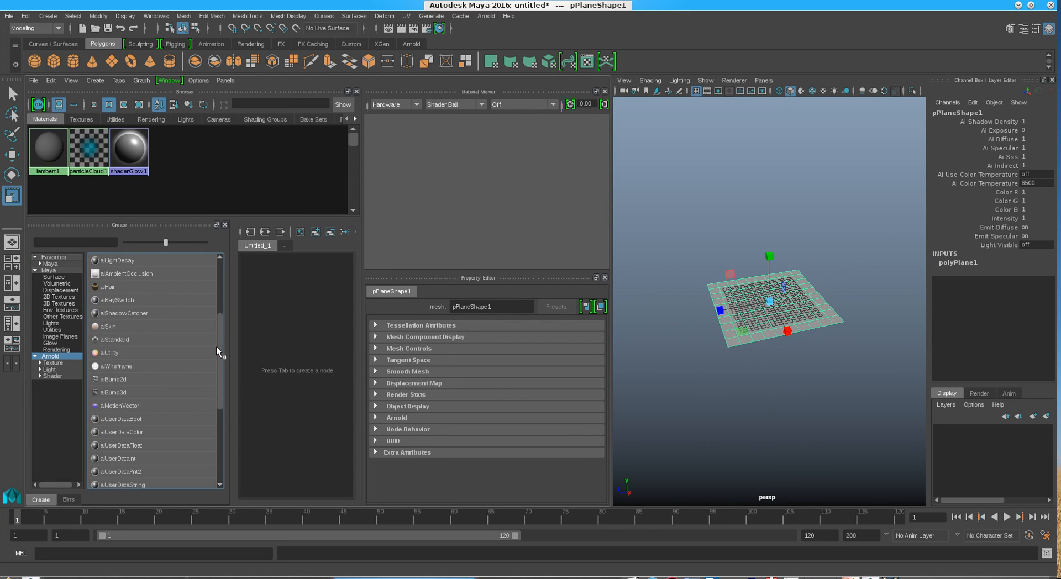
{"action": "left_click", "coordinate": [108, 326]}
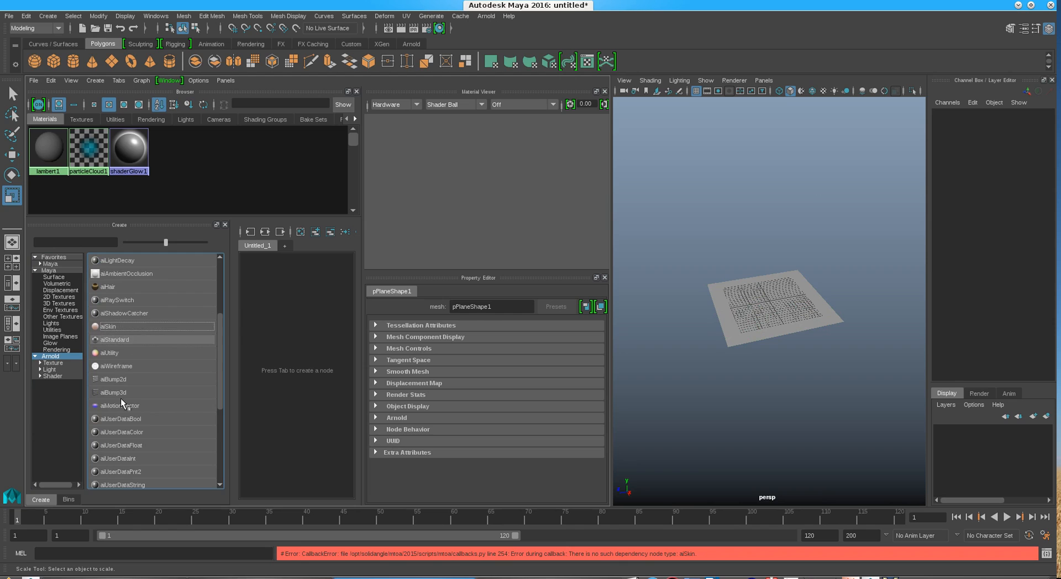
{"action": "scroll", "scroll_direction": "up", "scroll_amount": 3}
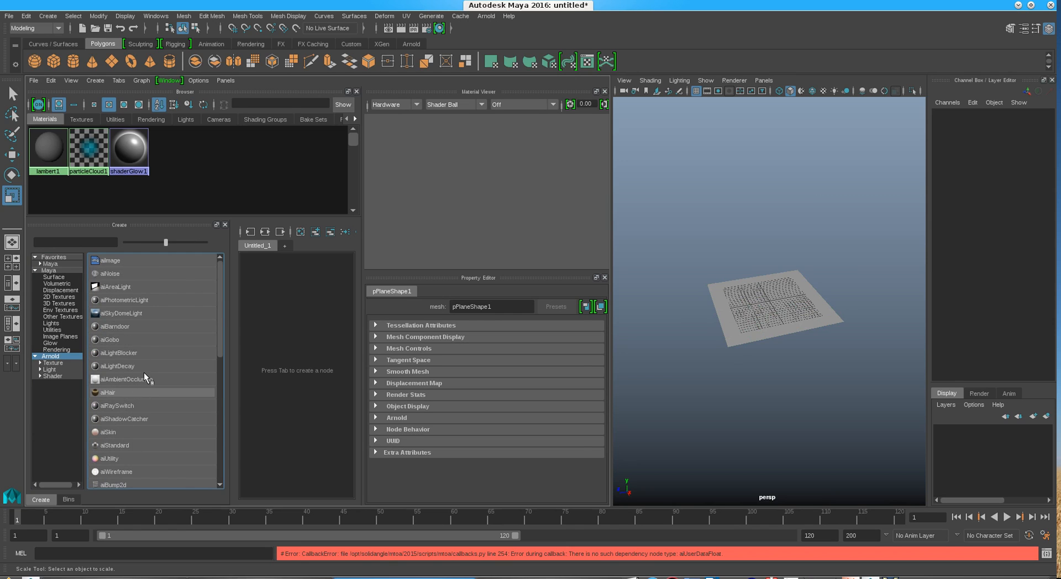
{"action": "left_click", "coordinate": [154, 15]}
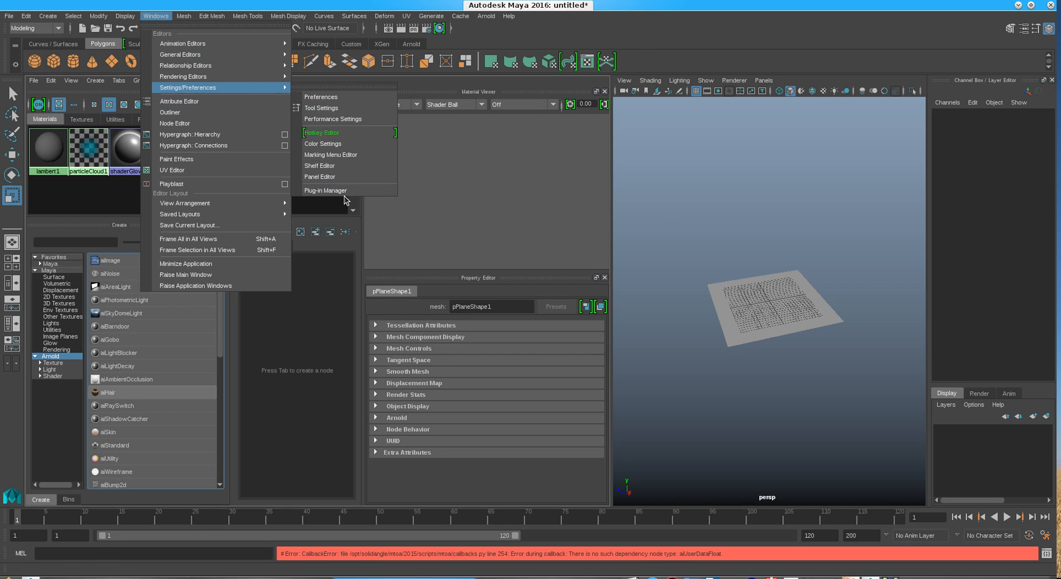
Step: Review the Plug-in Manager list, loading GPUBuiltInDeformer.so alongside mtoa, fbxmaya, Substance and Bifrost
{"action": "left_click", "coordinate": [325, 190]}
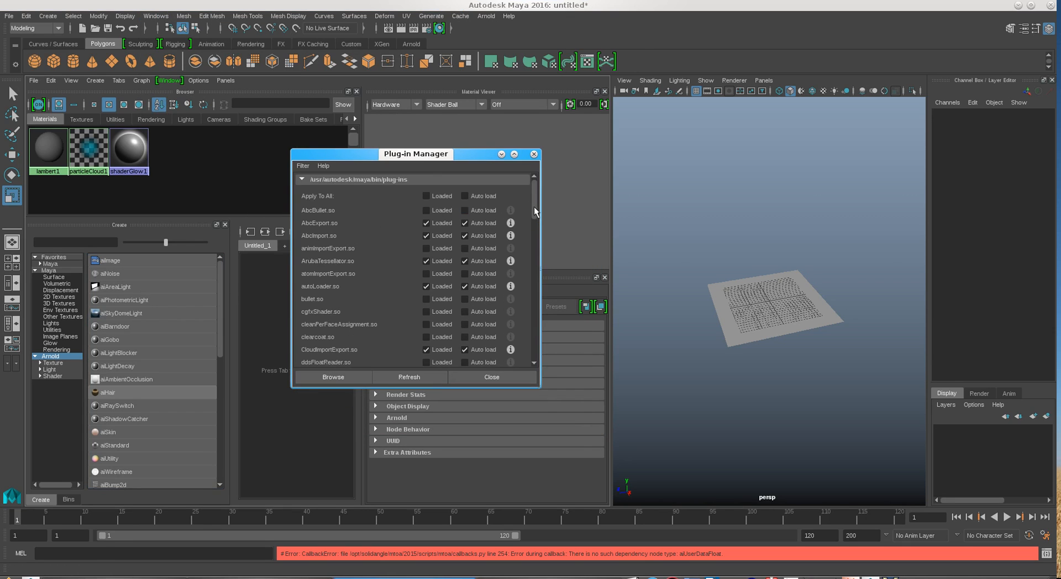
{"action": "scroll", "scroll_direction": "down", "scroll_amount": 3}
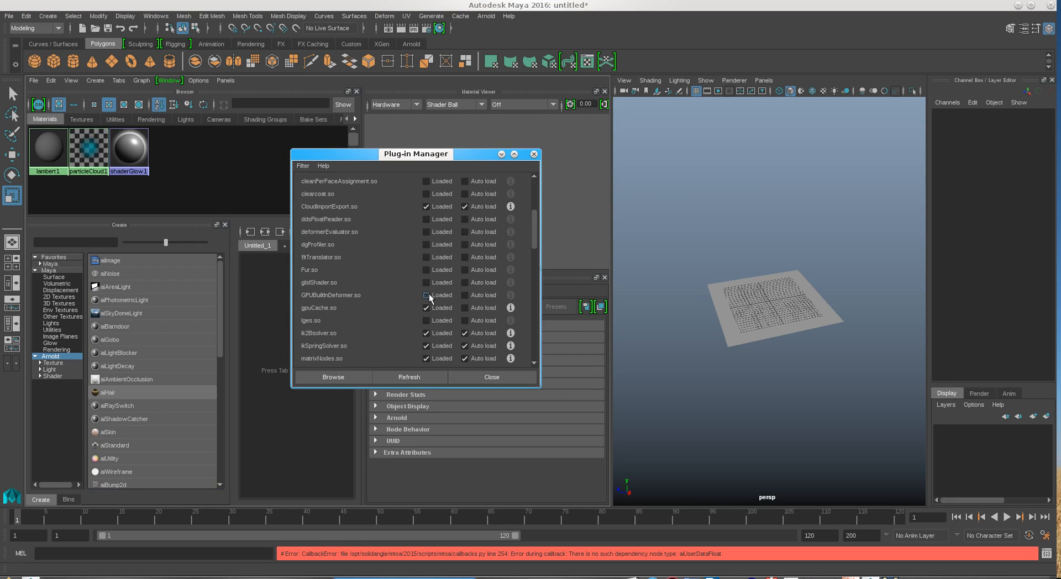
{"action": "left_click", "coordinate": [424, 295]}
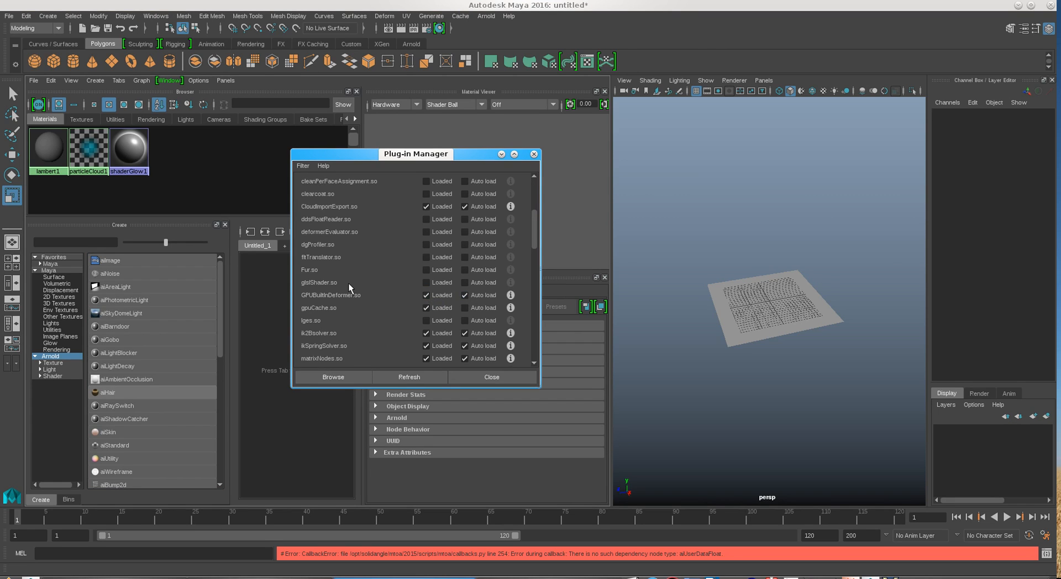
{"action": "scroll", "scroll_direction": "down", "scroll_amount": 3}
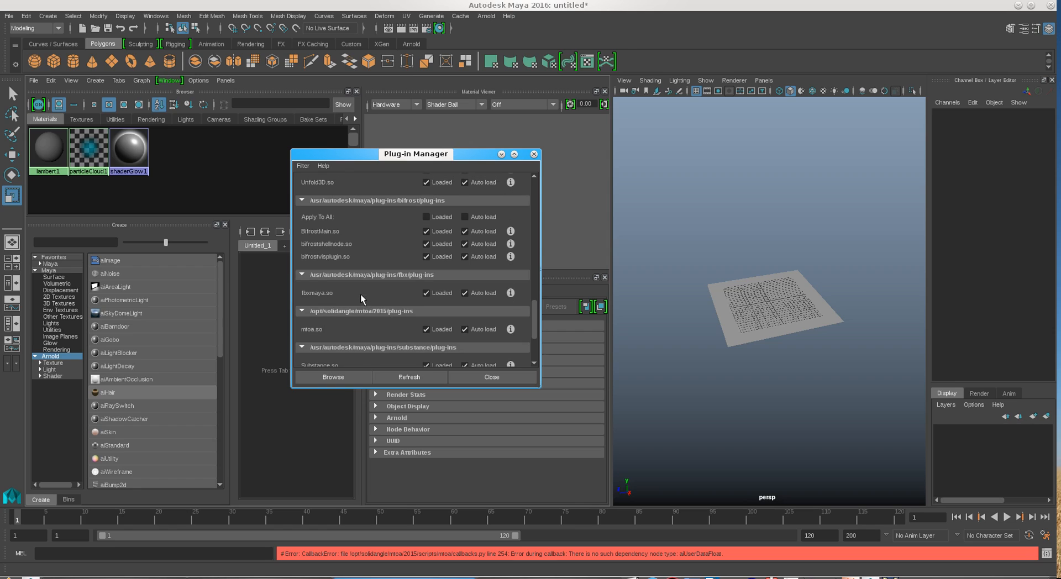
{"action": "scroll", "scroll_direction": "up", "scroll_amount": 3}
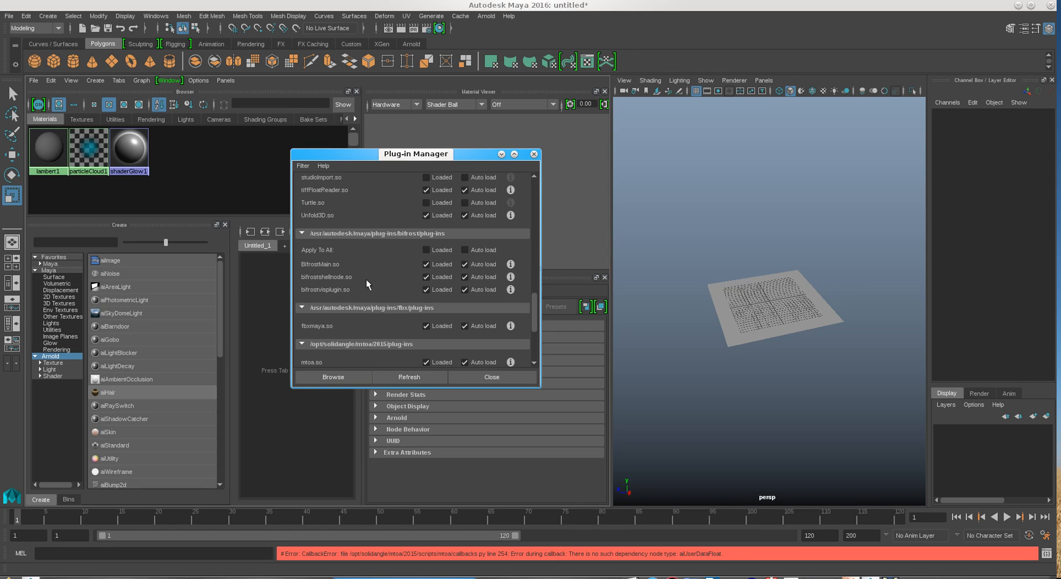
{"action": "scroll", "scroll_direction": "down", "scroll_amount": 3}
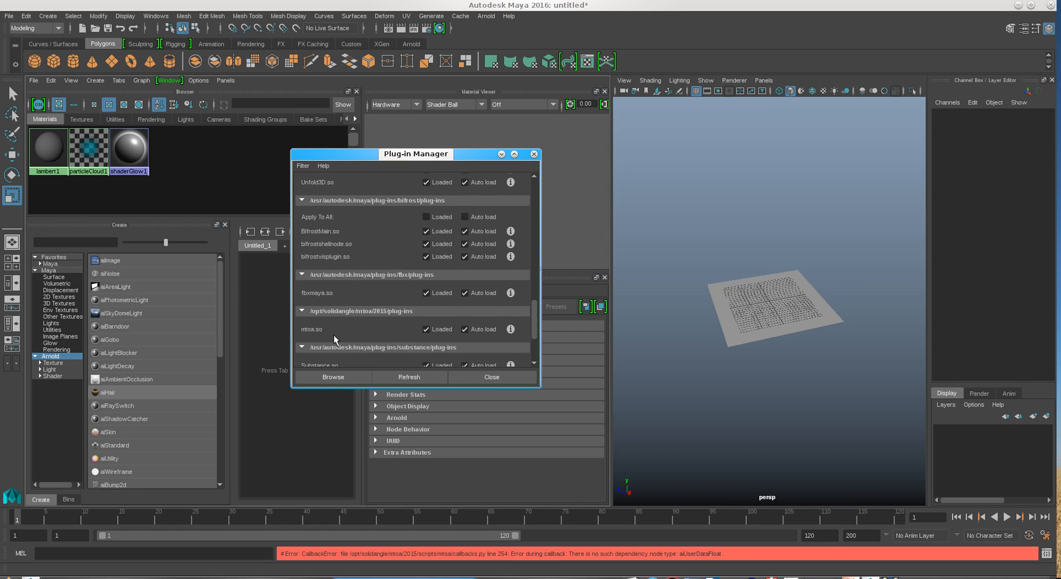
{"action": "scroll", "scroll_direction": "down", "scroll_amount": 3}
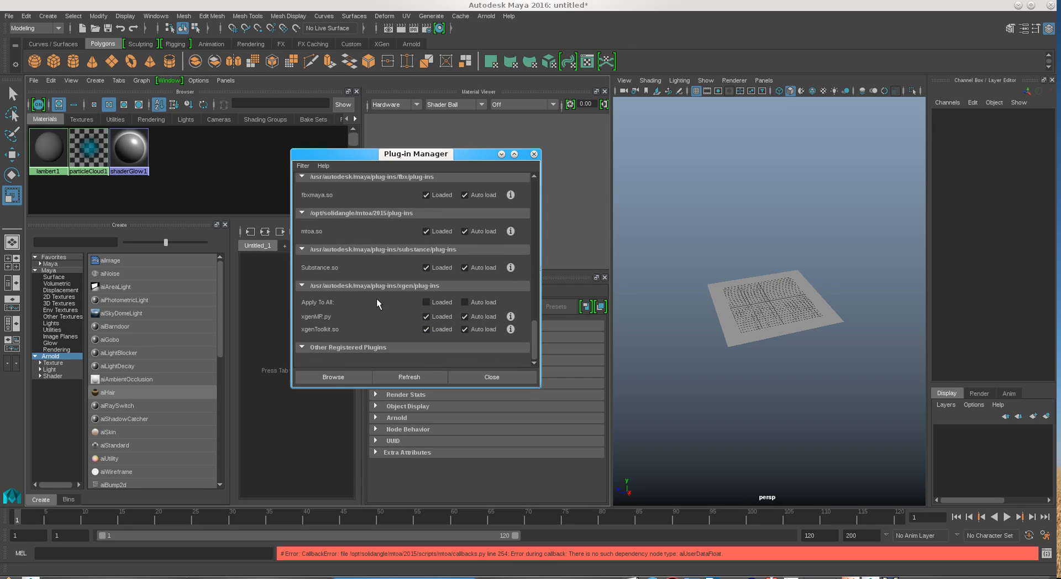
{"action": "mouse_move", "coordinate": [403, 237]}
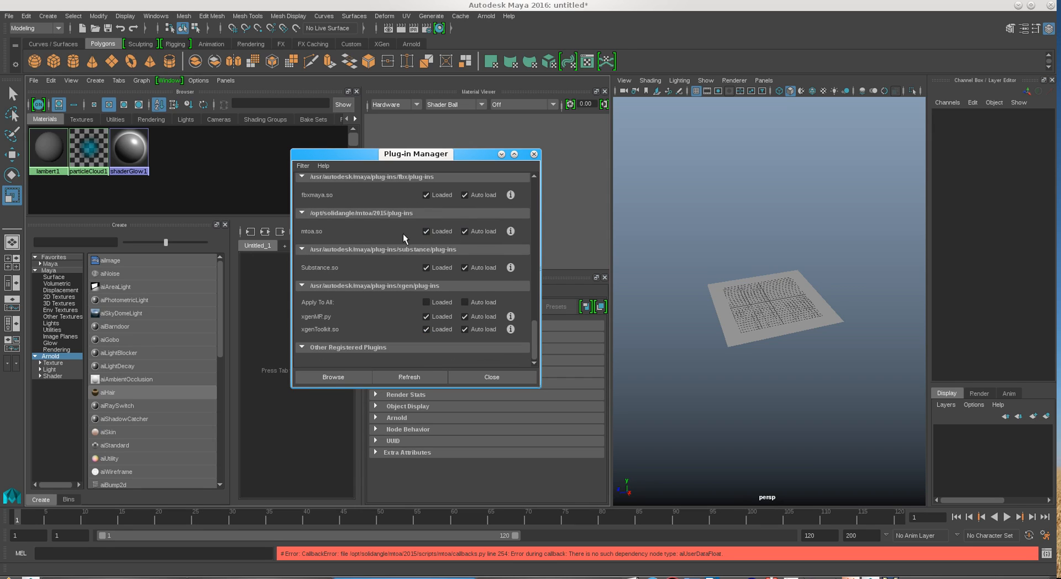
{"action": "scroll", "scroll_direction": "up", "scroll_amount": 3}
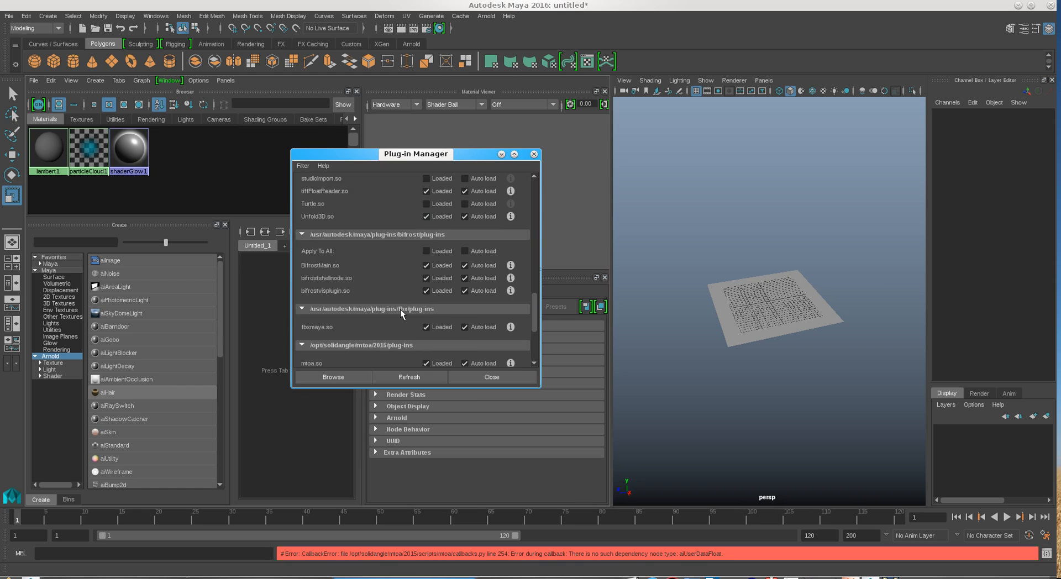
{"action": "scroll", "scroll_direction": "up", "scroll_amount": 3}
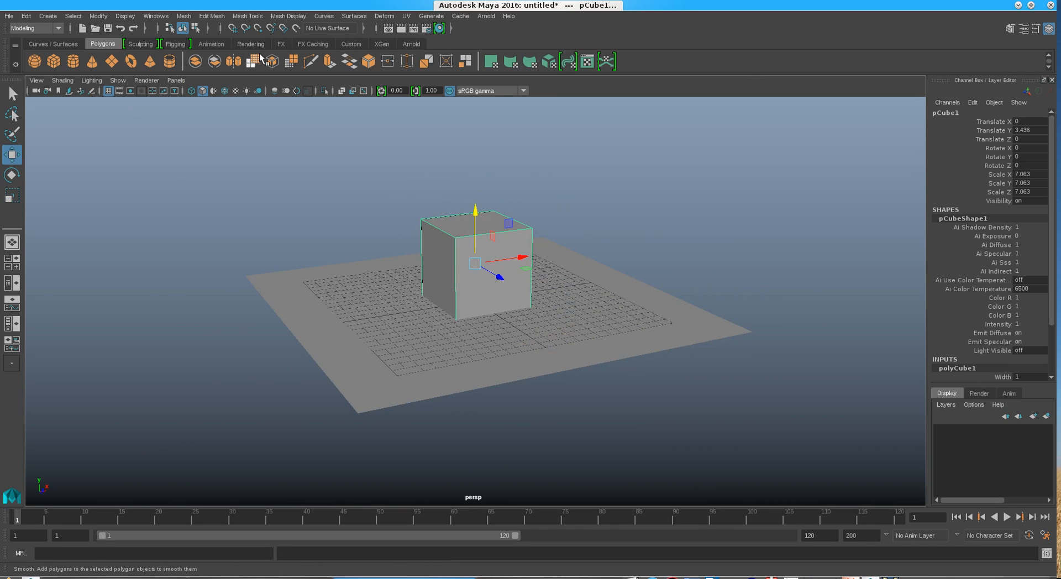
{"action": "left_click", "coordinate": [183, 16]}
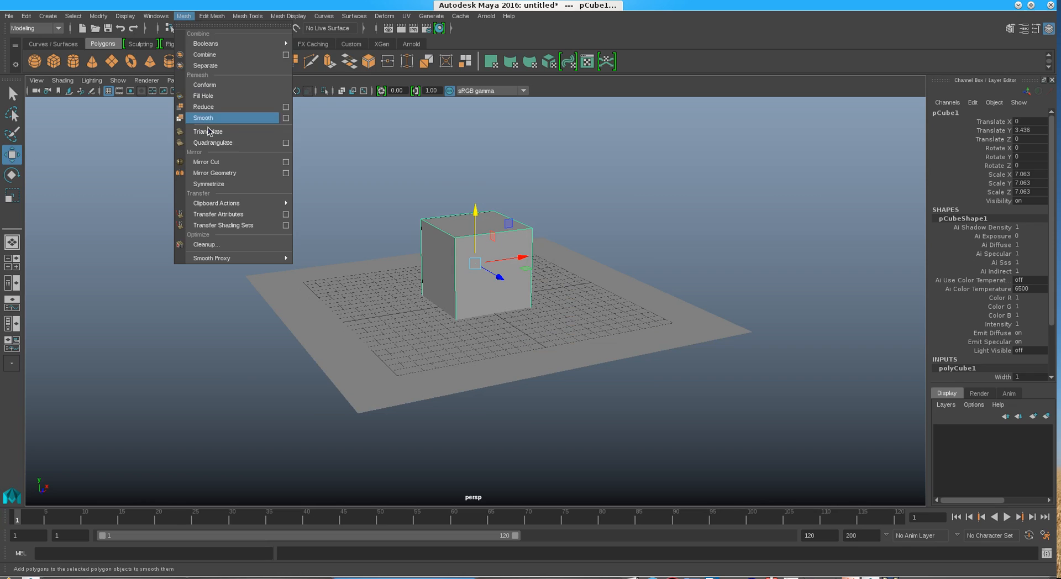
{"action": "left_click", "coordinate": [211, 16]}
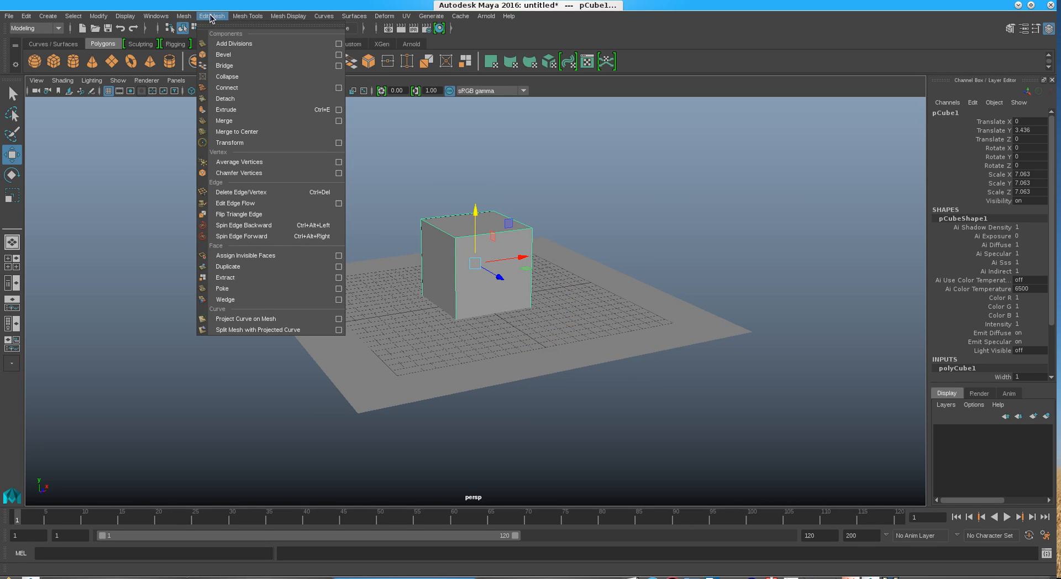
{"action": "mouse_move", "coordinate": [226, 87]}
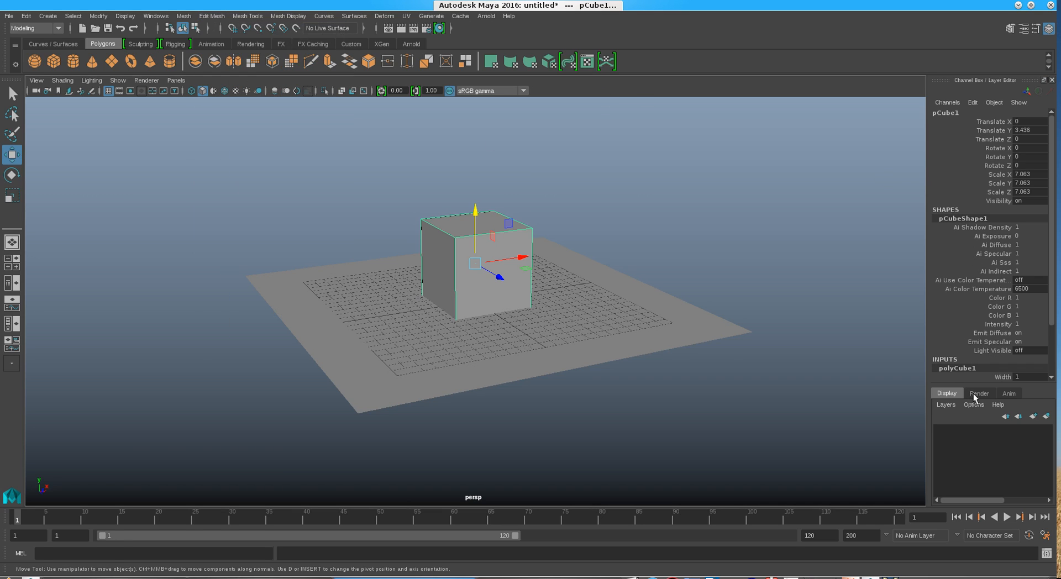
{"action": "mouse_move", "coordinate": [1045, 305]}
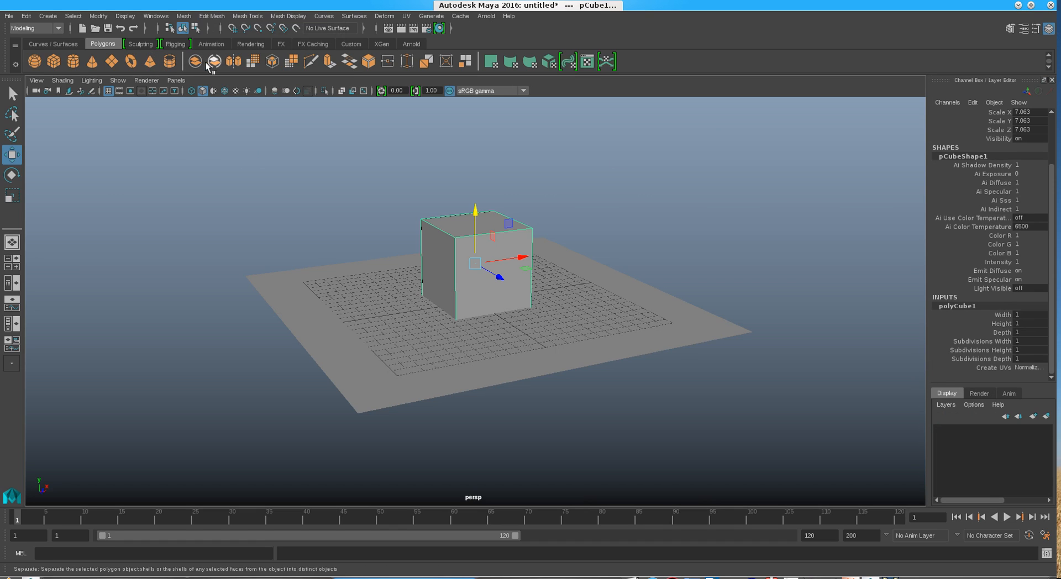
{"action": "mouse_move", "coordinate": [197, 62]}
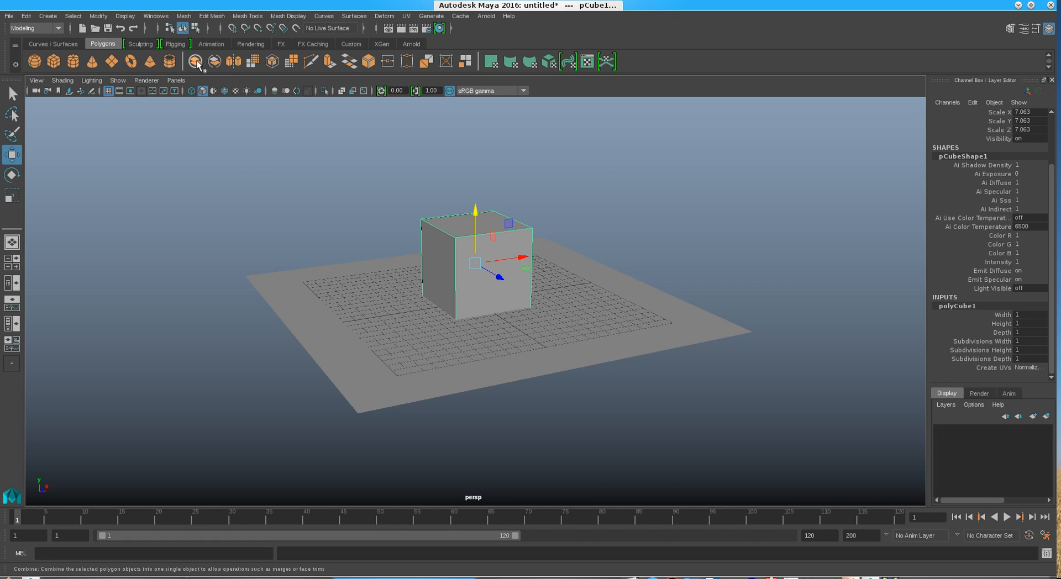
{"action": "mouse_move", "coordinate": [214, 62]}
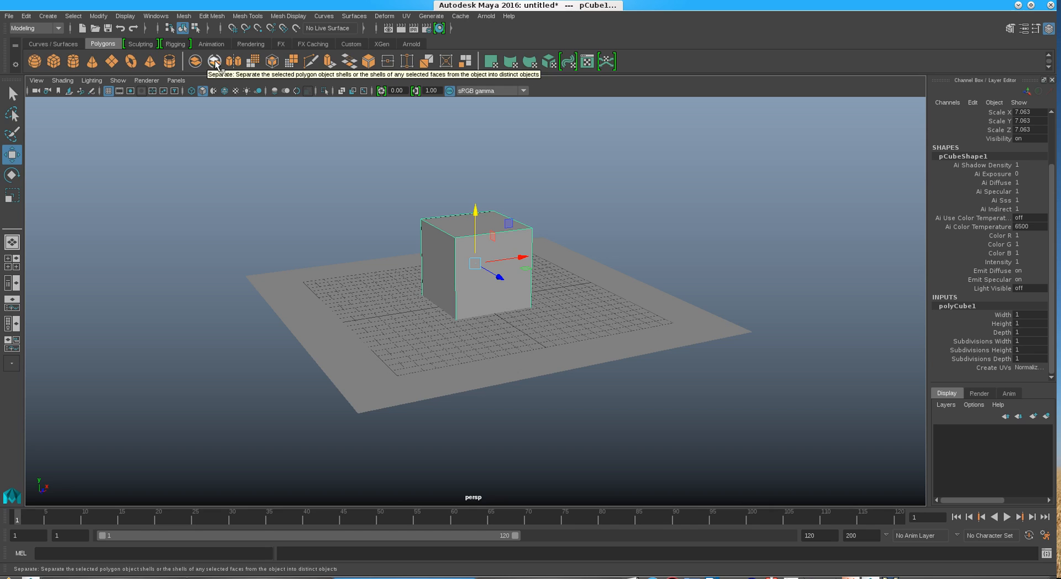
{"action": "mouse_move", "coordinate": [235, 61]}
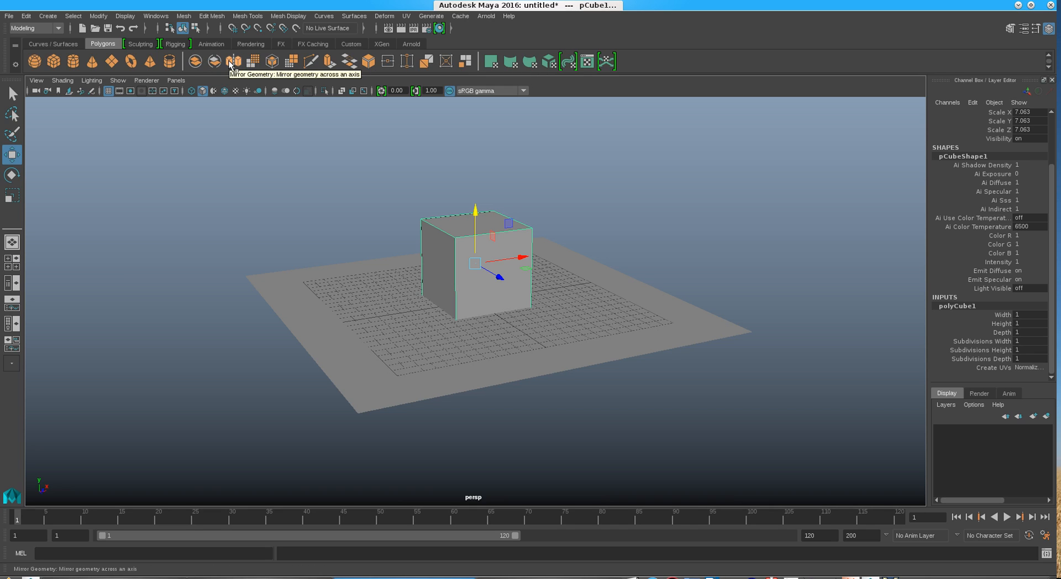
{"action": "mouse_move", "coordinate": [252, 62]}
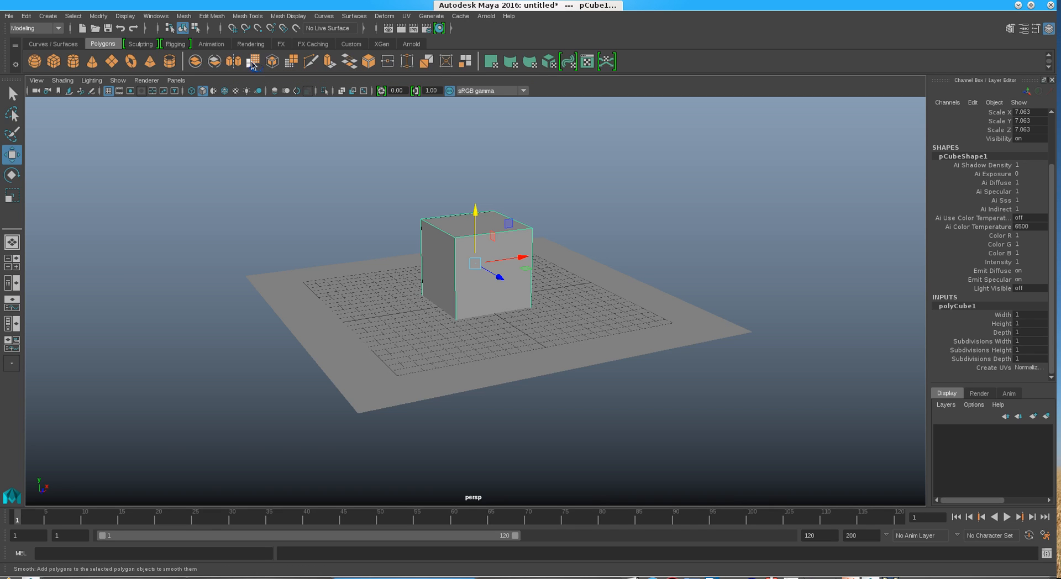
Step: Smooth the selected cube into a rounded, sphere-like mesh
{"action": "left_click", "coordinate": [251, 62]}
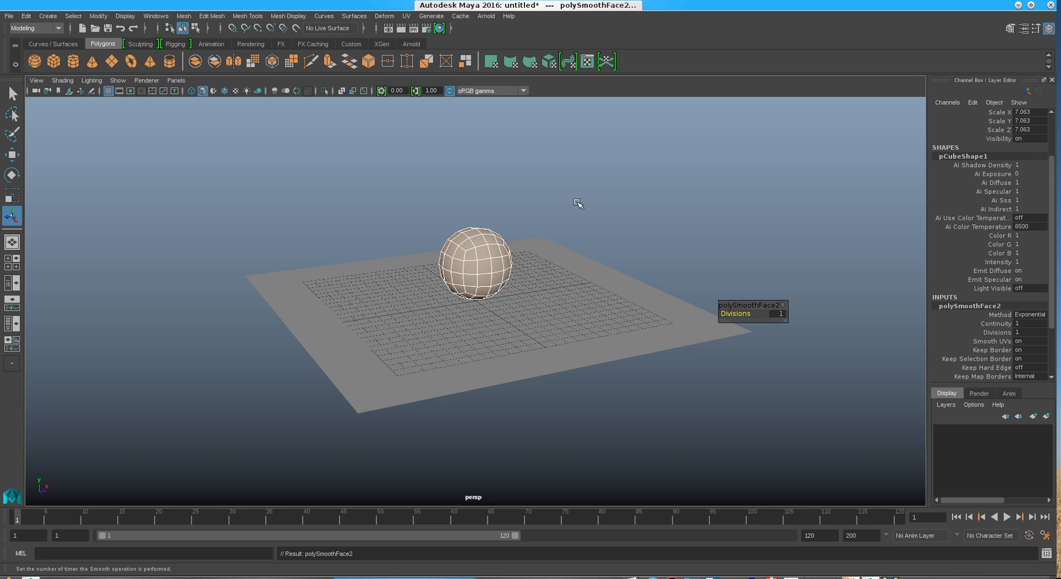
{"action": "mouse_move", "coordinate": [778, 314]}
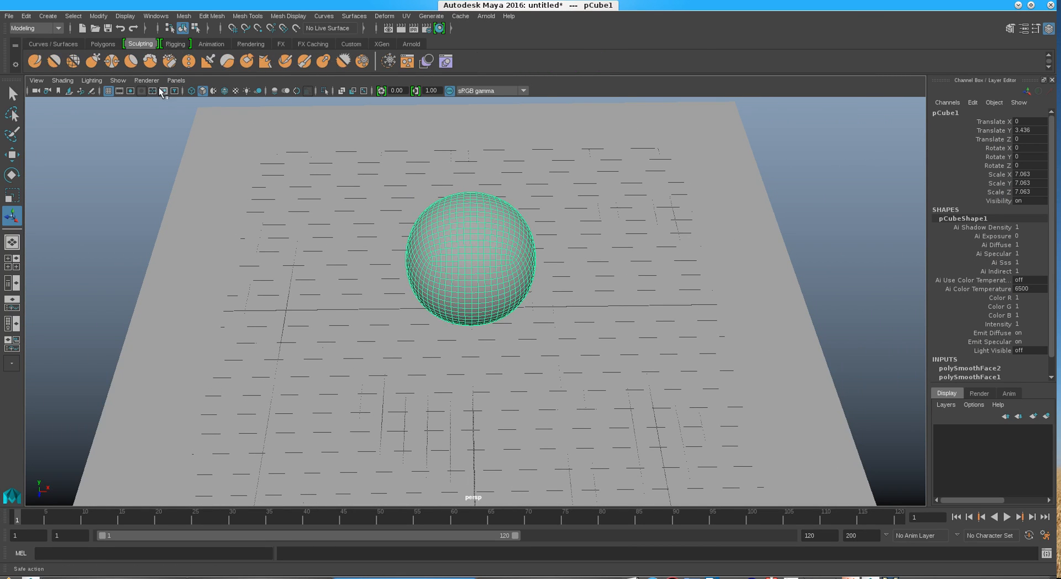
{"action": "mouse_move", "coordinate": [130, 61]}
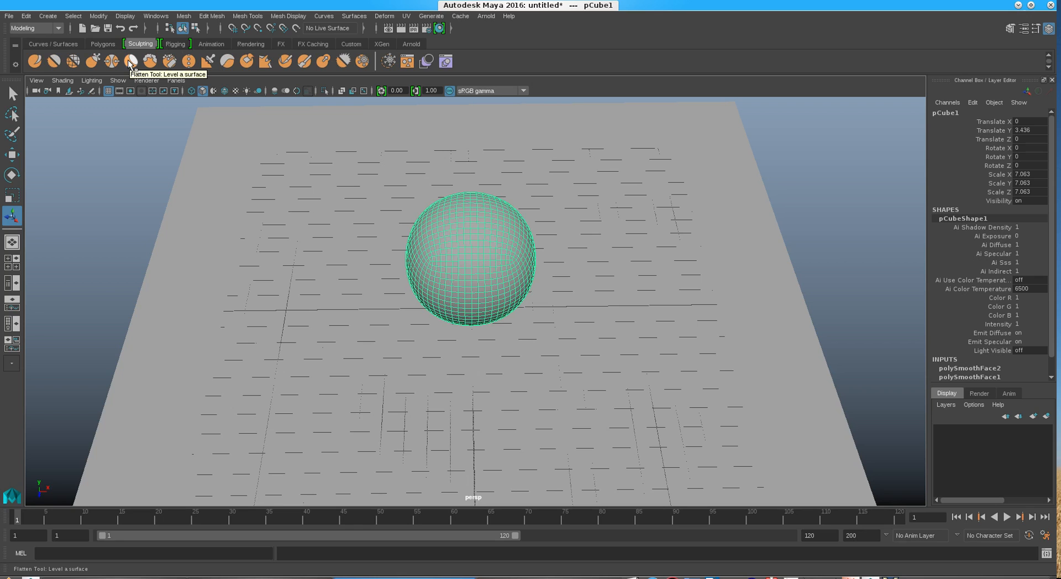
Step: Carve a groove across the top of the sphere with the Knife brush, then pick the general Sculpt brush
{"action": "left_click", "coordinate": [129, 61]}
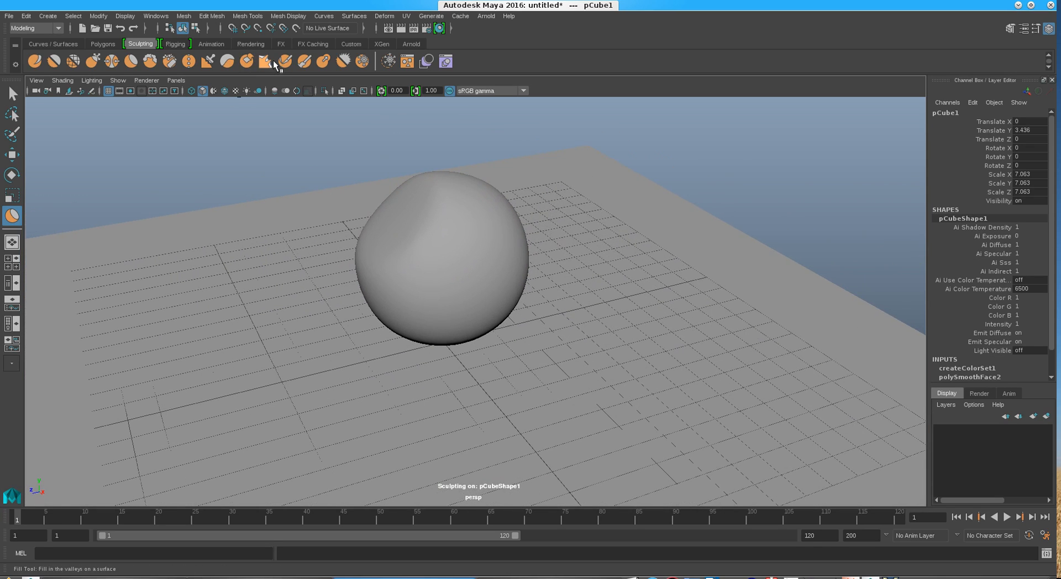
{"action": "left_click", "coordinate": [259, 61]}
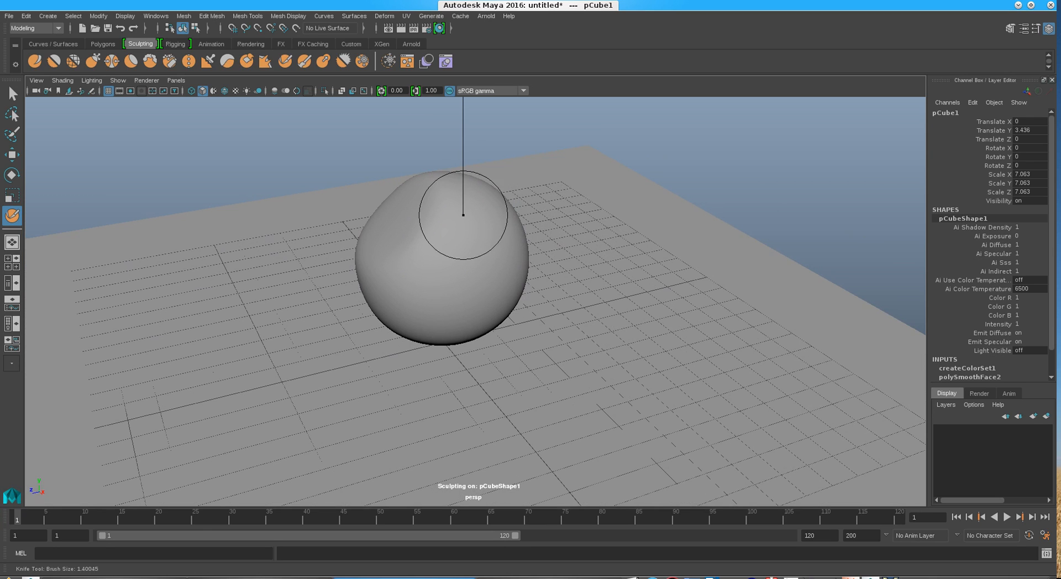
{"action": "left_click_drag", "start_coordinate": [463, 215], "coordinate": [490, 225]}
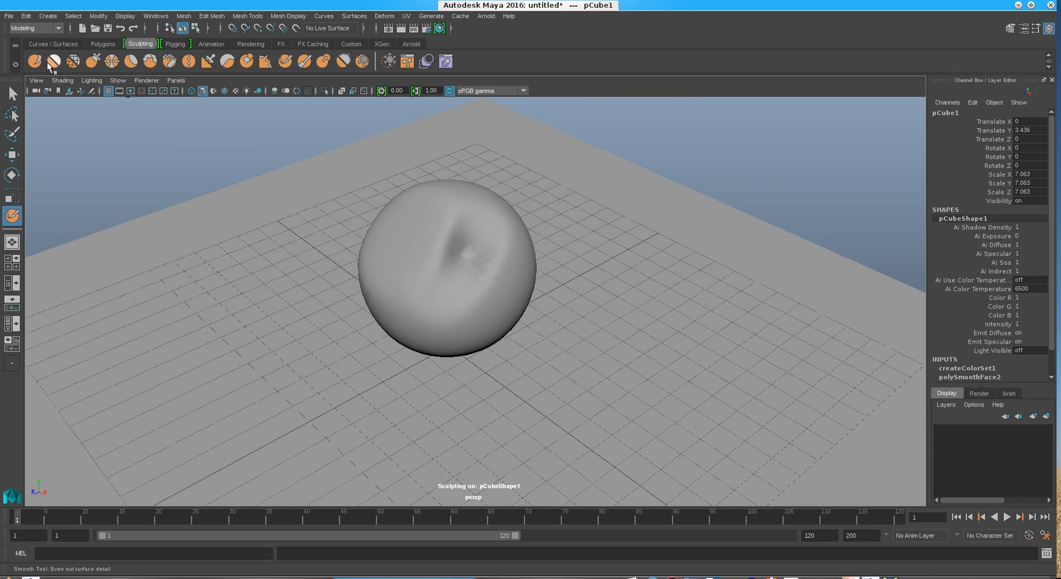
{"action": "left_click", "coordinate": [34, 61]}
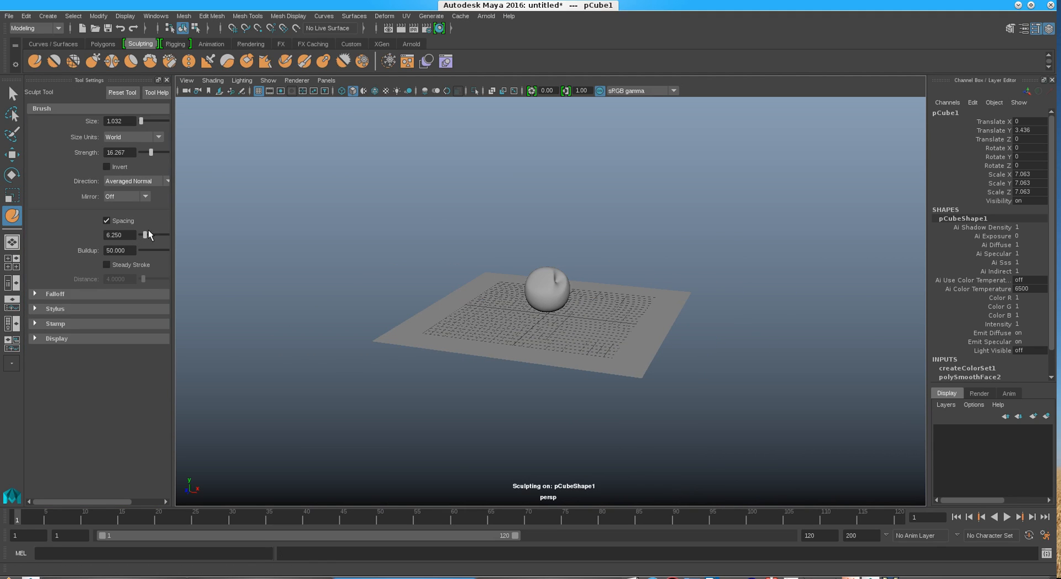
Step: Adjust brush size and strength, pull a lobe out of the sphere's left side, then pick the Foamy brush
{"action": "left_click_drag", "start_coordinate": [159, 153], "coordinate": [142, 153]}
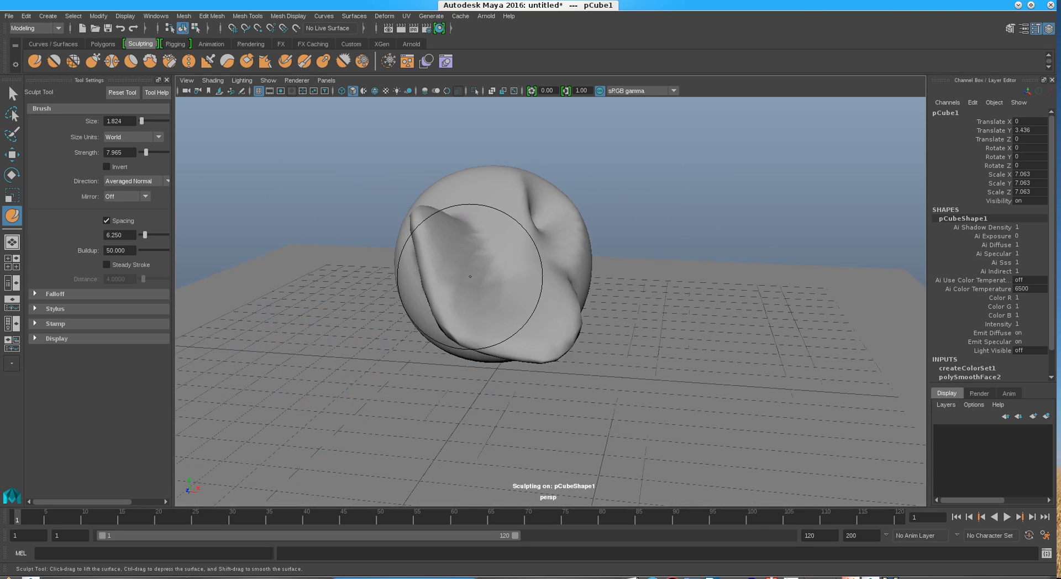
{"action": "left_click_drag", "start_coordinate": [474, 271], "coordinate": [426, 271]}
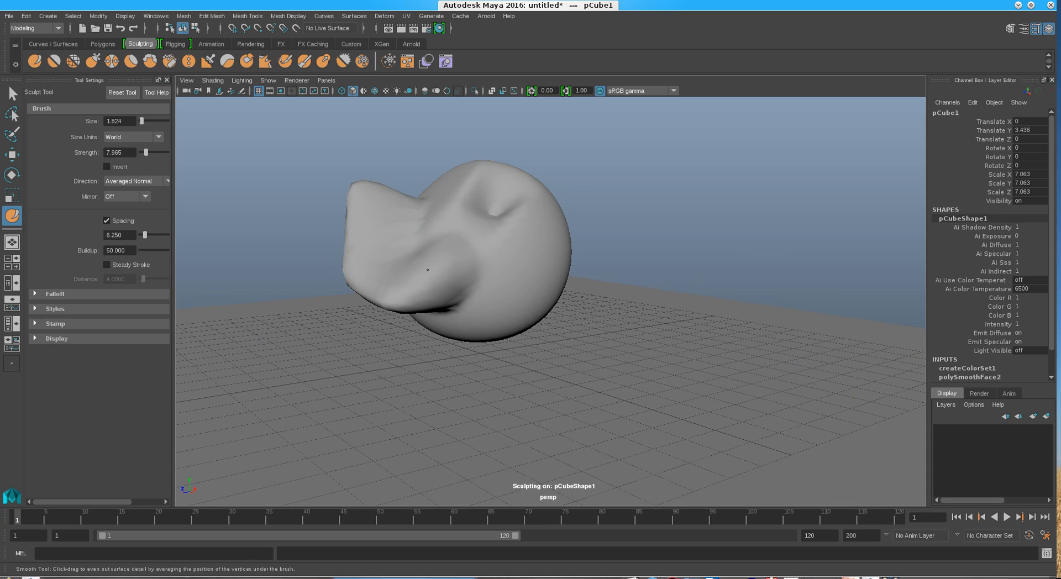
{"action": "left_click_drag", "start_coordinate": [426, 270], "coordinate": [412, 291]}
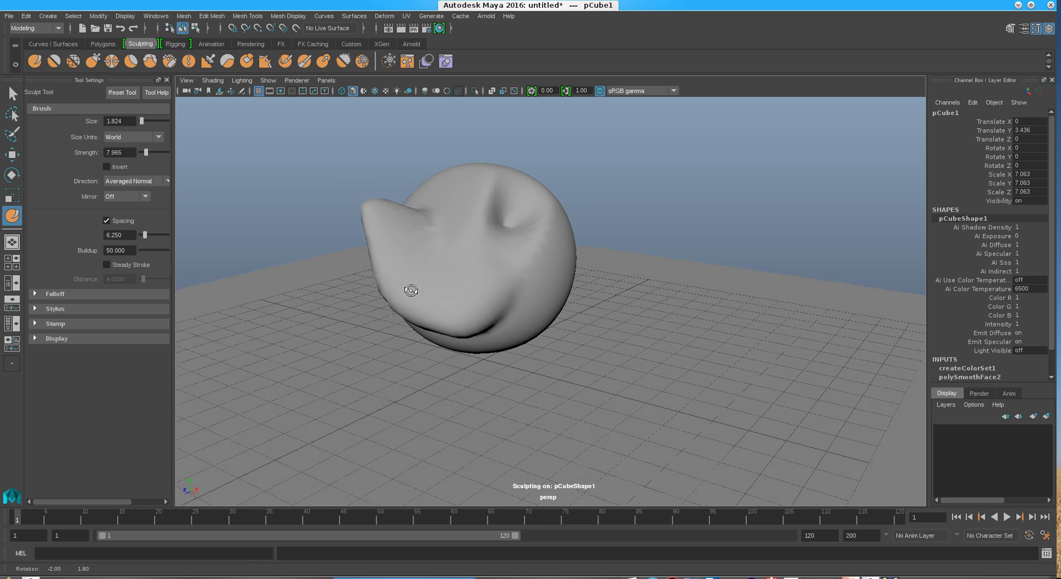
{"action": "left_click_drag", "start_coordinate": [409, 290], "coordinate": [379, 220]}
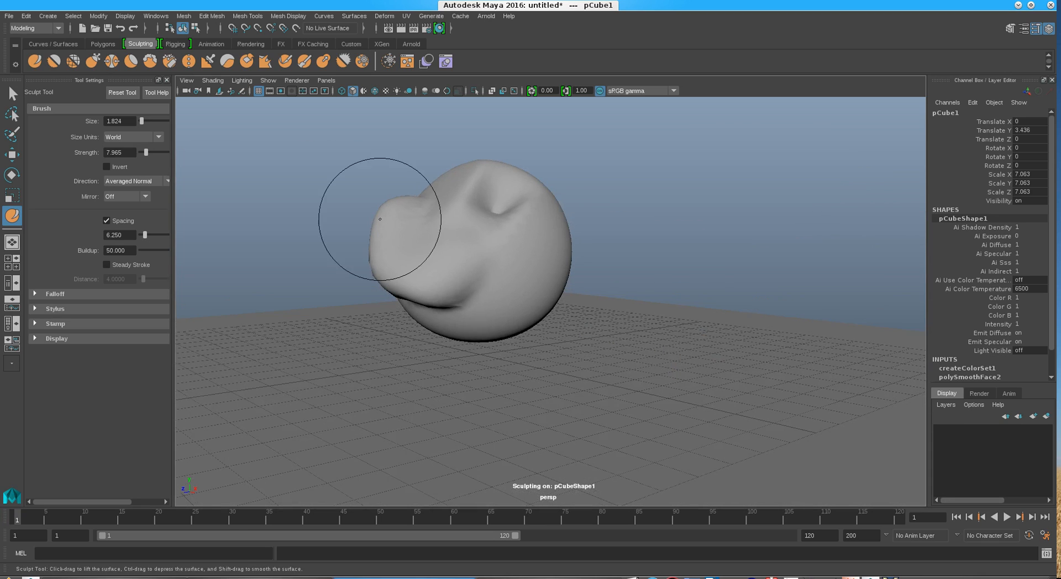
{"action": "left_click", "coordinate": [130, 60]}
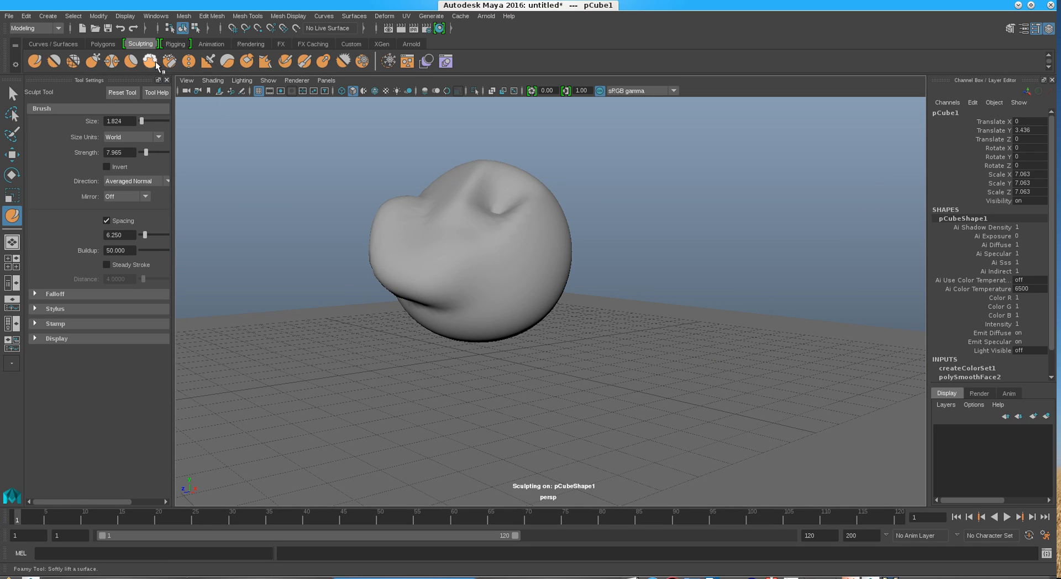
{"action": "left_click", "coordinate": [147, 61]}
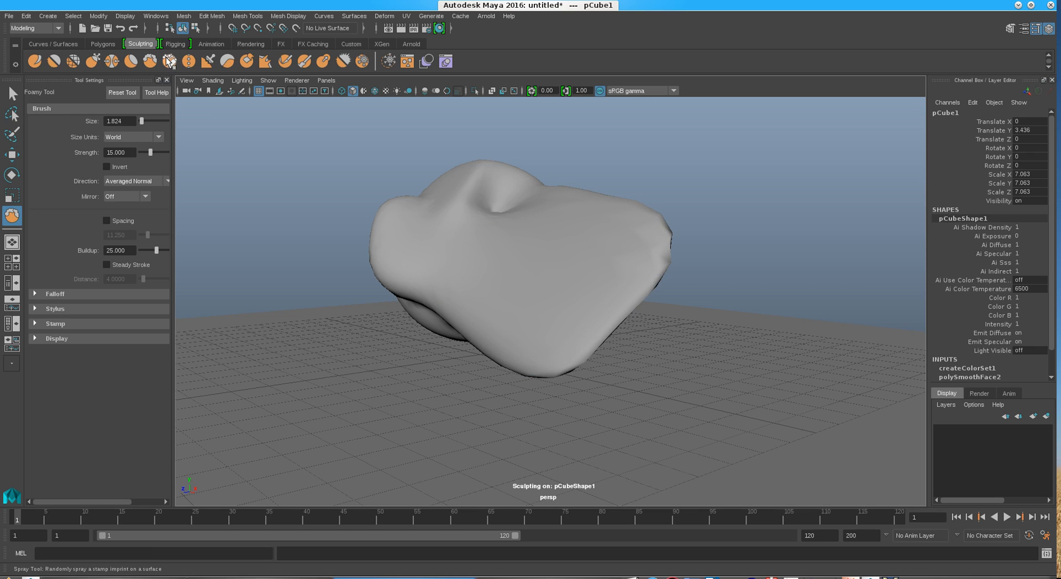
{"action": "mouse_move", "coordinate": [210, 61]}
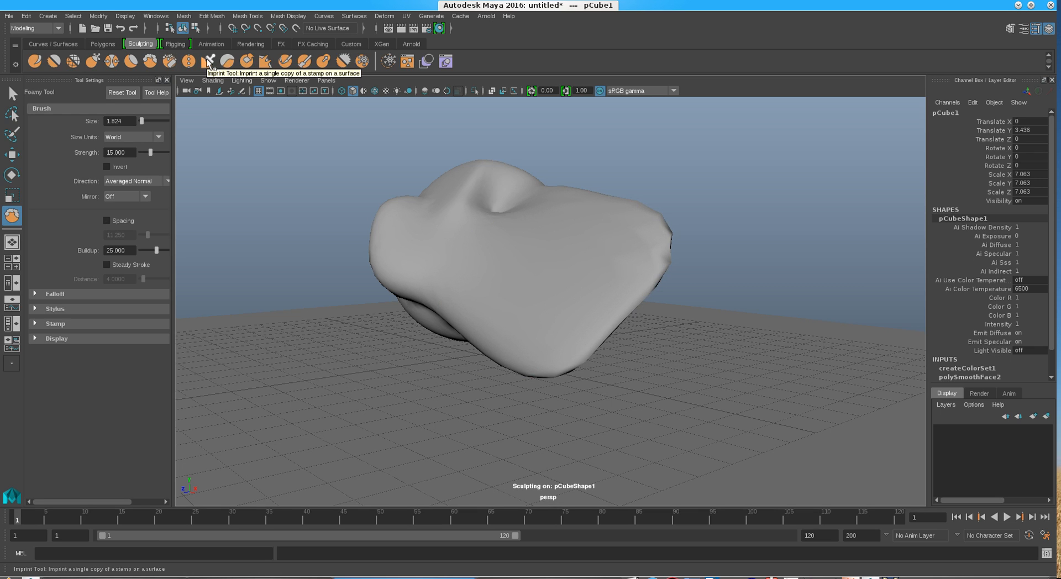
Step: Pull jagged imprint-stamp streaks out of the sphere and expand the brush Falloff options
{"action": "left_click", "coordinate": [212, 61]}
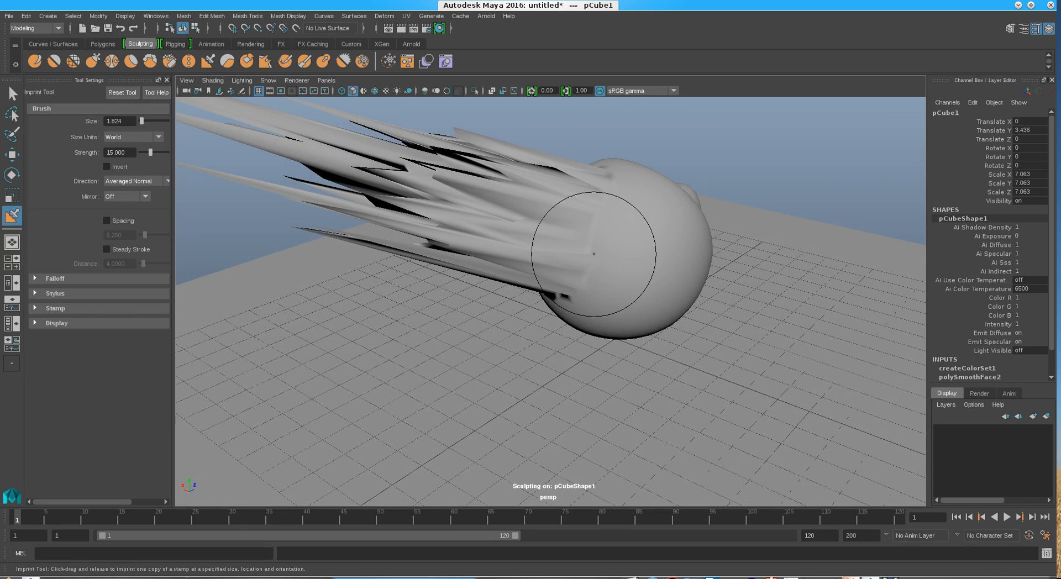
{"action": "left_click", "coordinate": [167, 61]}
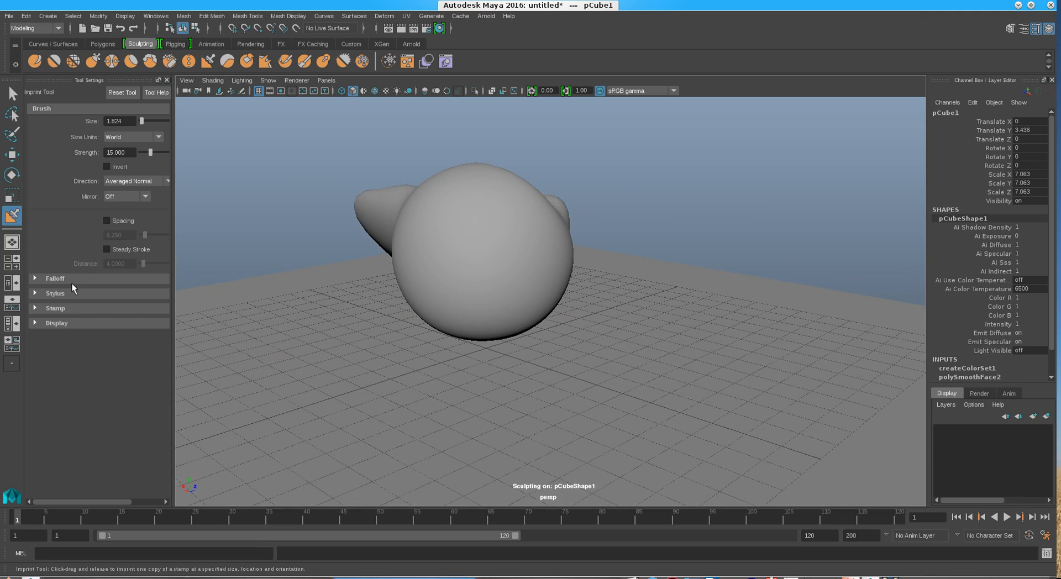
{"action": "left_click", "coordinate": [54, 278]}
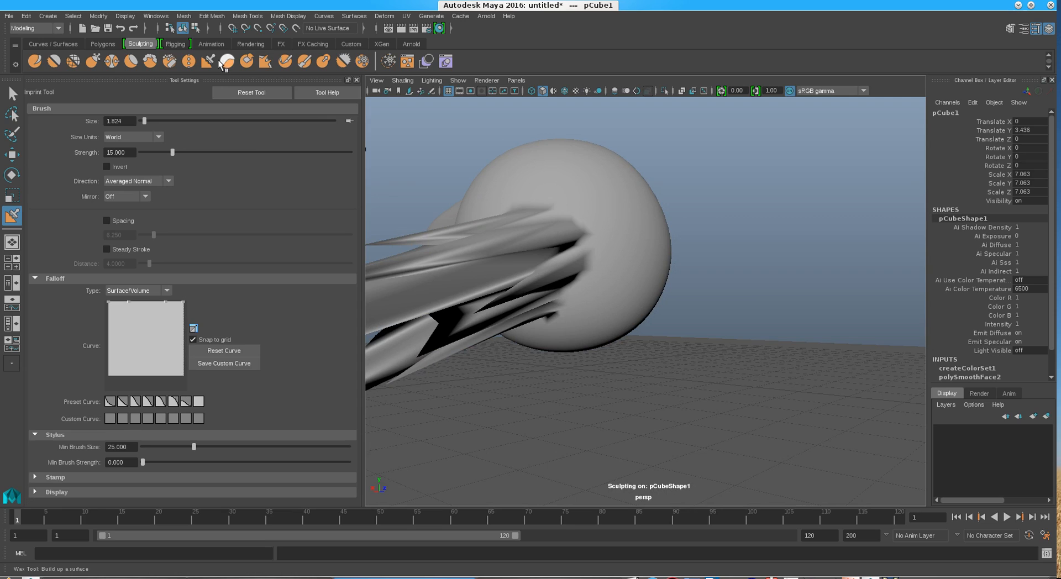
{"action": "mouse_move", "coordinate": [408, 61]}
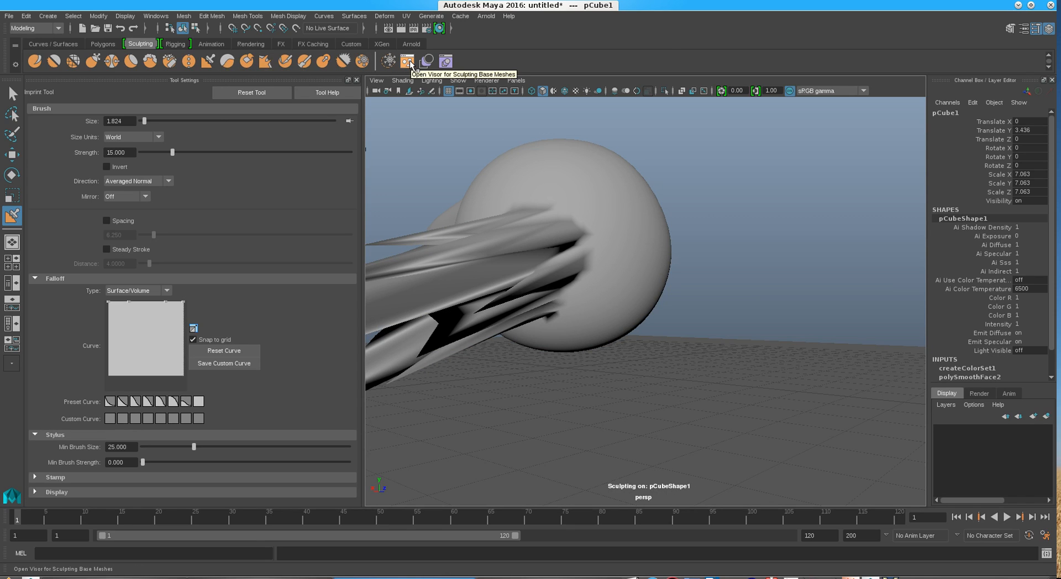
Step: Bring up the Visor of sculpting base meshes and scroll through its thumbnails
{"action": "left_click", "coordinate": [404, 62]}
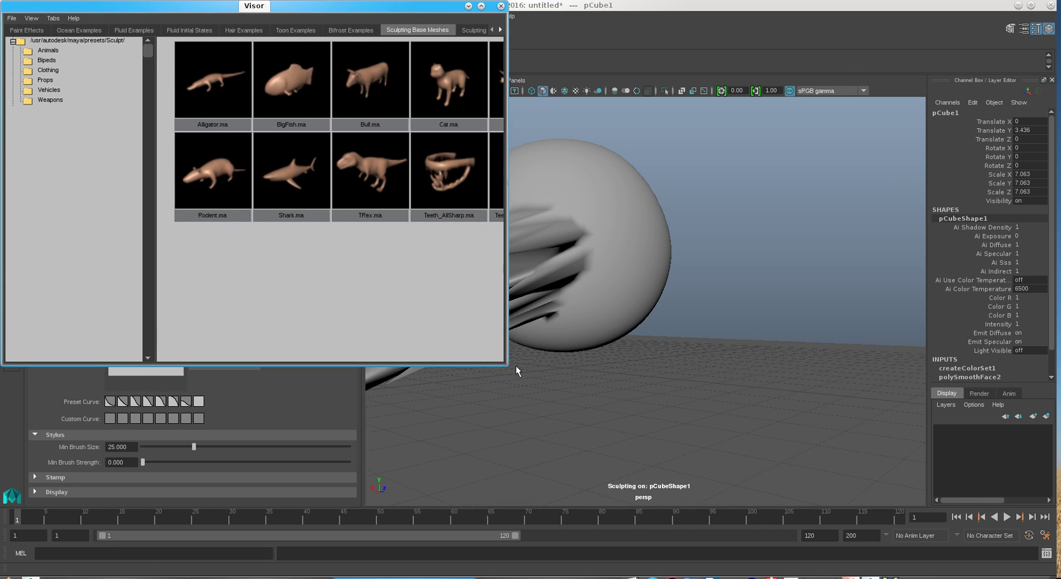
{"action": "scroll", "scroll_direction": "down", "scroll_amount": 3}
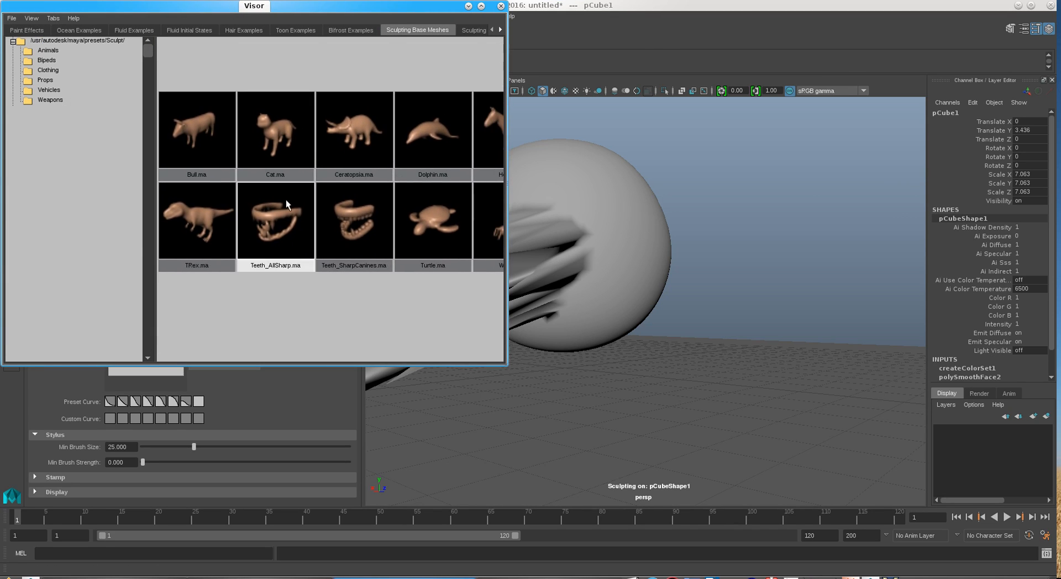
{"action": "scroll", "scroll_direction": "down", "scroll_amount": 3}
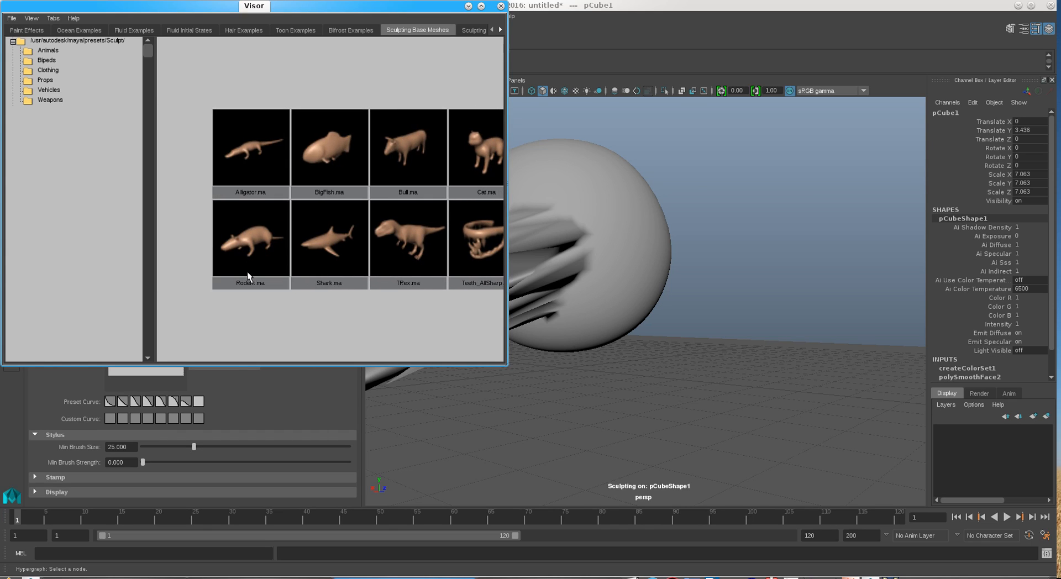
{"action": "scroll", "scroll_direction": "right", "scroll_amount": 3}
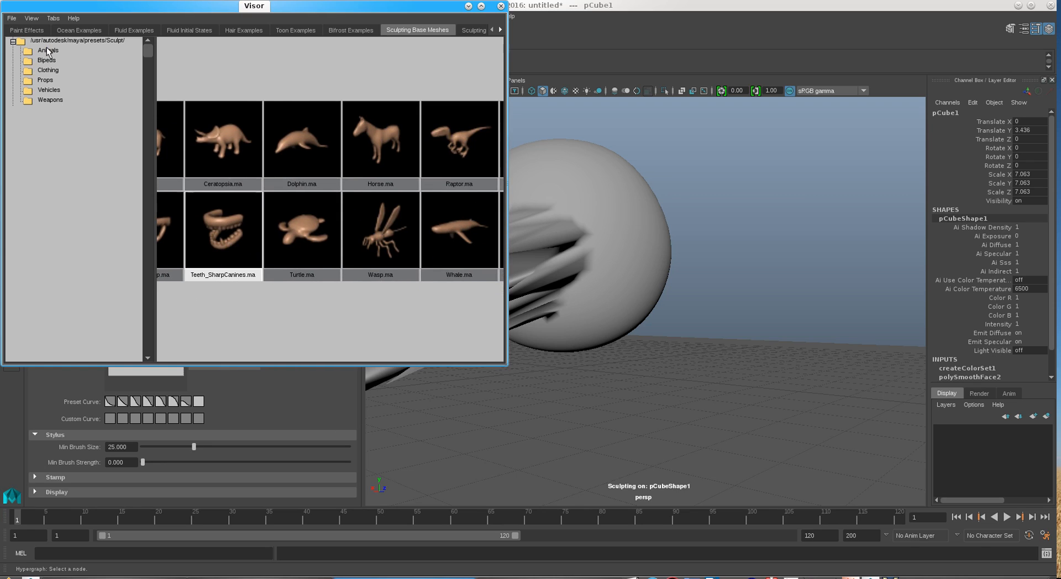
Step: Browse the Animals, Bipeds, Clothing, Props, Vehicles and Weapons base-mesh folders
{"action": "left_click", "coordinate": [48, 50]}
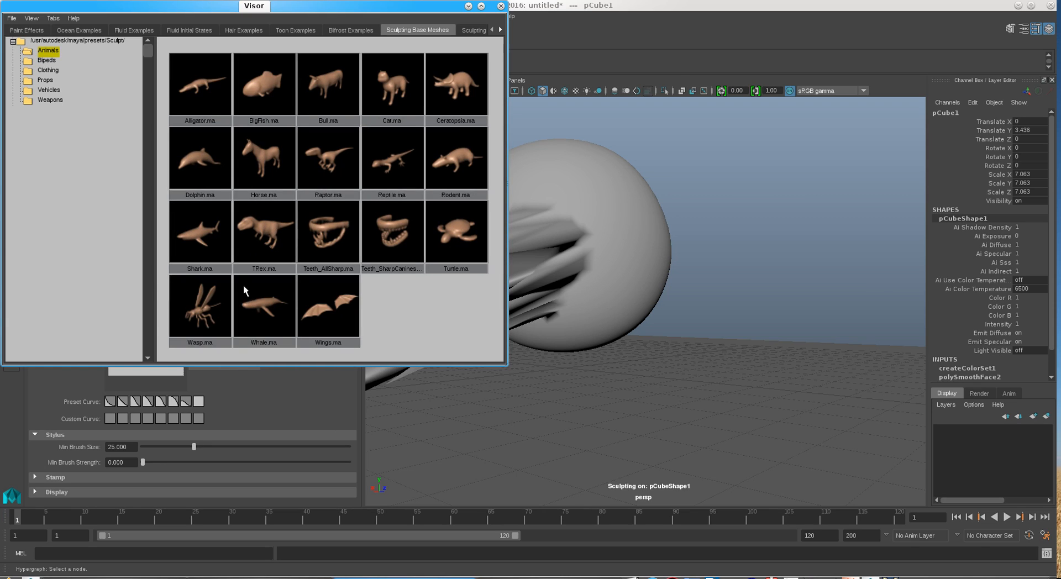
{"action": "left_click", "coordinate": [46, 59]}
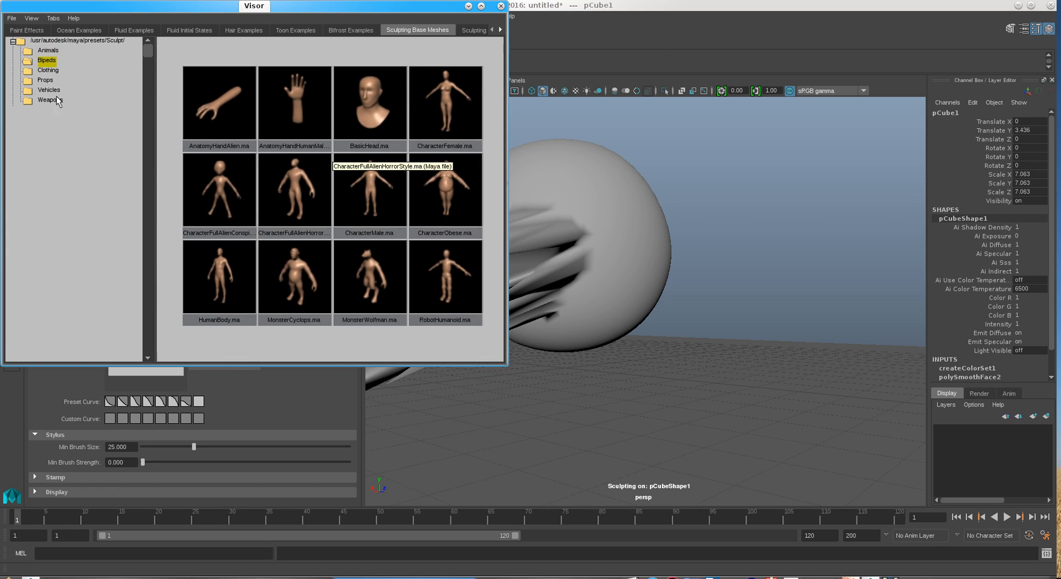
{"action": "left_click", "coordinate": [47, 70]}
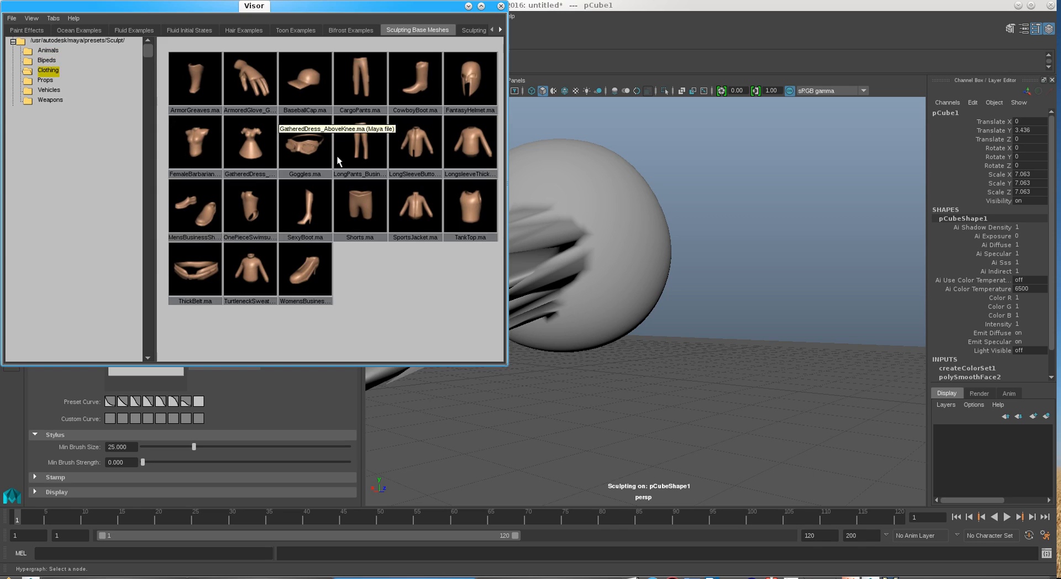
{"action": "mouse_move", "coordinate": [201, 109]}
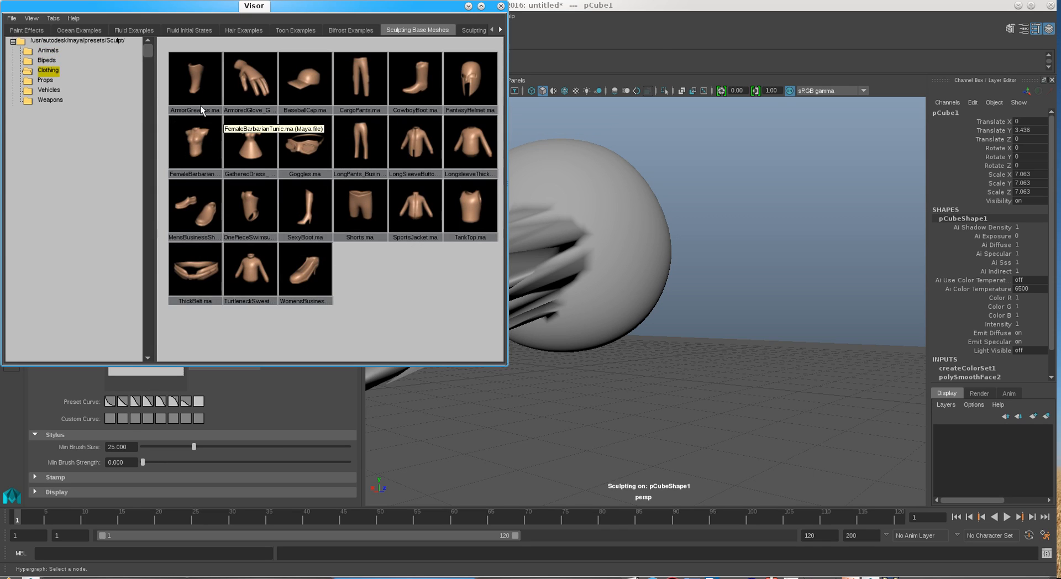
{"action": "left_click", "coordinate": [45, 79]}
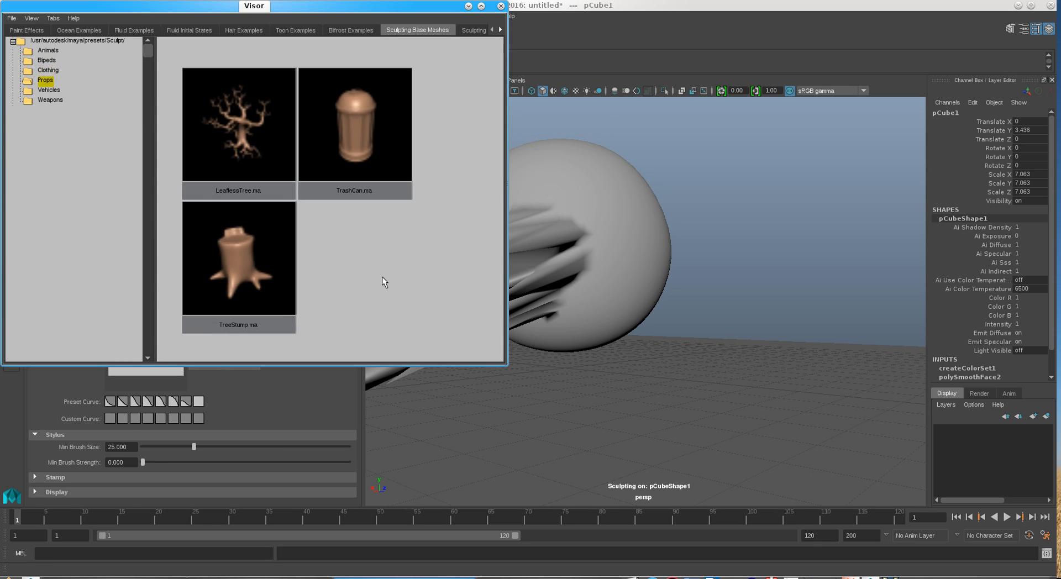
{"action": "left_click", "coordinate": [49, 90]}
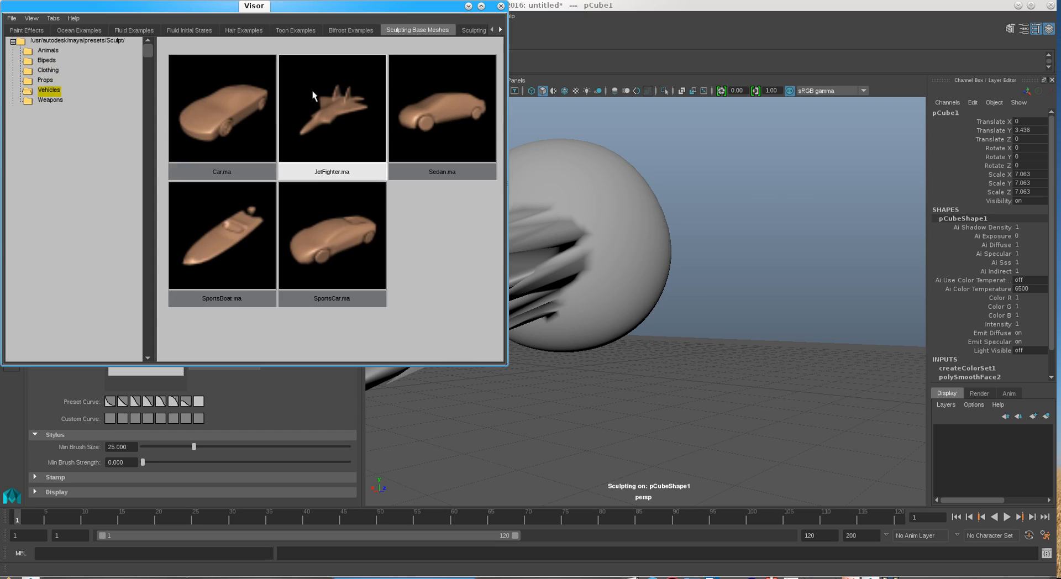
{"action": "left_click", "coordinate": [49, 99]}
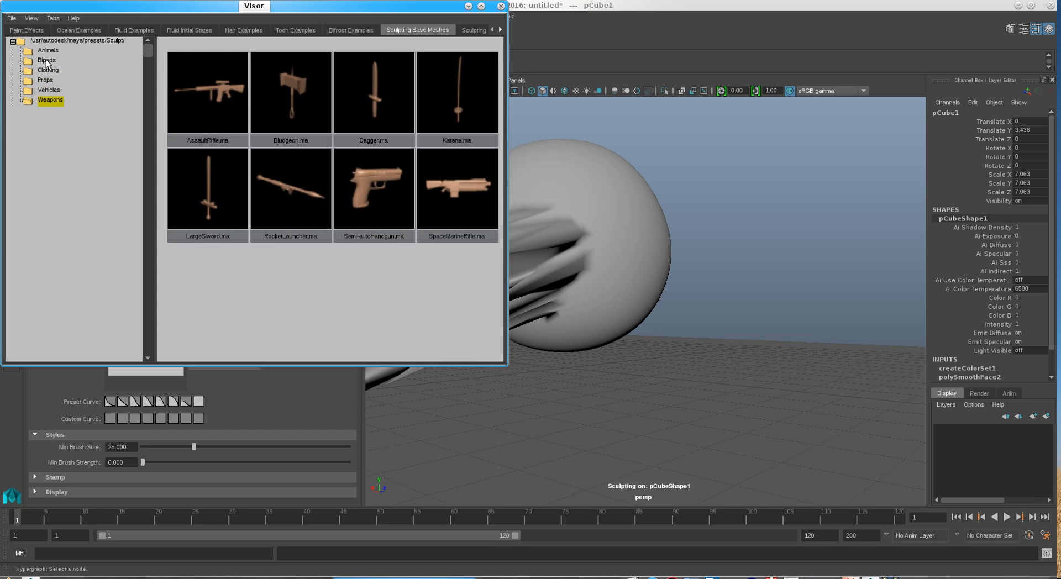
{"action": "mouse_move", "coordinate": [195, 161]}
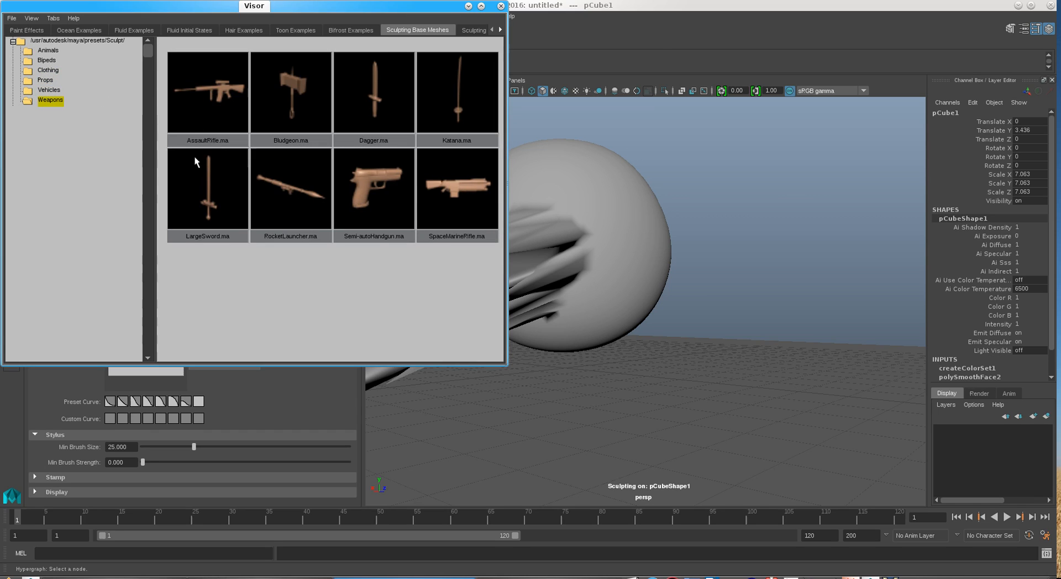
{"action": "mouse_move", "coordinate": [336, 86]}
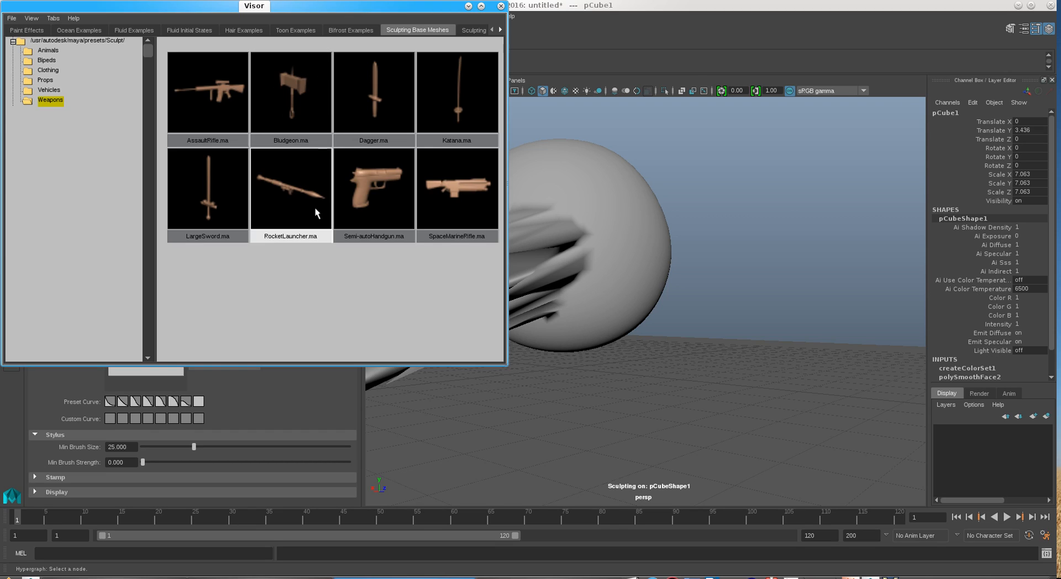
{"action": "mouse_move", "coordinate": [454, 109]}
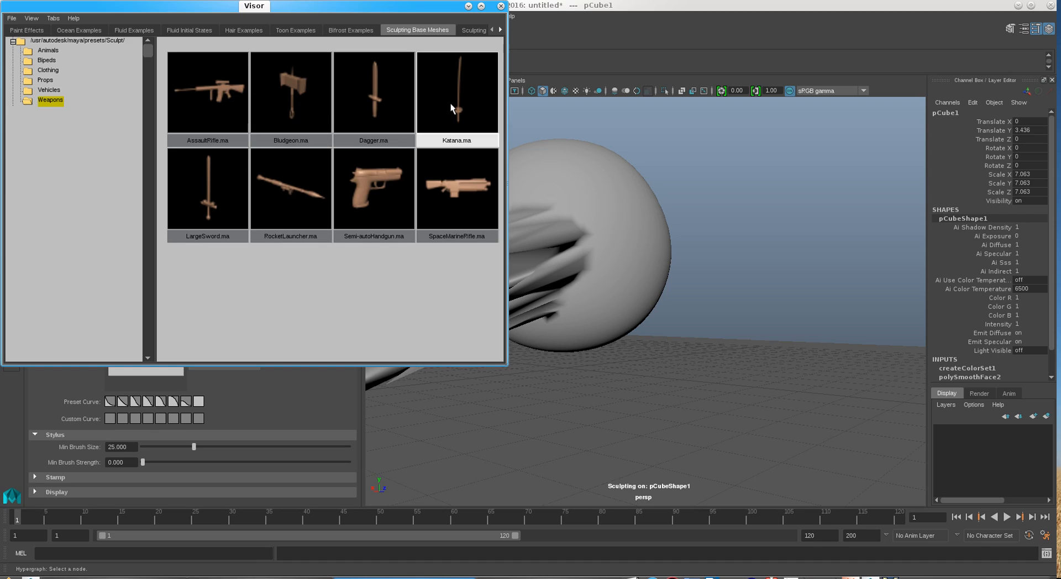
{"action": "mouse_move", "coordinate": [479, 235]}
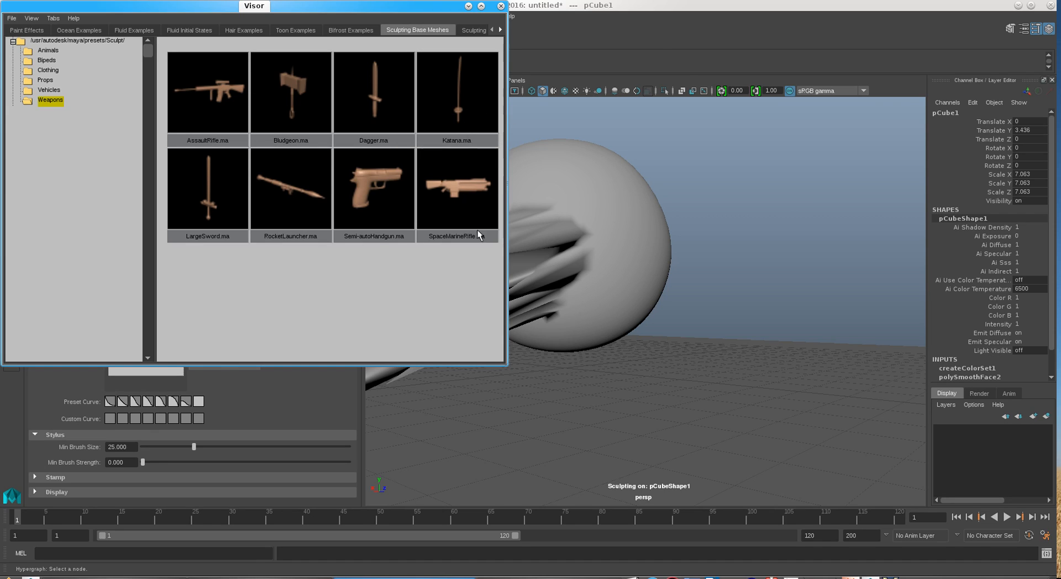
{"action": "mouse_move", "coordinate": [142, 39]}
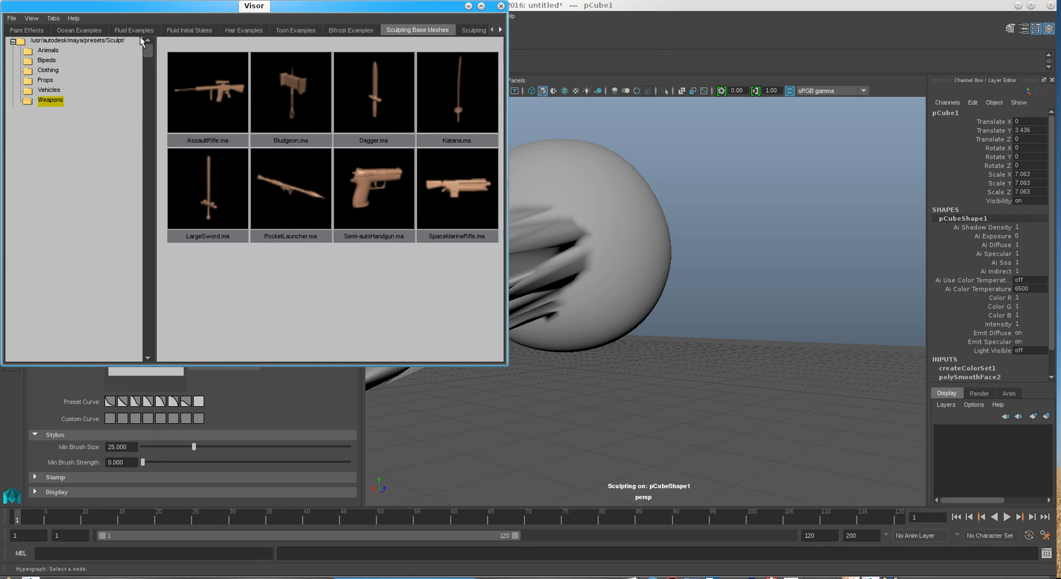
Step: Flip through the Visor's Ocean, Fluid, Fluid Initial States, Toon, Bifrost, Sculpting Stamps, nCloth and nParticle example tabs
{"action": "left_click", "coordinate": [79, 30]}
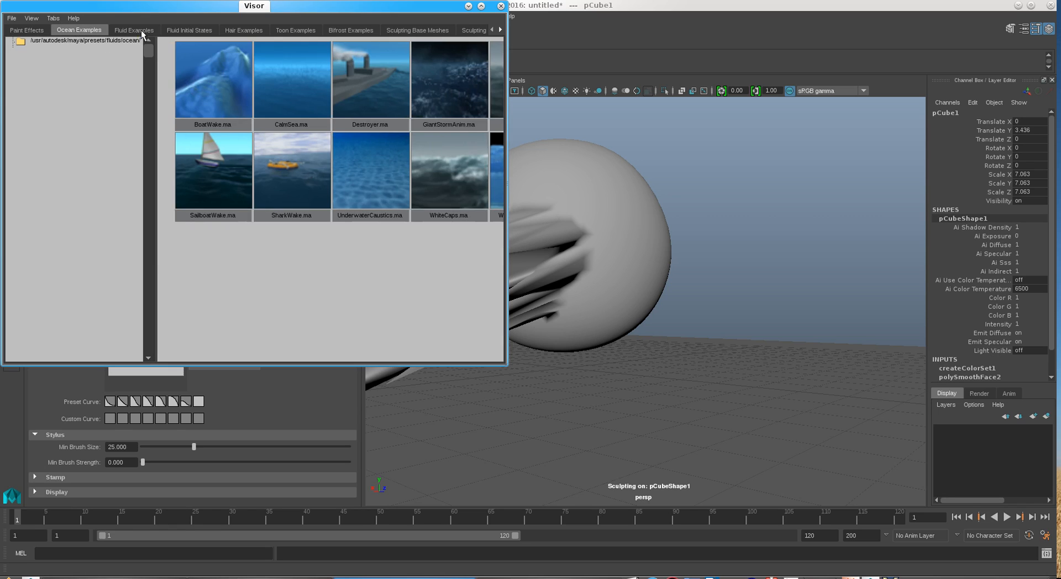
{"action": "left_click", "coordinate": [134, 29]}
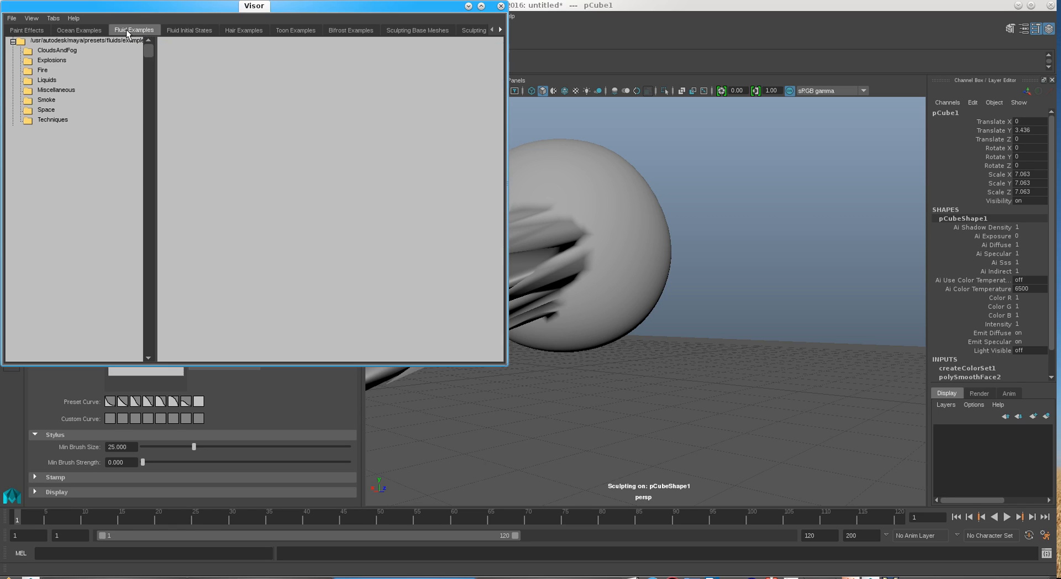
{"action": "left_click", "coordinate": [189, 30]}
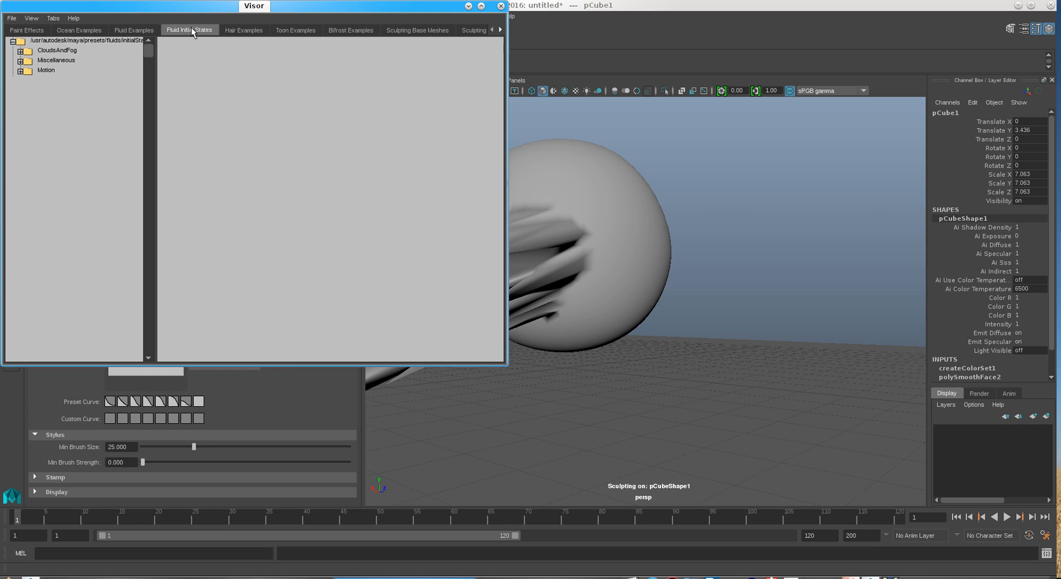
{"action": "left_click", "coordinate": [294, 30]}
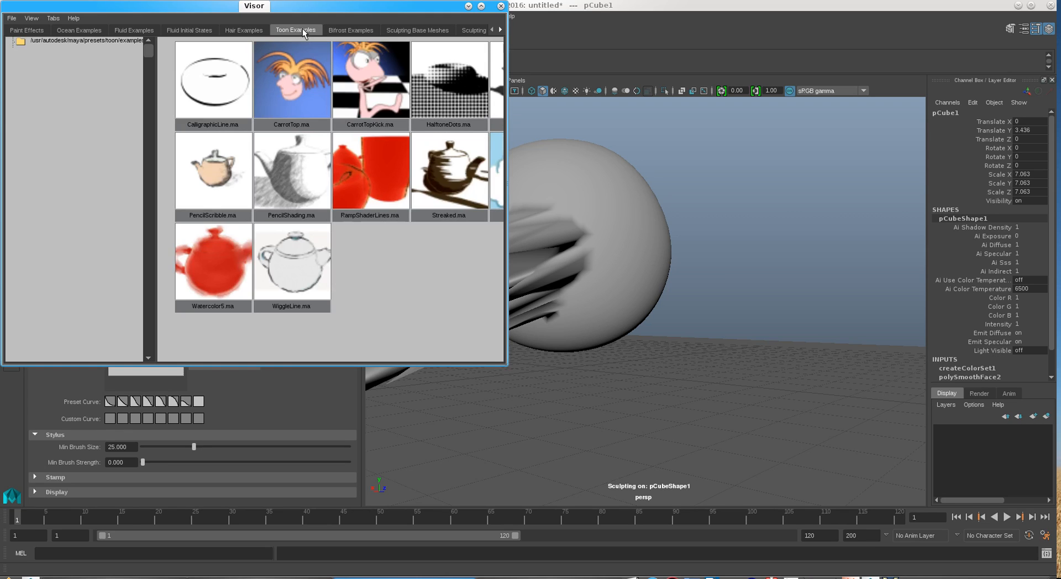
{"action": "left_click", "coordinate": [350, 30]}
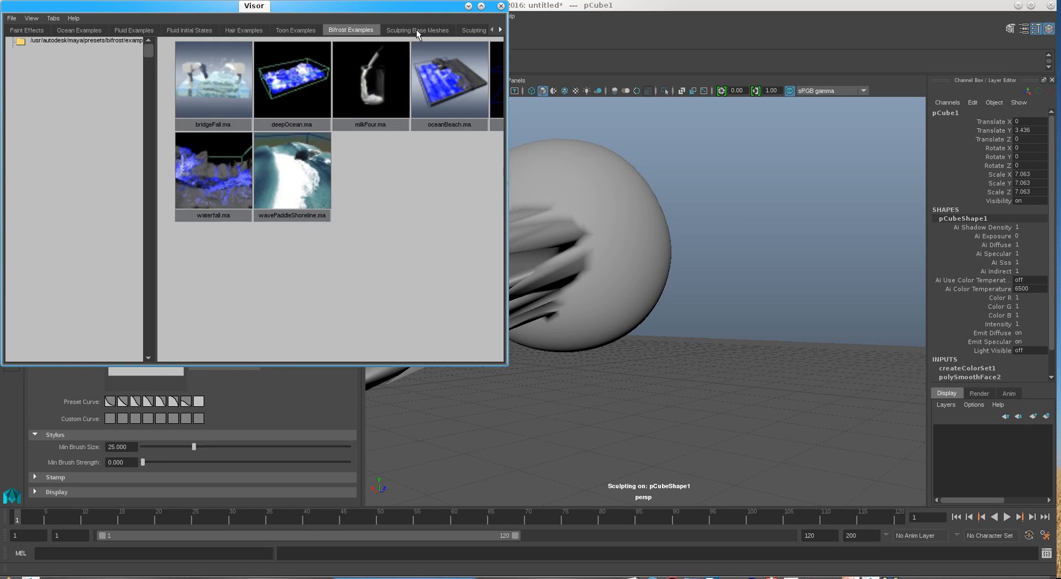
{"action": "left_click", "coordinate": [416, 29]}
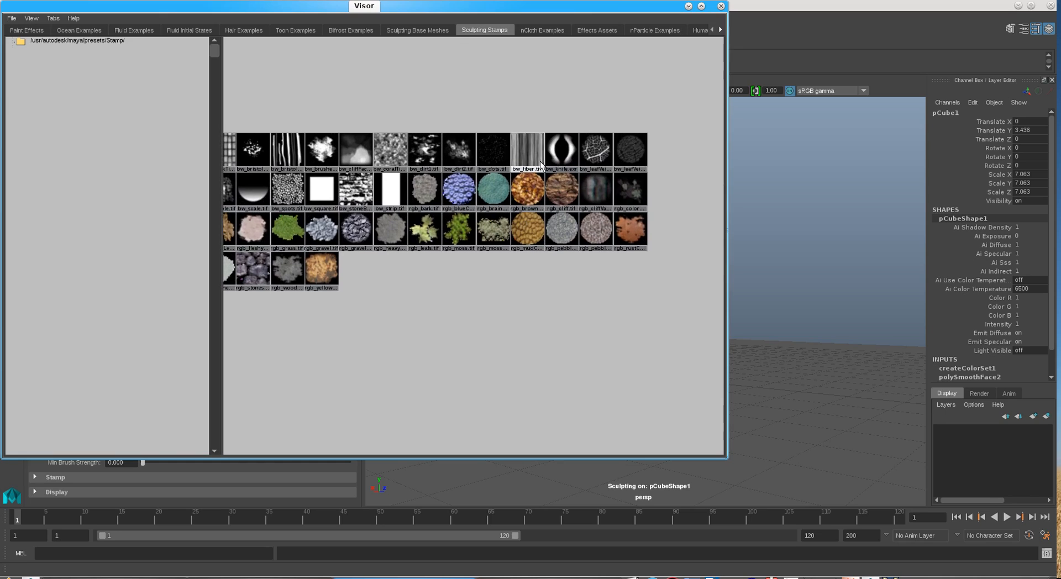
{"action": "left_click", "coordinate": [541, 30]}
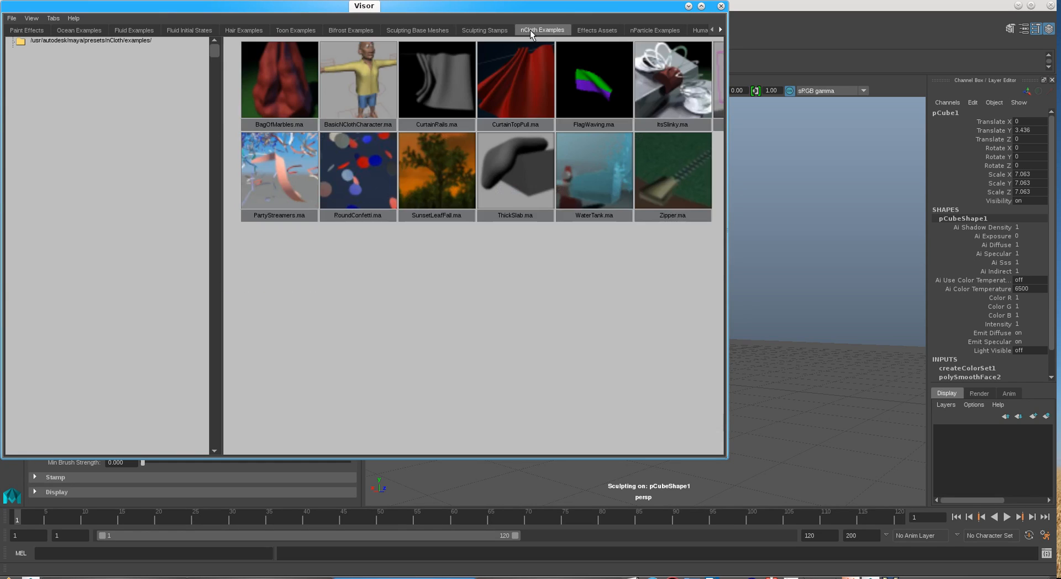
{"action": "left_click", "coordinate": [653, 30]}
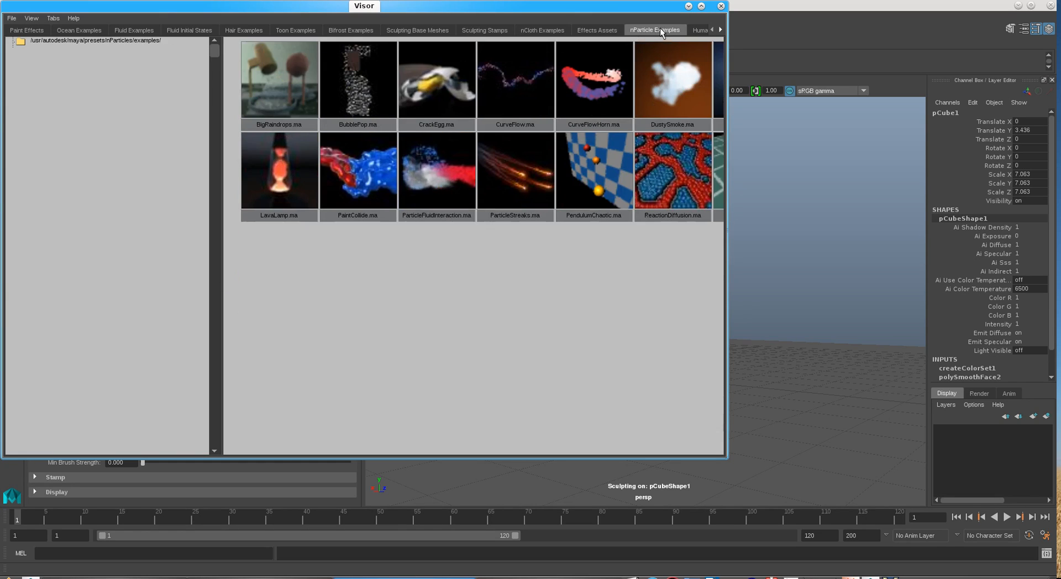
{"action": "left_click", "coordinate": [721, 30]}
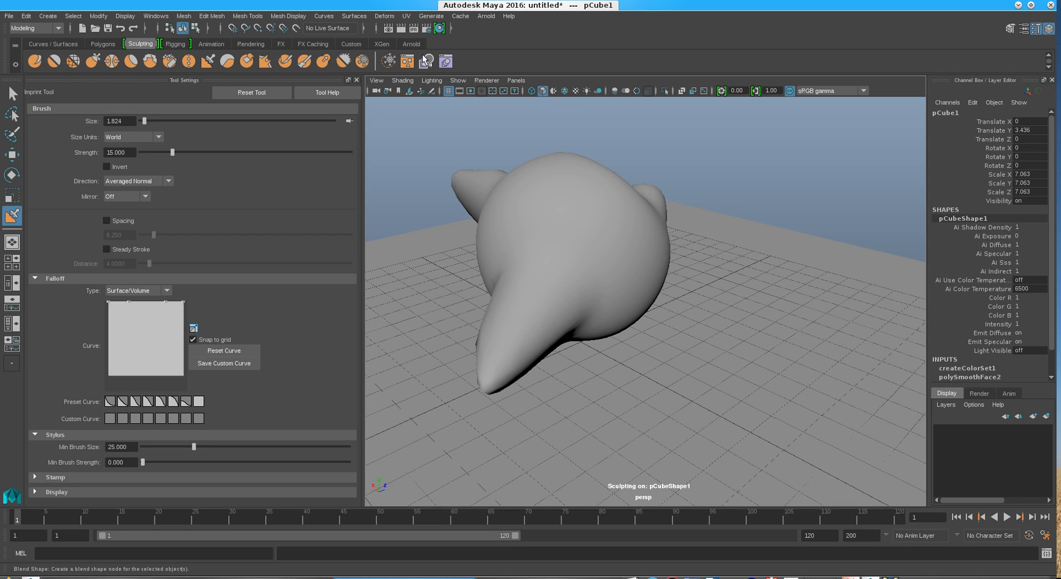
{"action": "mouse_move", "coordinate": [424, 61]}
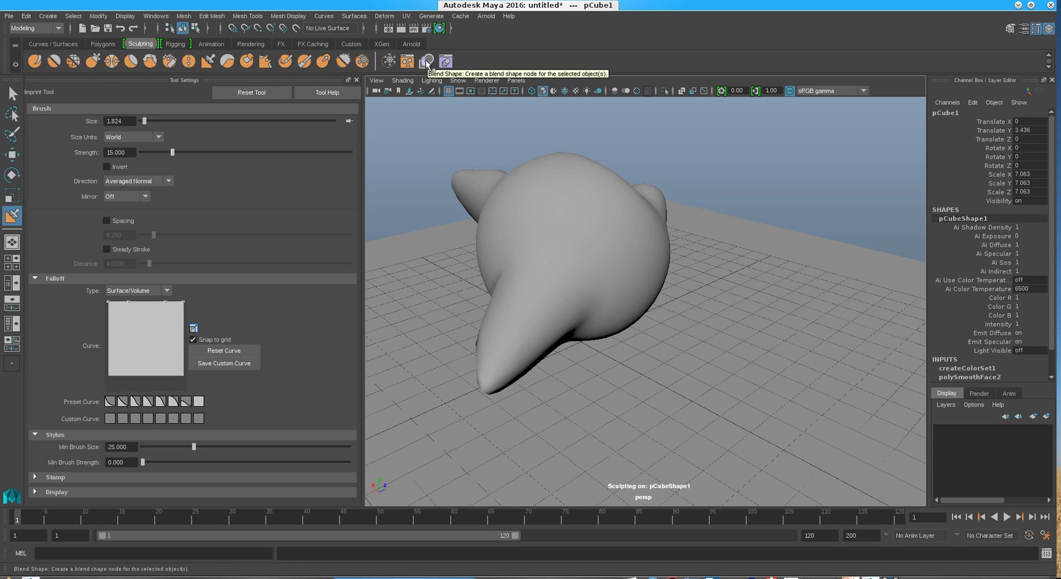
Step: Add a blend shape node to the sculpted cube and lower brush strength to 8.443
{"action": "left_click", "coordinate": [427, 61]}
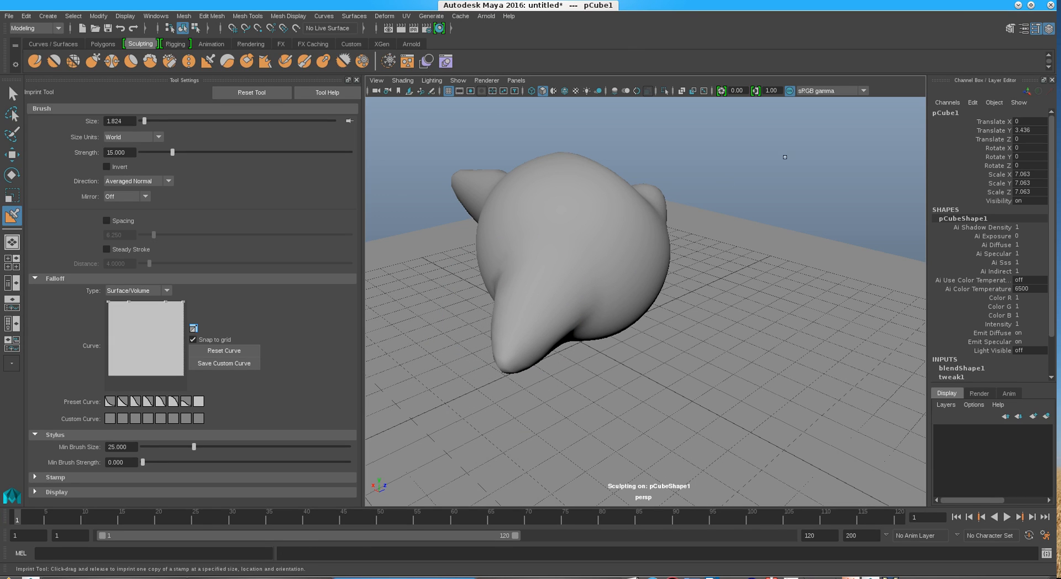
{"action": "left_click_drag", "start_coordinate": [171, 152], "coordinate": [163, 153]}
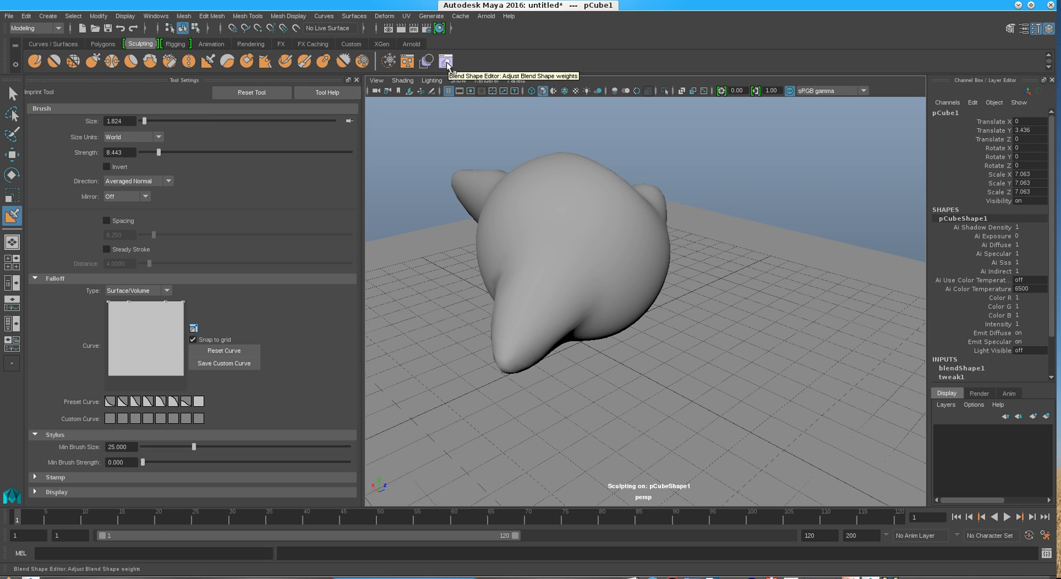
{"action": "left_click", "coordinate": [445, 61]}
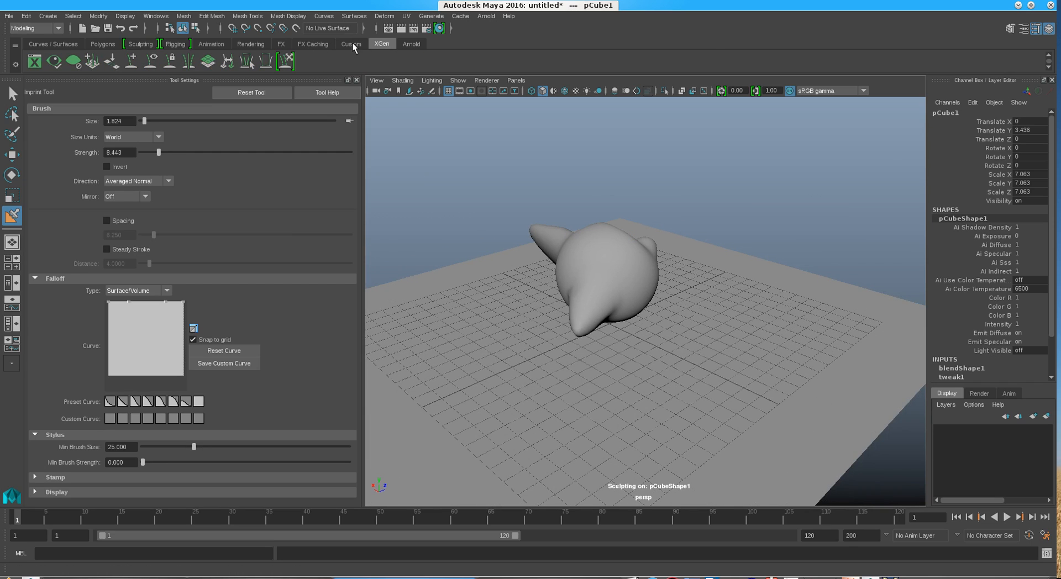
Step: Browse the FX shelf, then switch to the Rendering shelf to add directionalLight1
{"action": "left_click", "coordinate": [279, 43]}
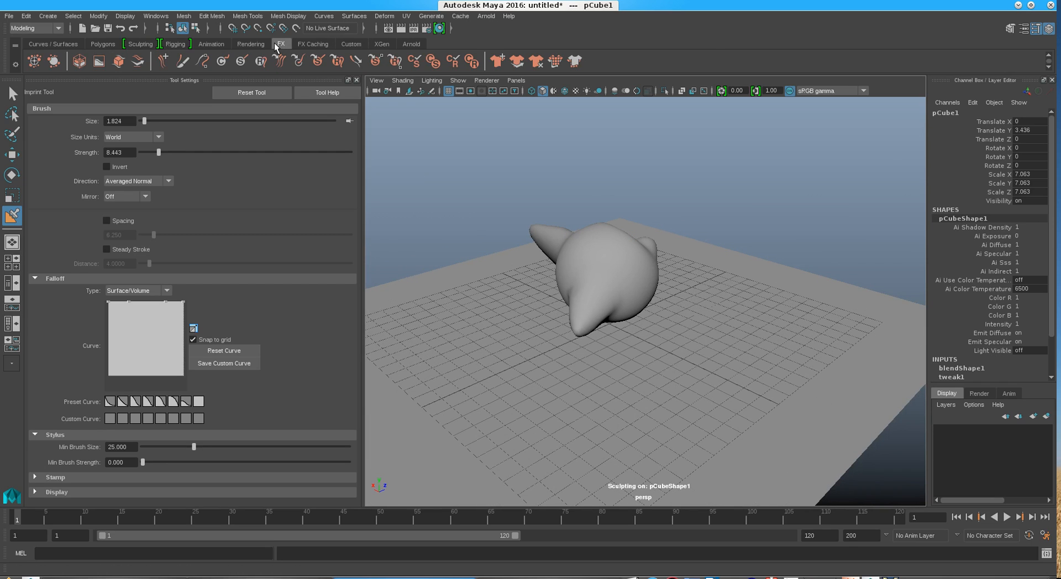
{"action": "mouse_move", "coordinate": [282, 74]}
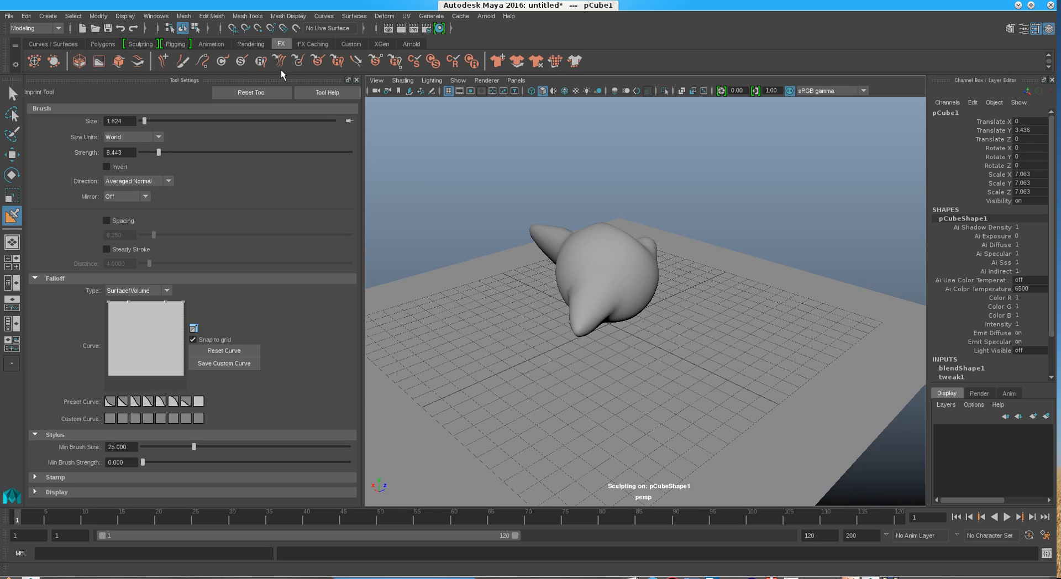
{"action": "mouse_move", "coordinate": [297, 61]}
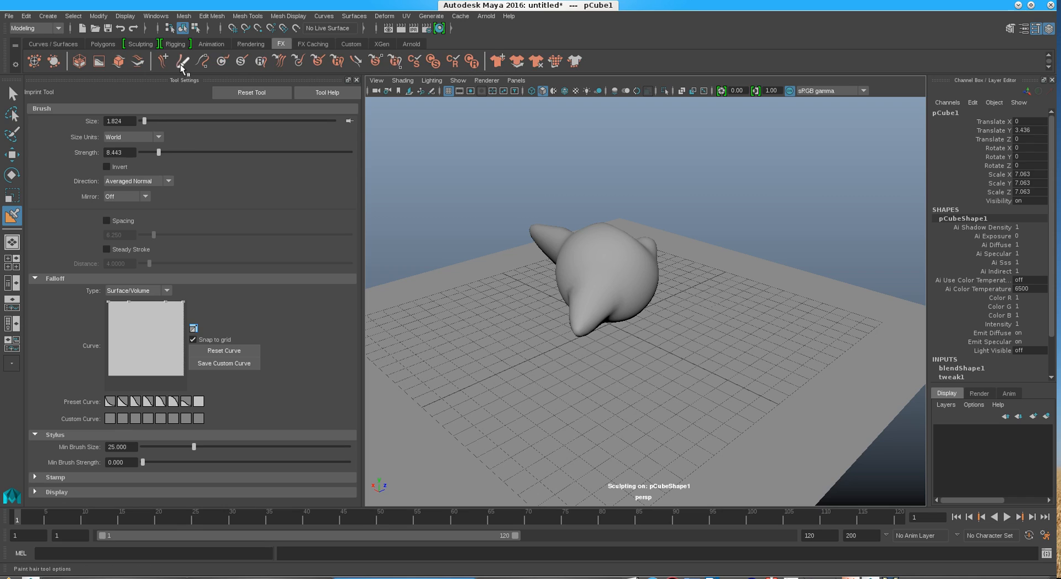
{"action": "mouse_move", "coordinate": [79, 61]}
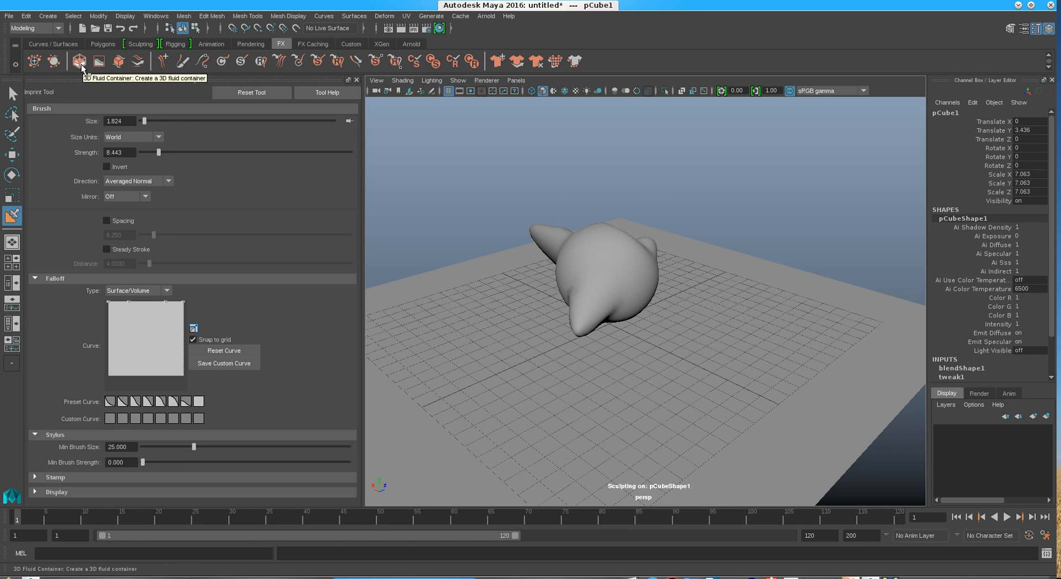
{"action": "mouse_move", "coordinate": [118, 61]}
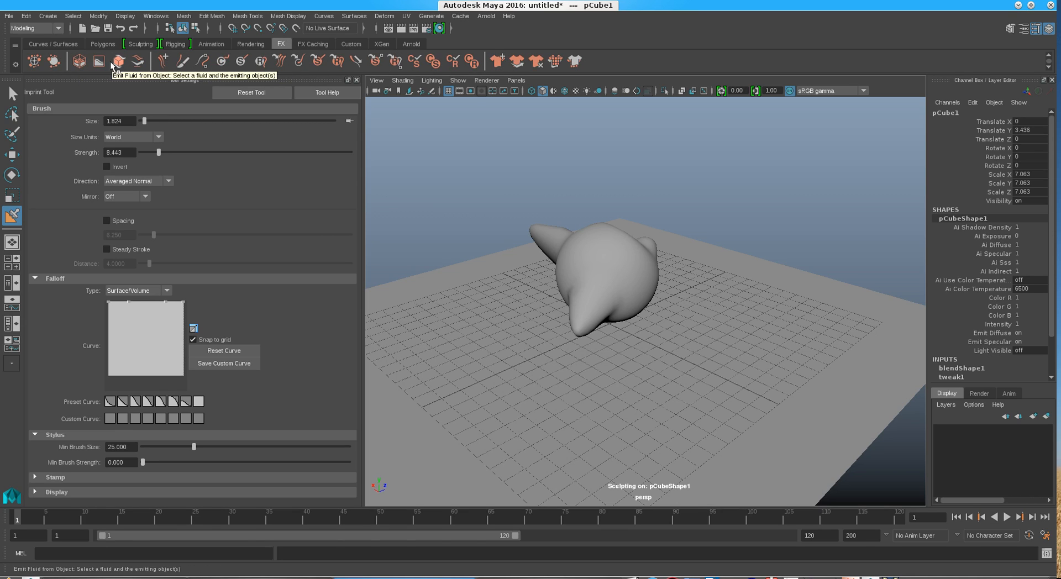
{"action": "mouse_move", "coordinate": [163, 61]}
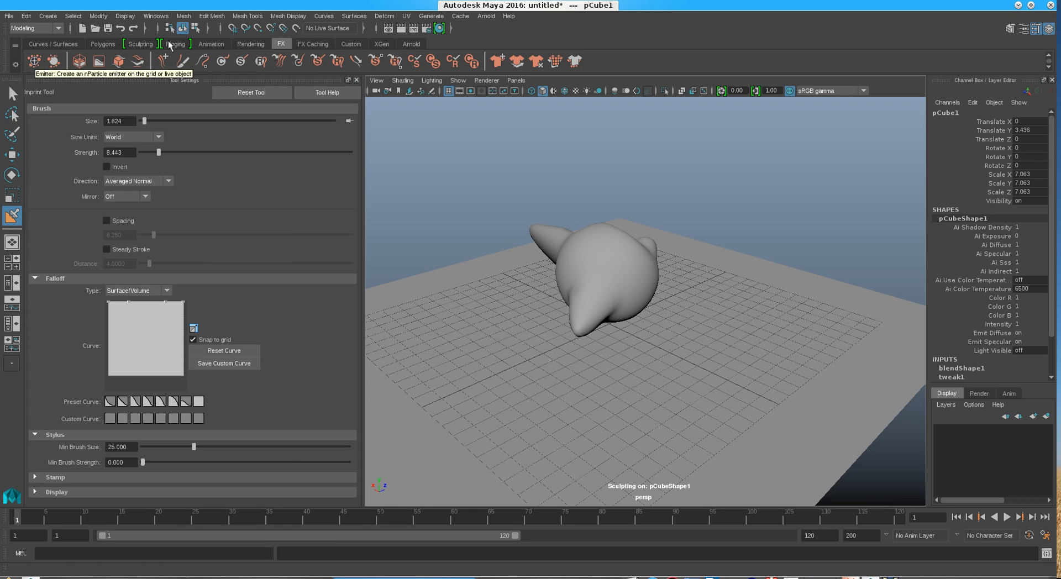
{"action": "left_click", "coordinate": [249, 43]}
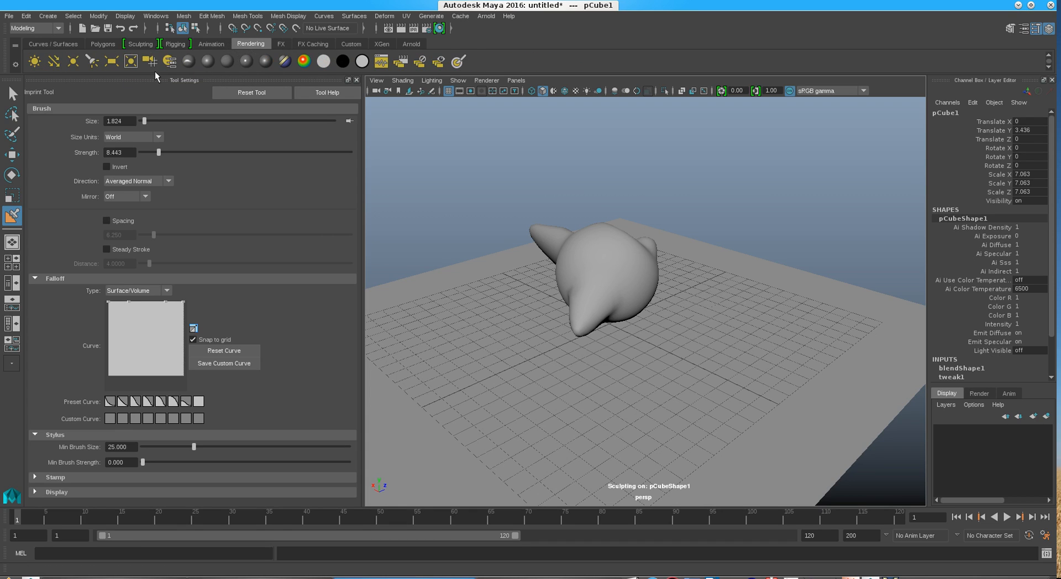
{"action": "mouse_move", "coordinate": [53, 60]}
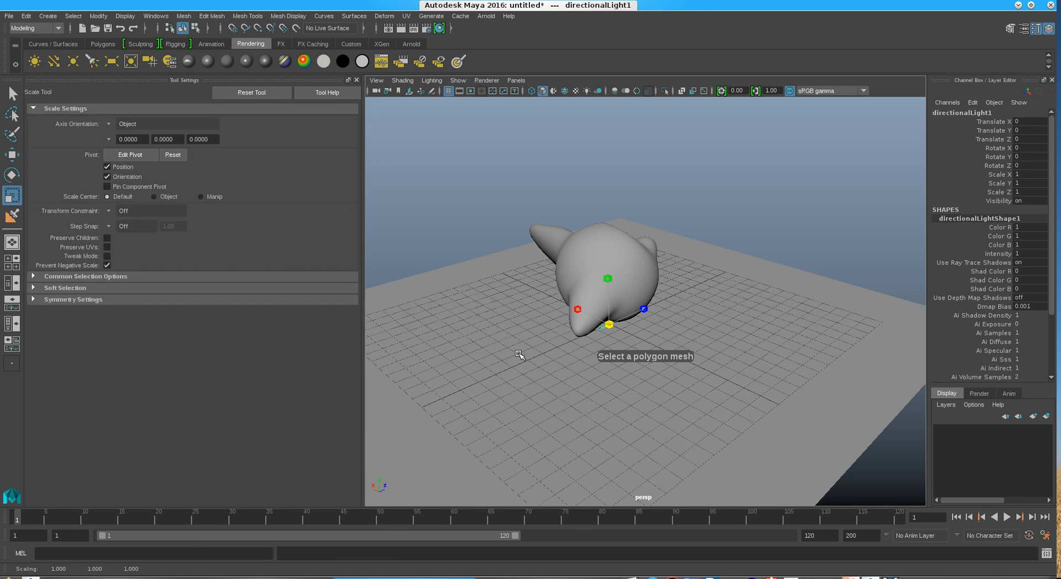
Step: Bring up Preferences and review the Manipulators and OpenMaya plug-in categories
{"action": "left_click", "coordinate": [11, 175]}
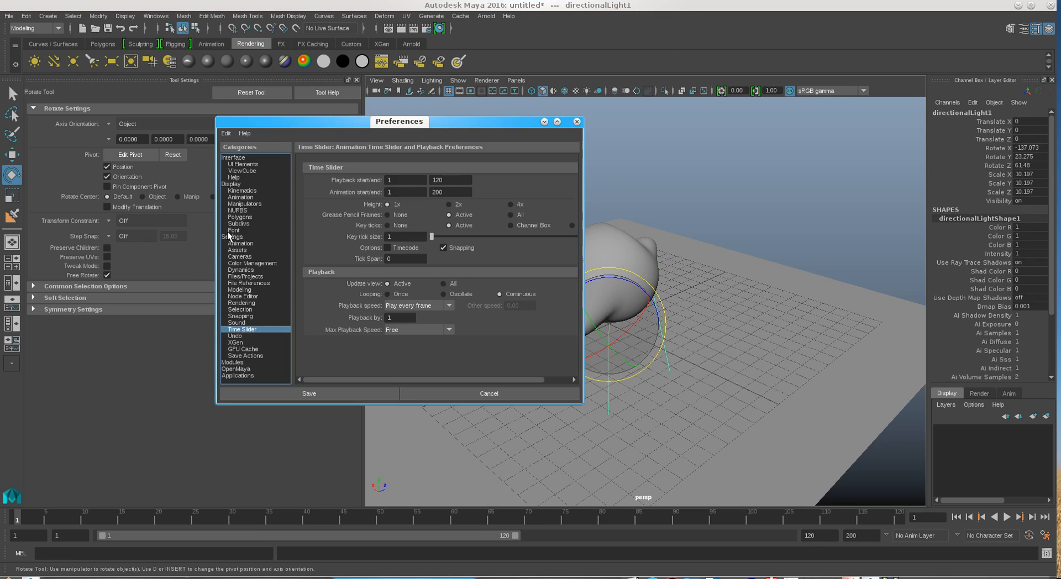
{"action": "left_click", "coordinate": [244, 203]}
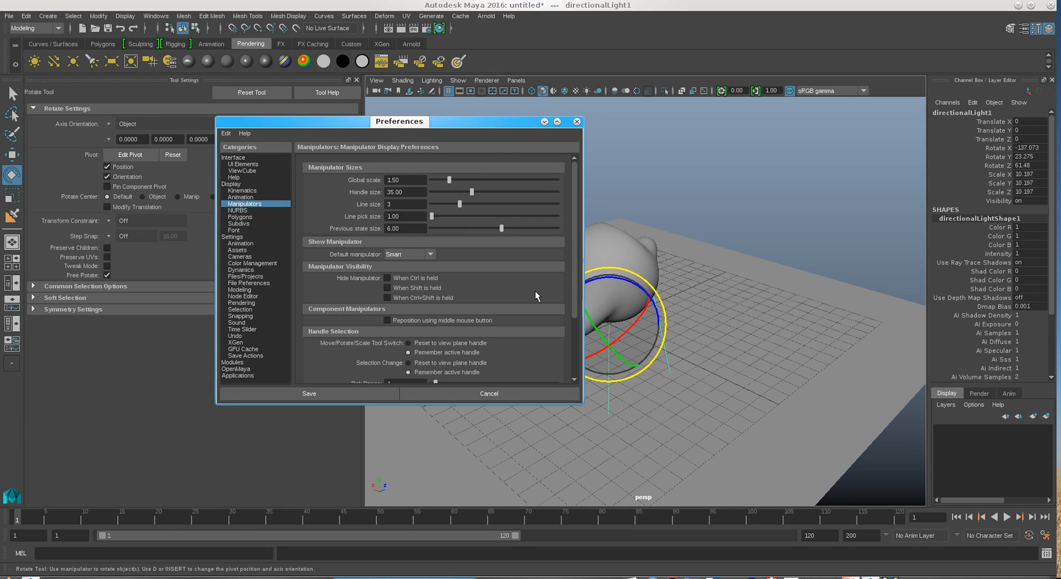
{"action": "scroll", "scroll_direction": "down", "scroll_amount": 3}
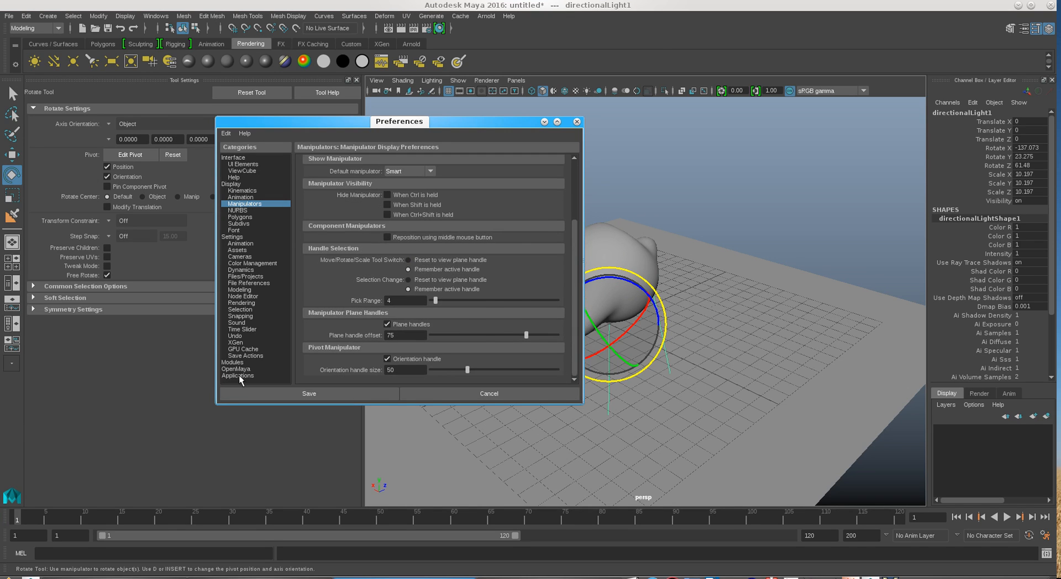
{"action": "left_click", "coordinate": [236, 369]}
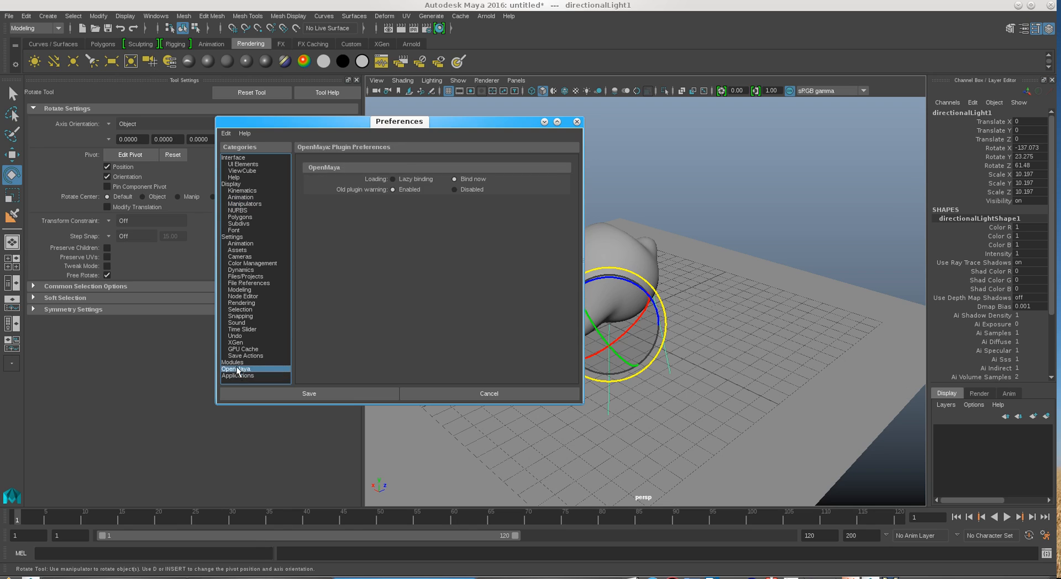
Step: Review Modules, GPU Cache, XGen and Undo categories, then return to Time Slider playback settings
{"action": "left_click", "coordinate": [234, 362]}
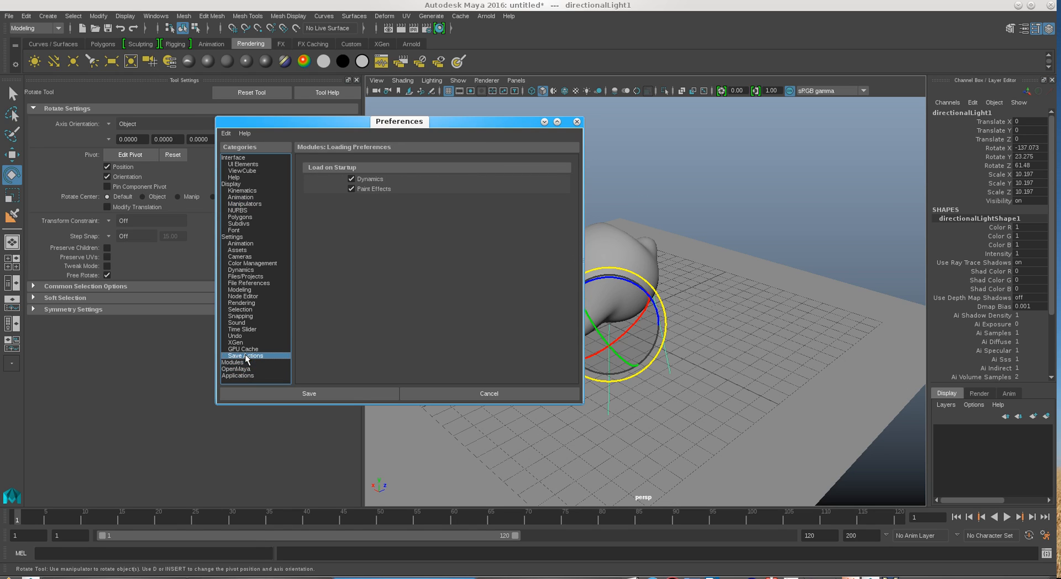
{"action": "left_click", "coordinate": [242, 350]}
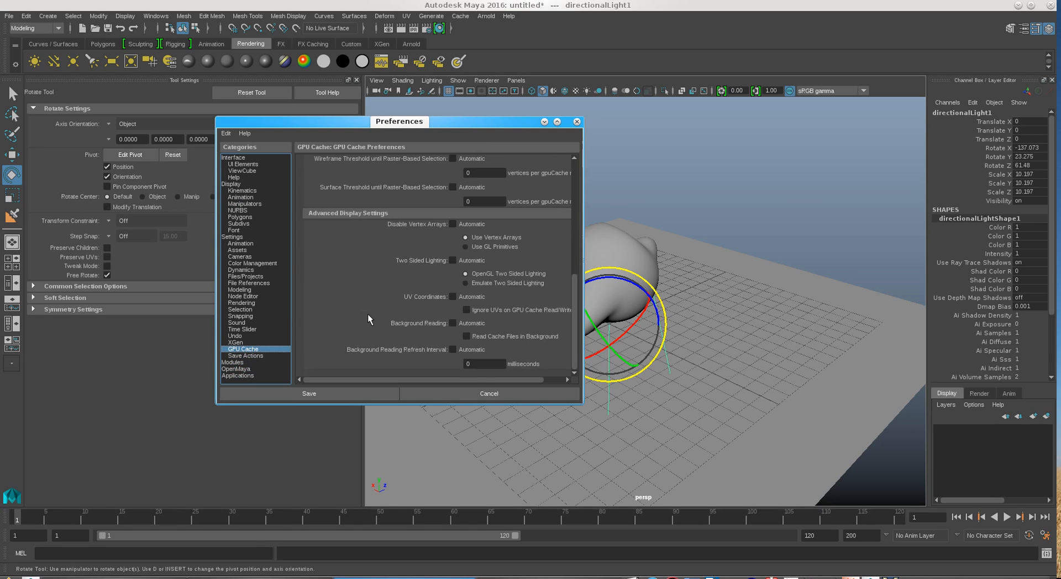
{"action": "left_click", "coordinate": [234, 343]}
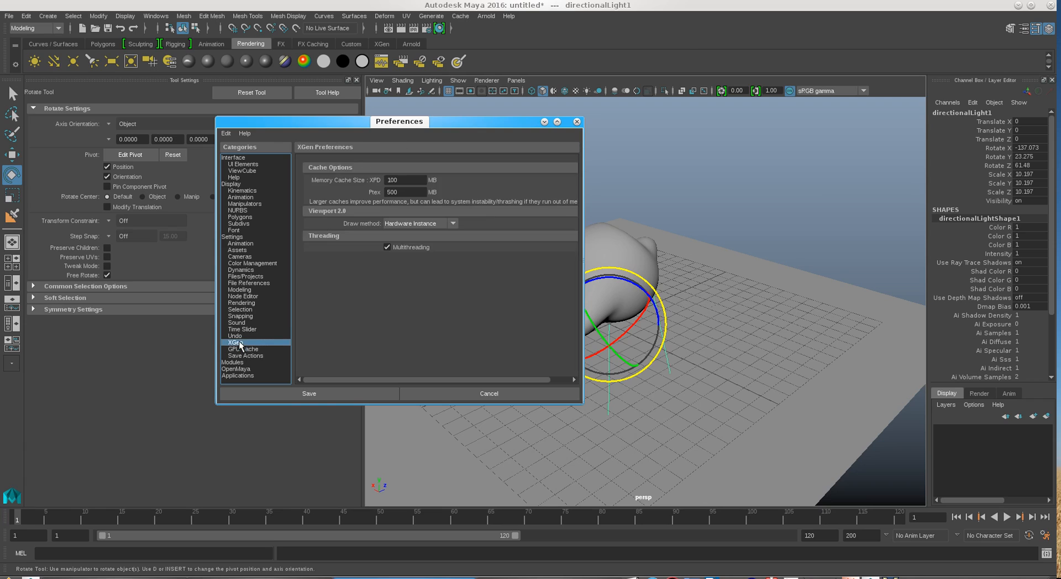
{"action": "left_click", "coordinate": [234, 336]}
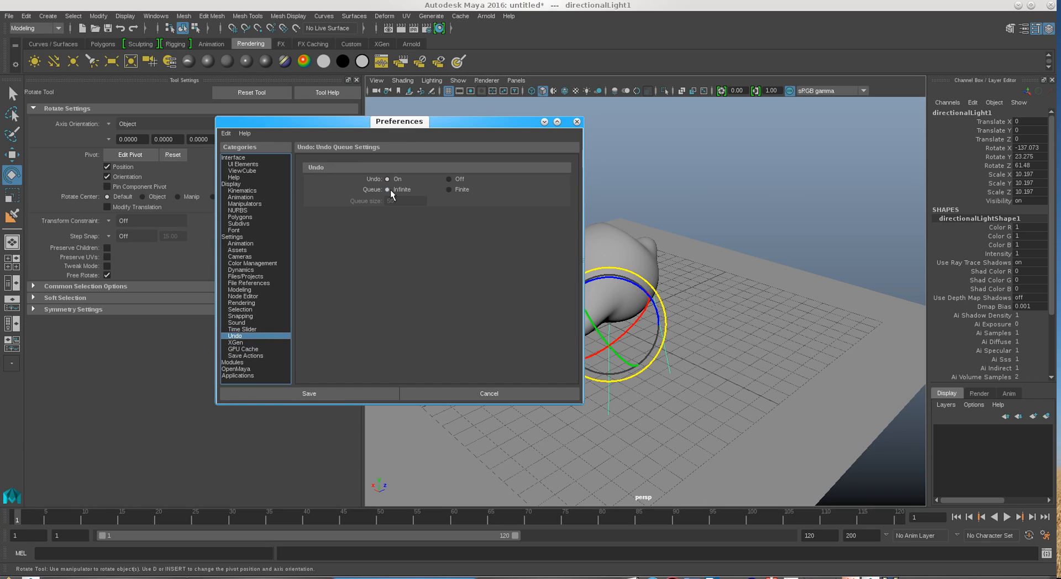
{"action": "left_click", "coordinate": [309, 394]}
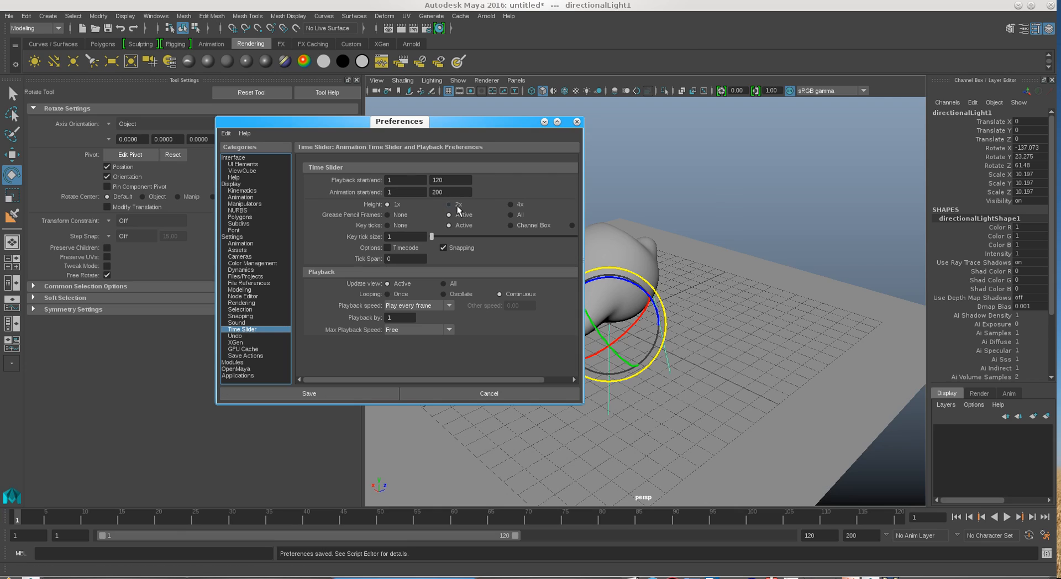
{"action": "mouse_move", "coordinate": [511, 239]}
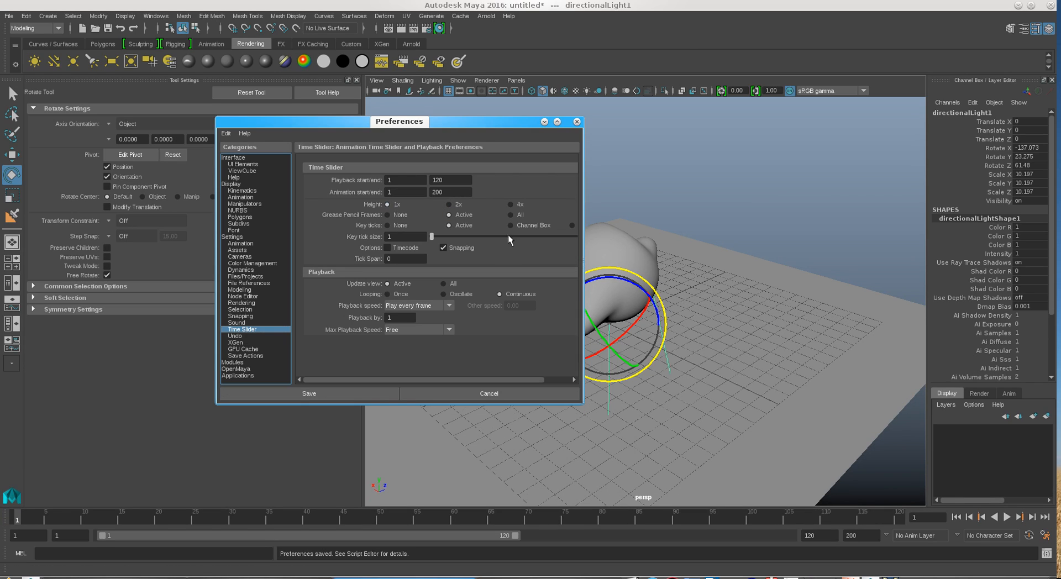
{"action": "mouse_move", "coordinate": [481, 318]}
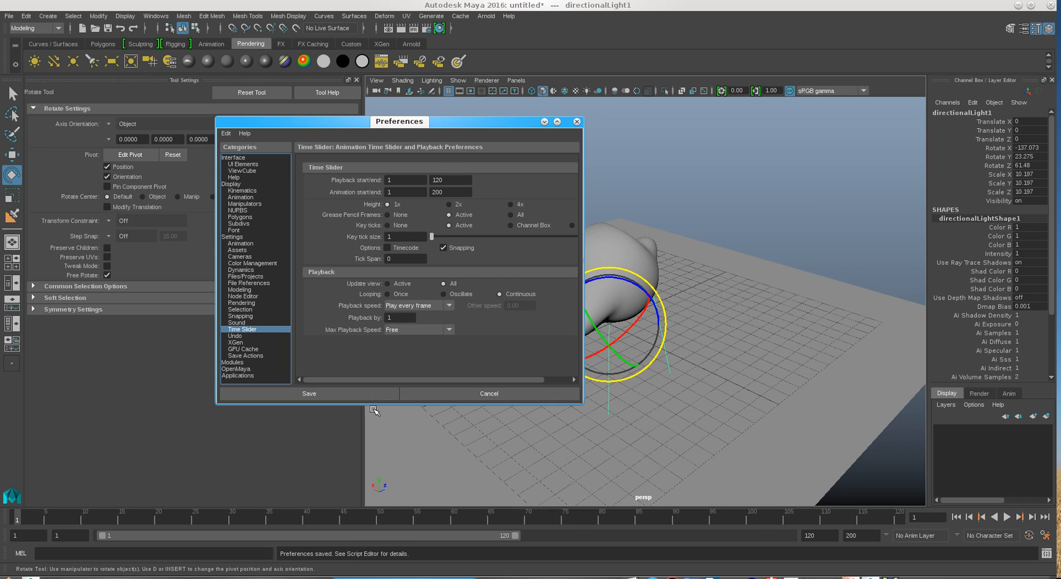
Step: Review the Sound, Selection, Rendering, Node Editor, Modeling and general Settings categories
{"action": "left_click", "coordinate": [237, 323]}
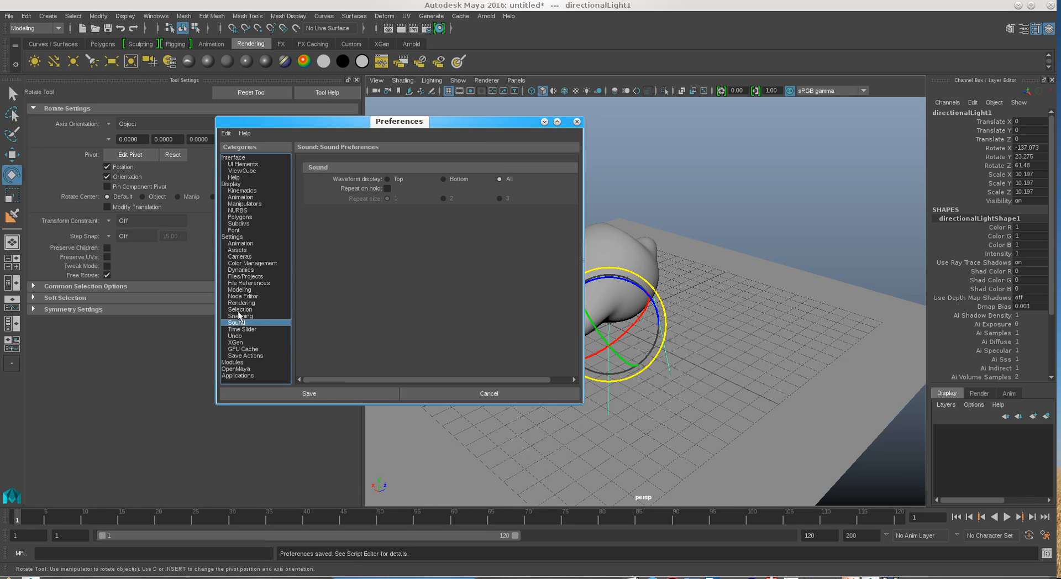
{"action": "left_click", "coordinate": [240, 309]}
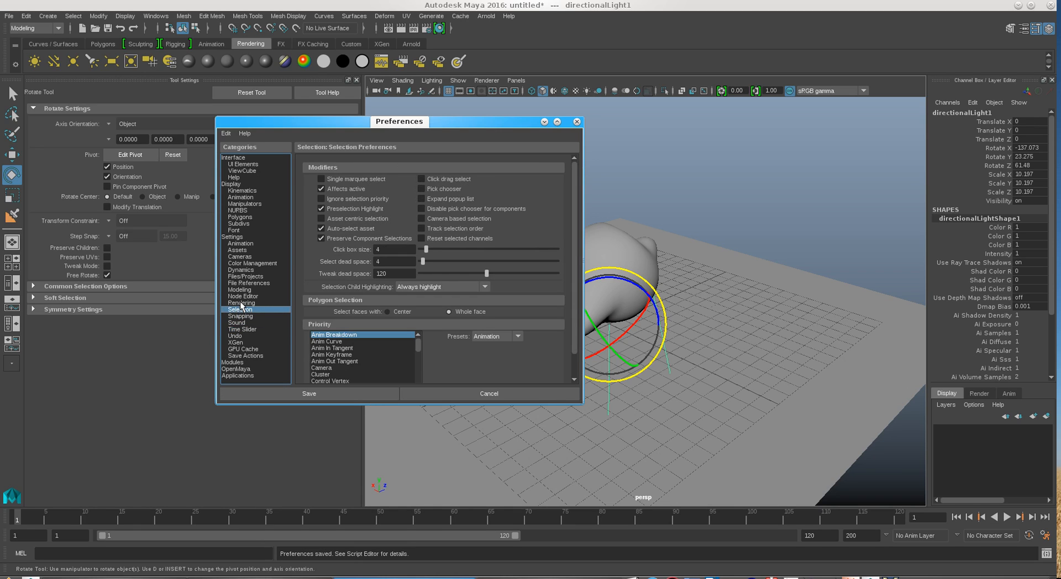
{"action": "left_click", "coordinate": [241, 302]}
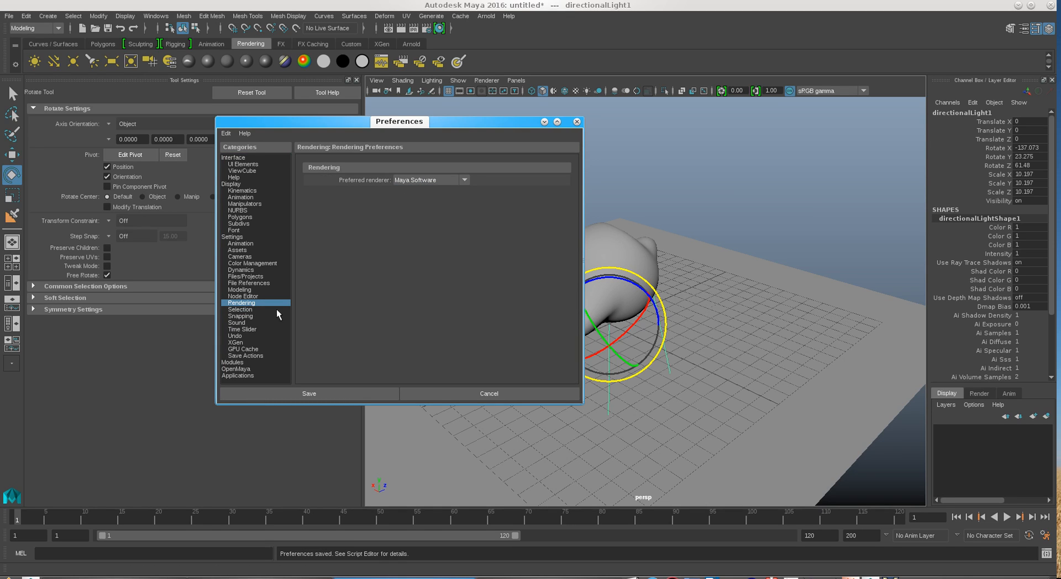
{"action": "left_click", "coordinate": [242, 296]}
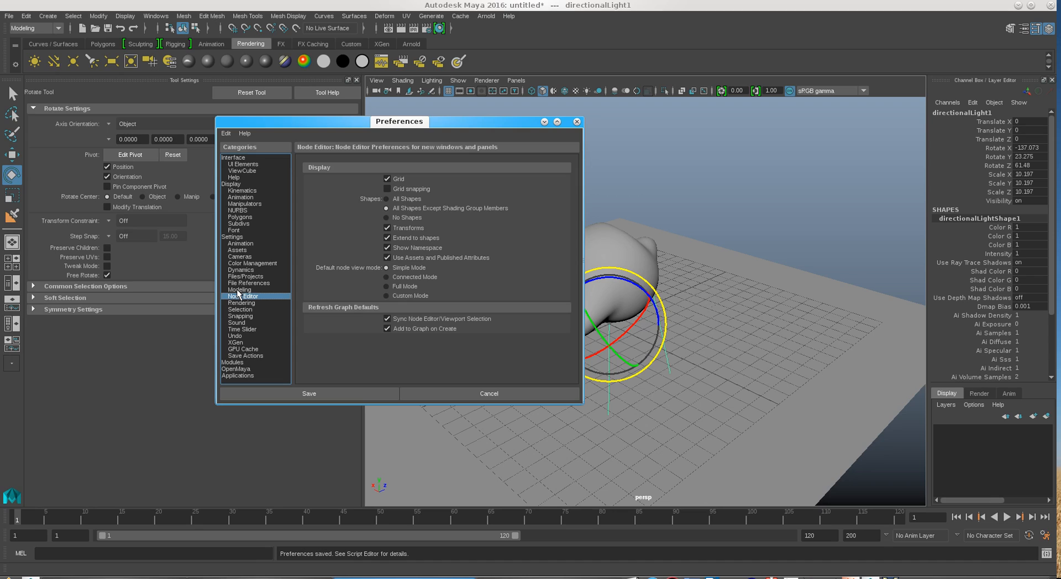
{"action": "left_click", "coordinate": [239, 290]}
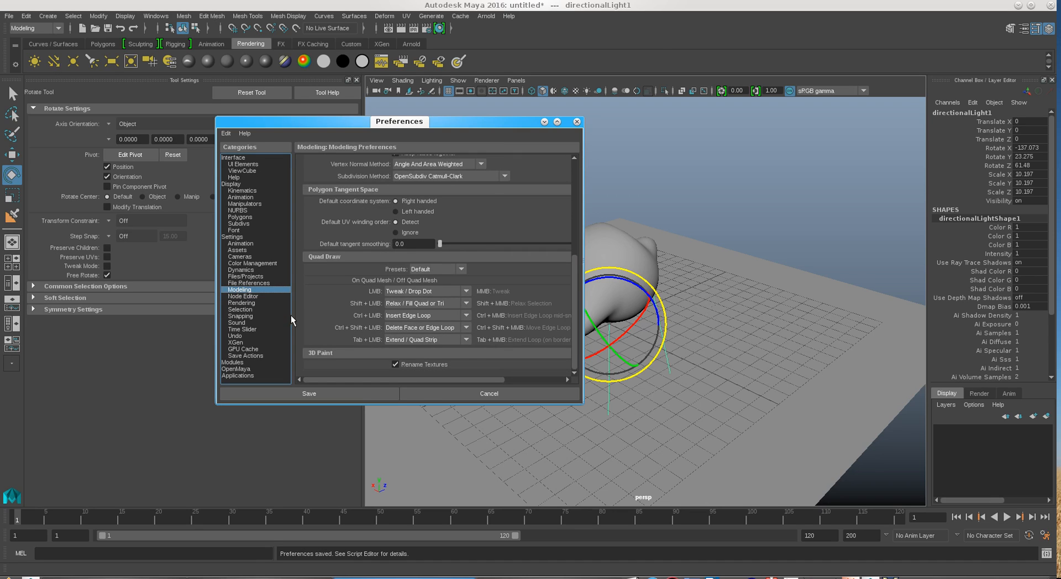
{"action": "left_click", "coordinate": [234, 236]}
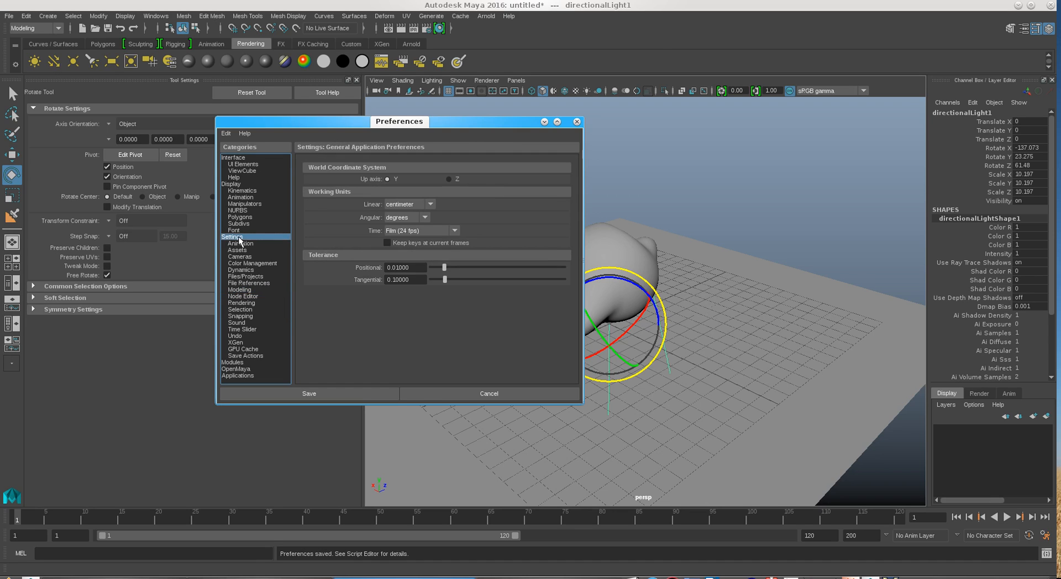
{"action": "mouse_move", "coordinate": [212, 249]}
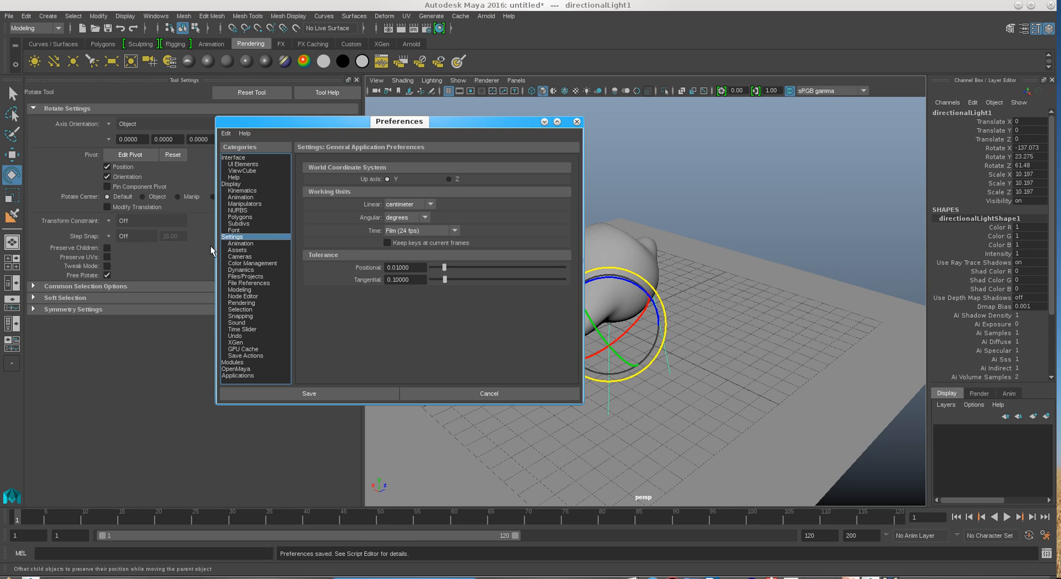
Step: Scroll through the Animation, Assets and Color Management preference pages
{"action": "left_click", "coordinate": [241, 244]}
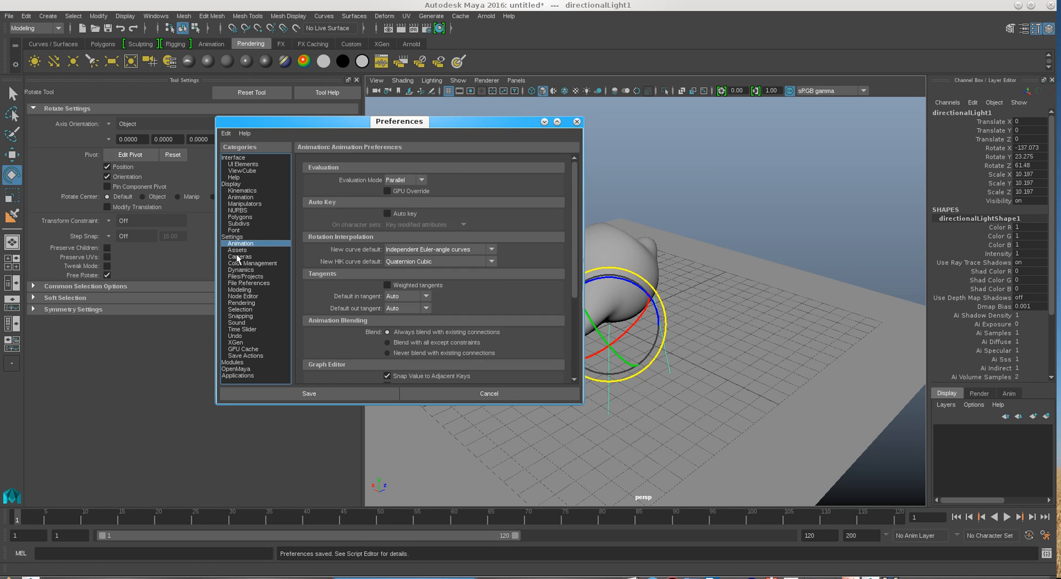
{"action": "scroll", "scroll_direction": "down", "scroll_amount": 3}
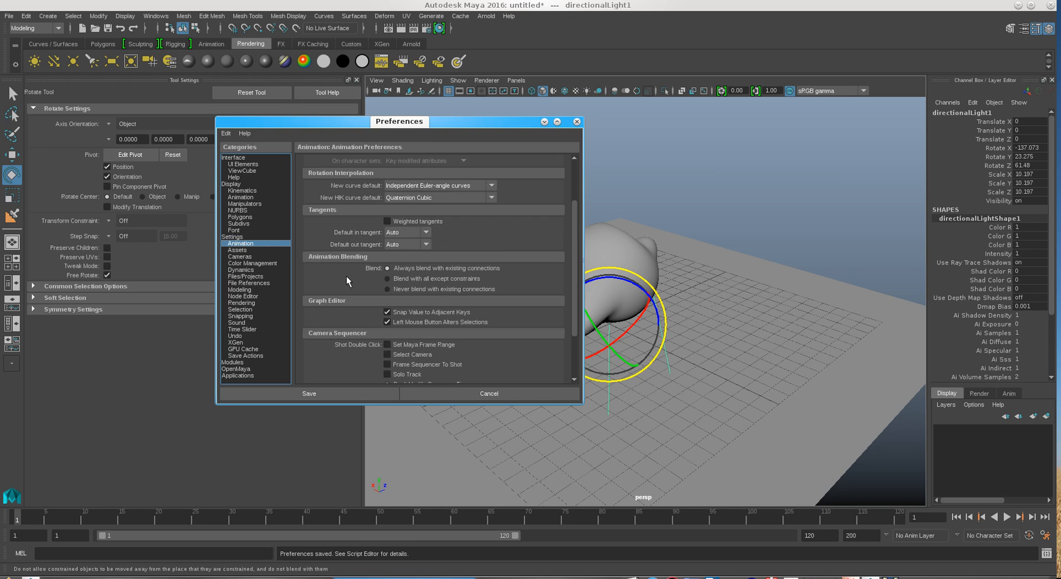
{"action": "scroll", "scroll_direction": "up", "scroll_amount": 3}
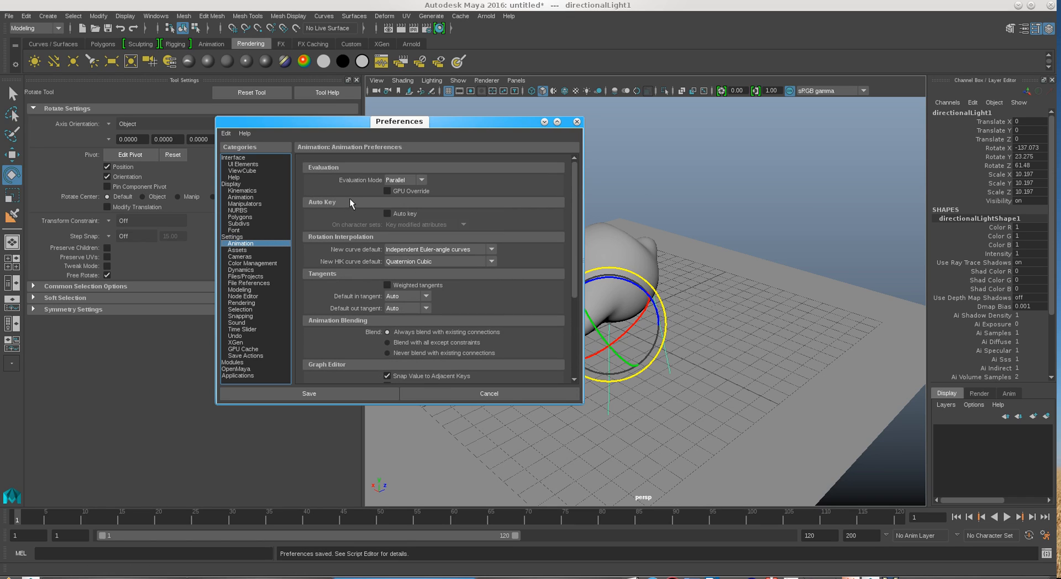
{"action": "left_click", "coordinate": [238, 249]}
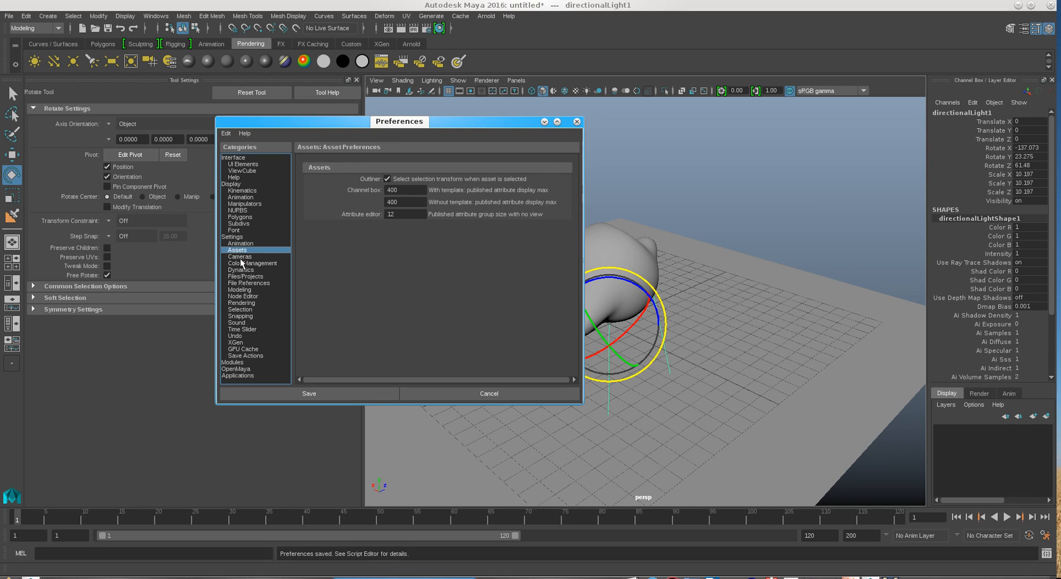
{"action": "left_click", "coordinate": [252, 263]}
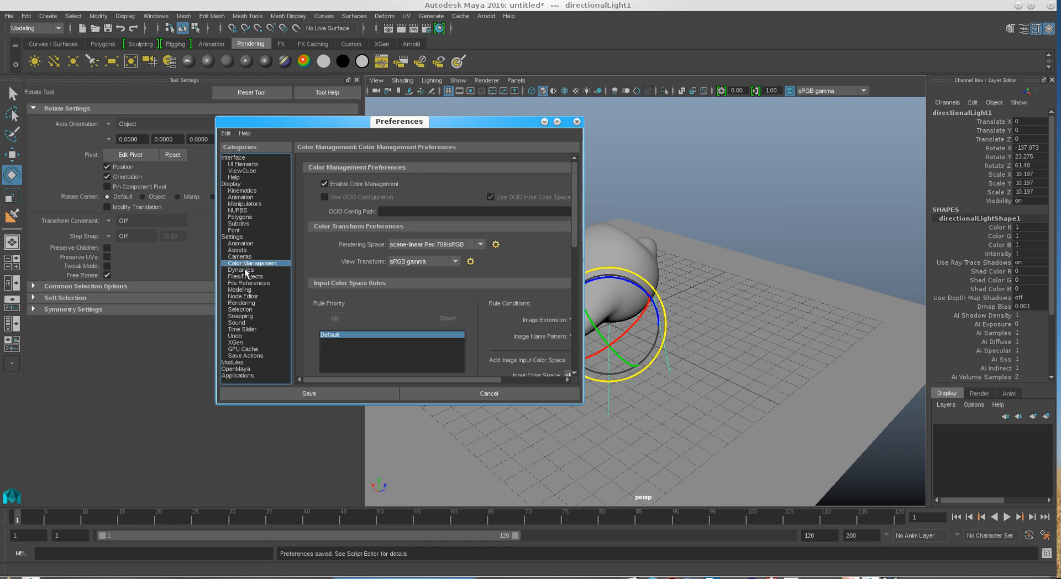
{"action": "scroll", "scroll_direction": "down", "scroll_amount": 3}
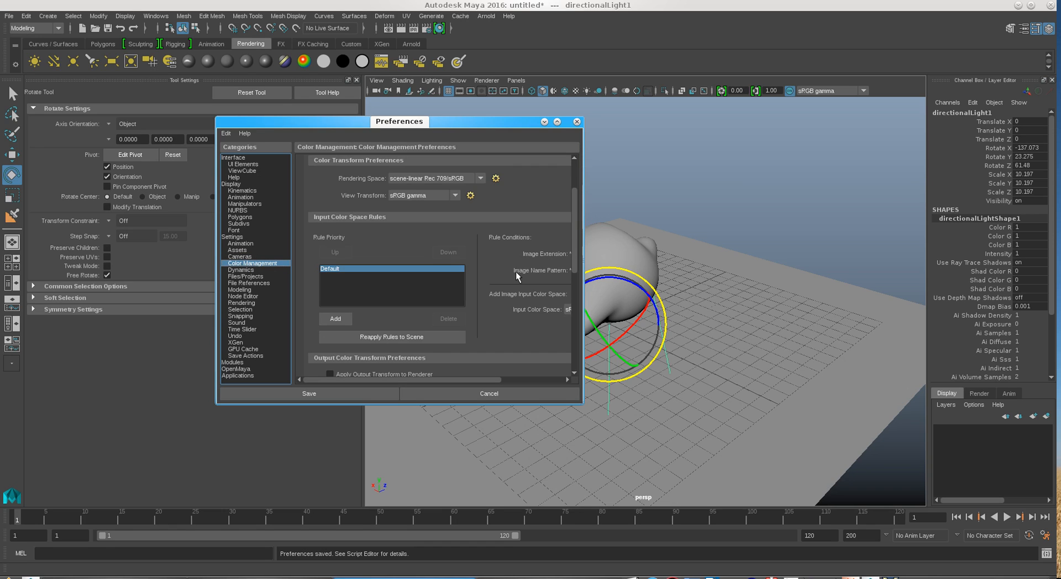
{"action": "scroll", "scroll_direction": "up", "scroll_amount": 3}
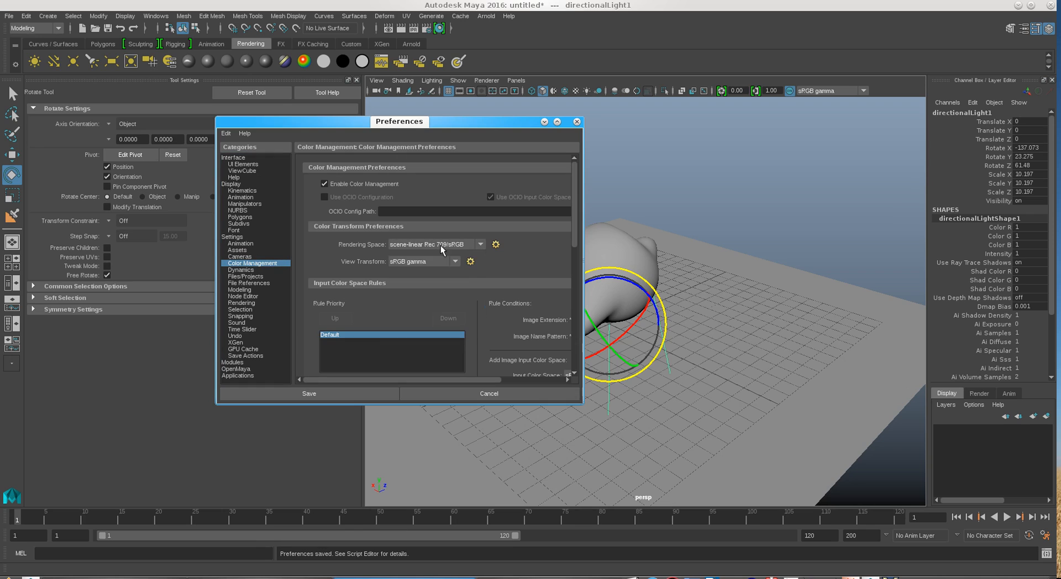
{"action": "scroll", "scroll_direction": "down", "scroll_amount": 3}
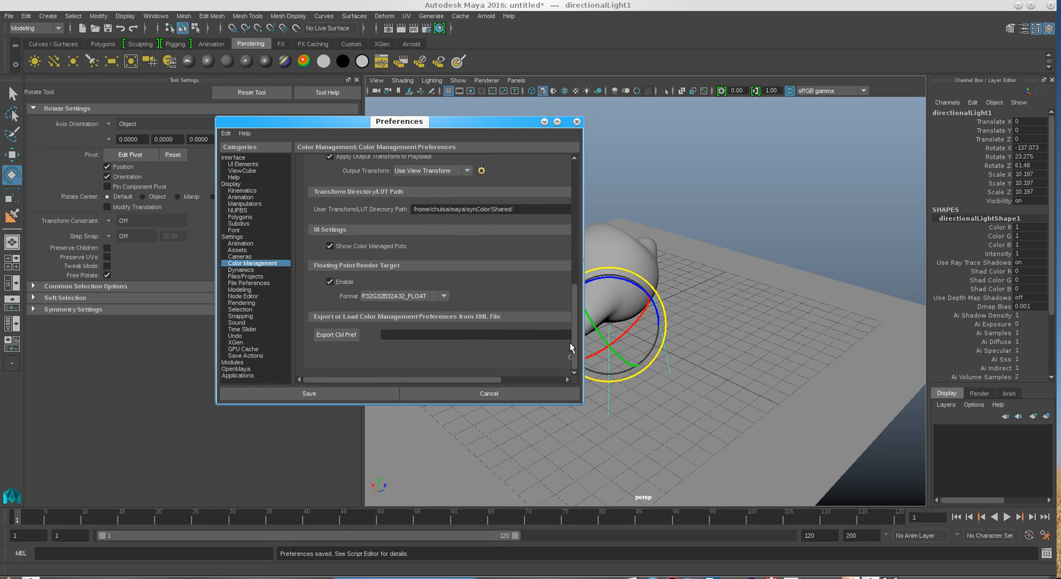
Step: In Files/Projects, enable 'Automatically reload updated image files' and save the preferences
{"action": "left_click", "coordinate": [247, 277]}
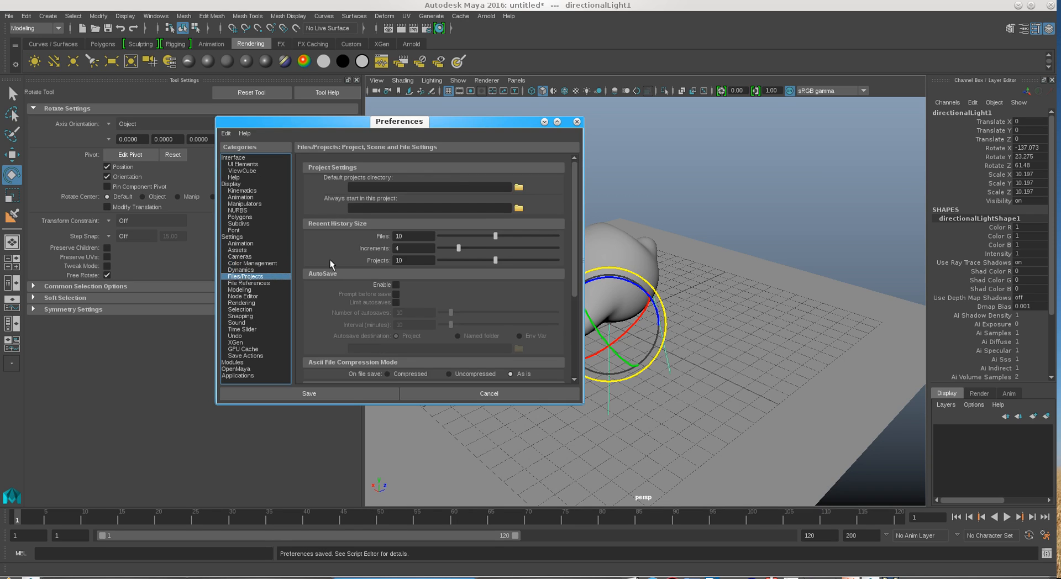
{"action": "scroll", "scroll_direction": "down", "scroll_amount": 3}
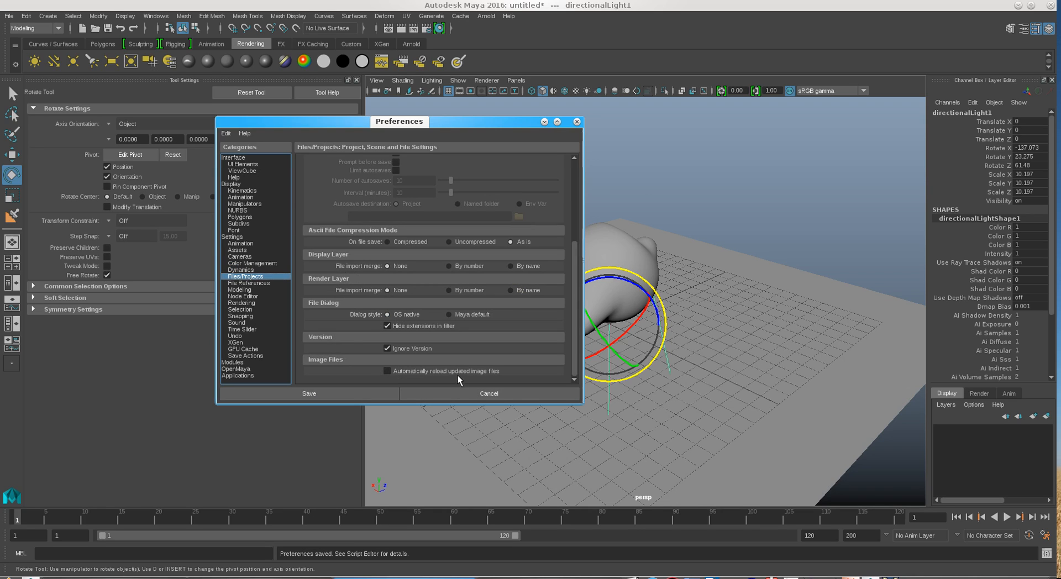
{"action": "left_click", "coordinate": [387, 371]}
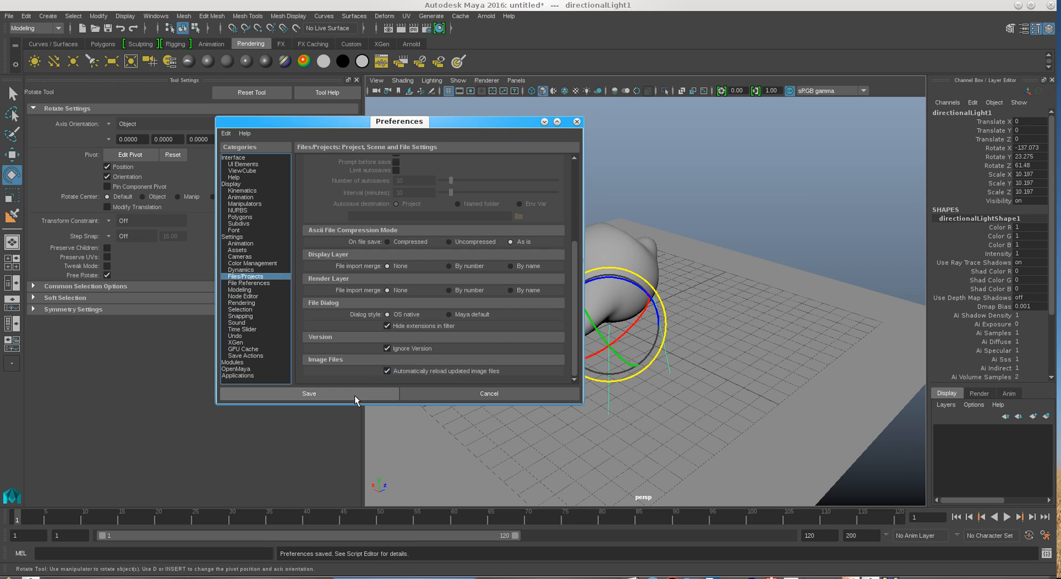
{"action": "left_click", "coordinate": [308, 393]}
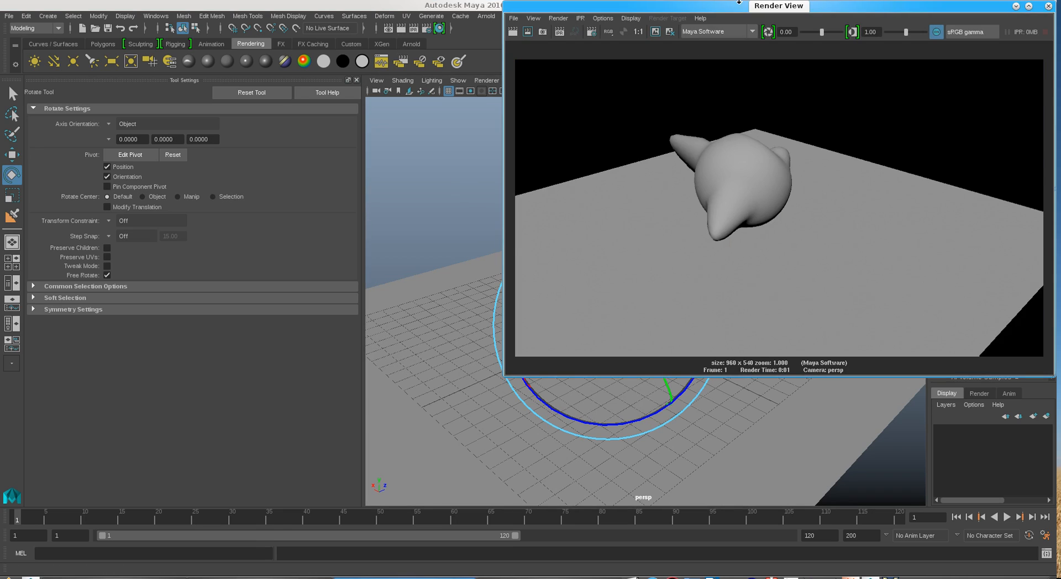
Step: Review the render, then bring up directionalLightShape1's attributes in the Attribute Editor
{"action": "left_click", "coordinate": [574, 31]}
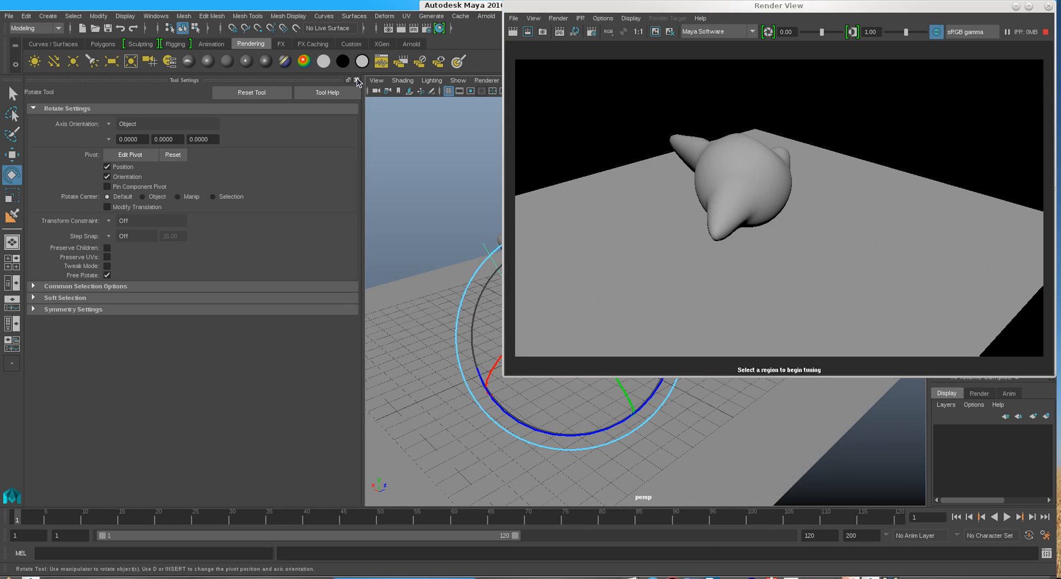
{"action": "left_click", "coordinate": [358, 79]}
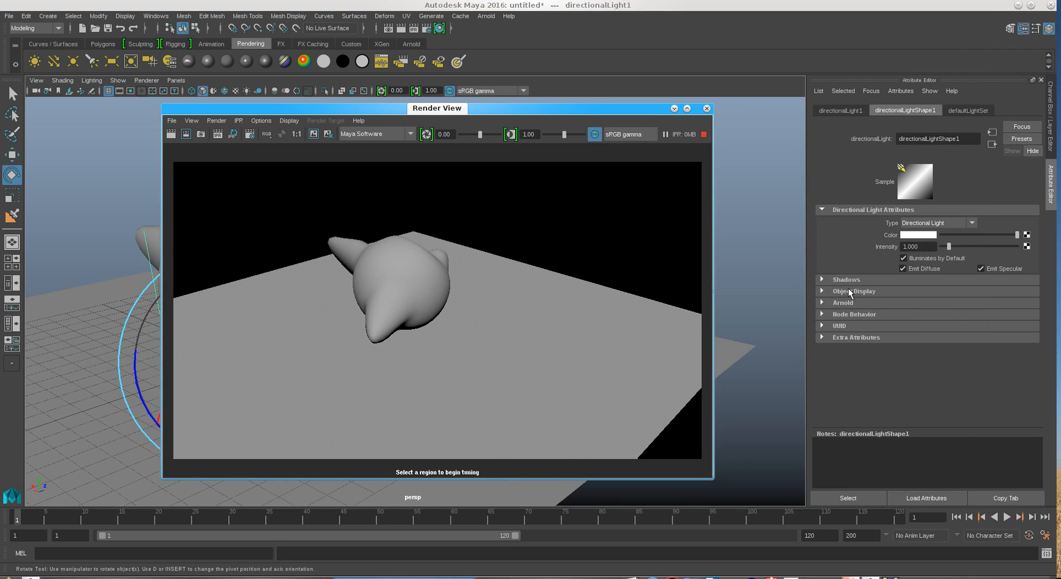
Step: Enable depth map shadows on the light and reposition the re-rendered Render View
{"action": "left_click", "coordinate": [845, 280]}
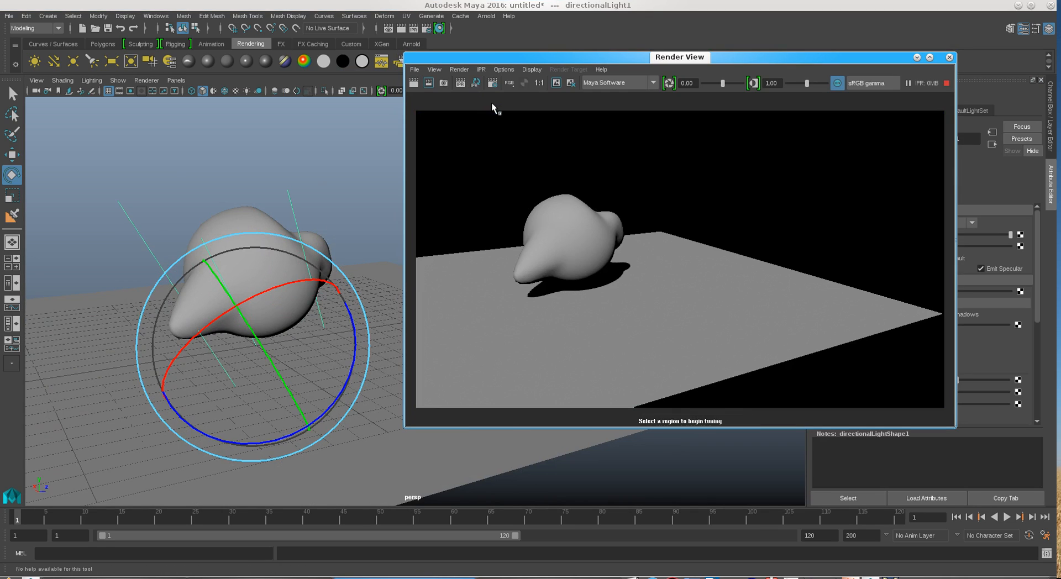
{"action": "mouse_move", "coordinate": [305, 274]}
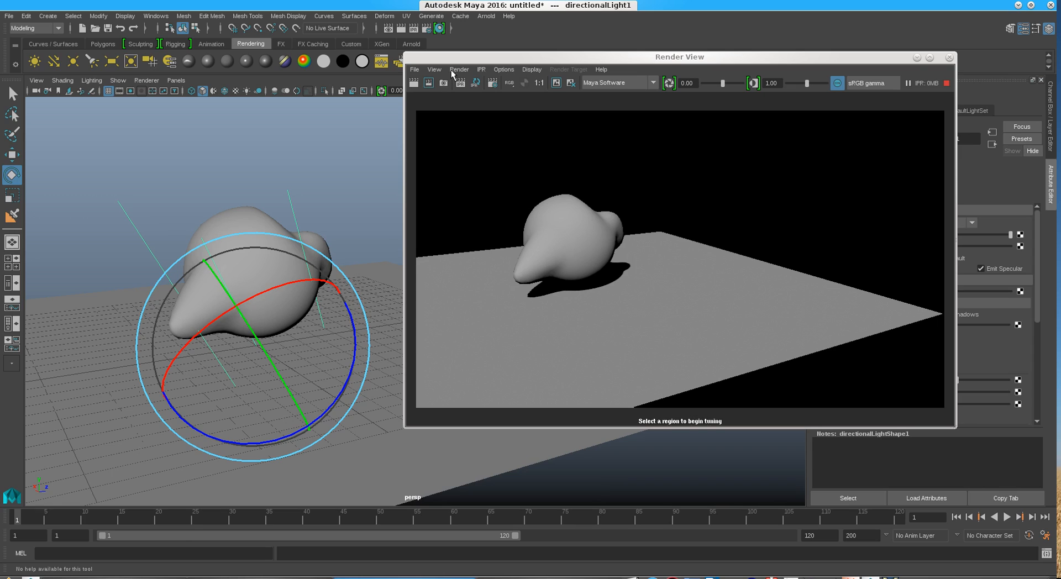
{"action": "mouse_move", "coordinate": [255, 337]}
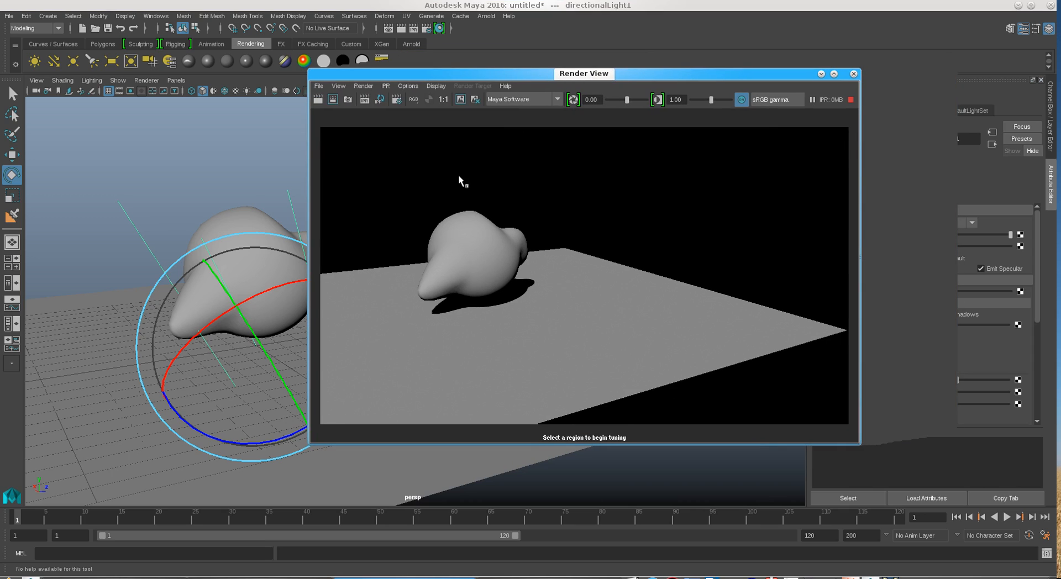
{"action": "mouse_move", "coordinate": [402, 142]}
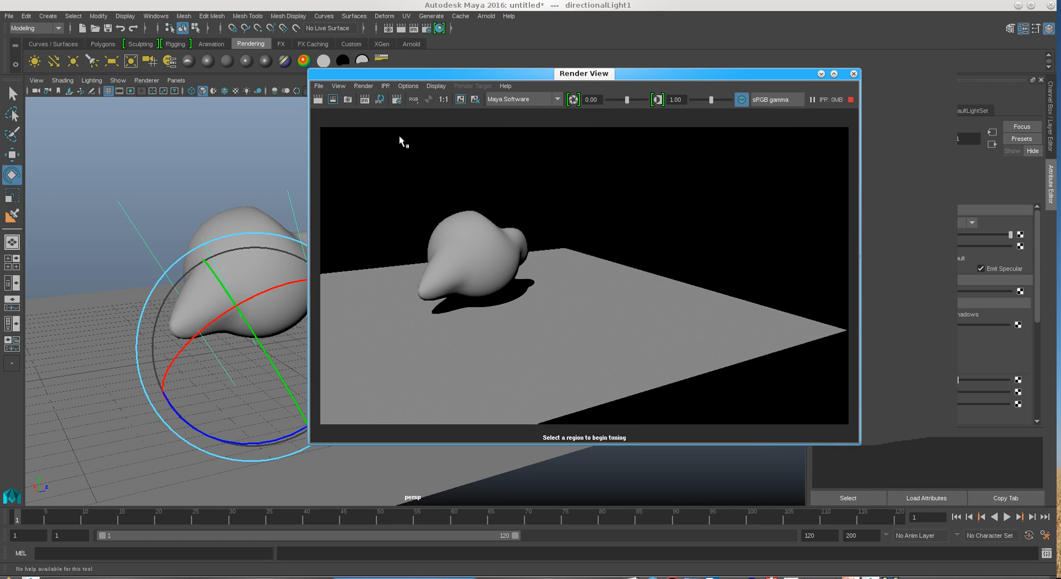
{"action": "left_click_drag", "start_coordinate": [583, 73], "coordinate": [614, 67]}
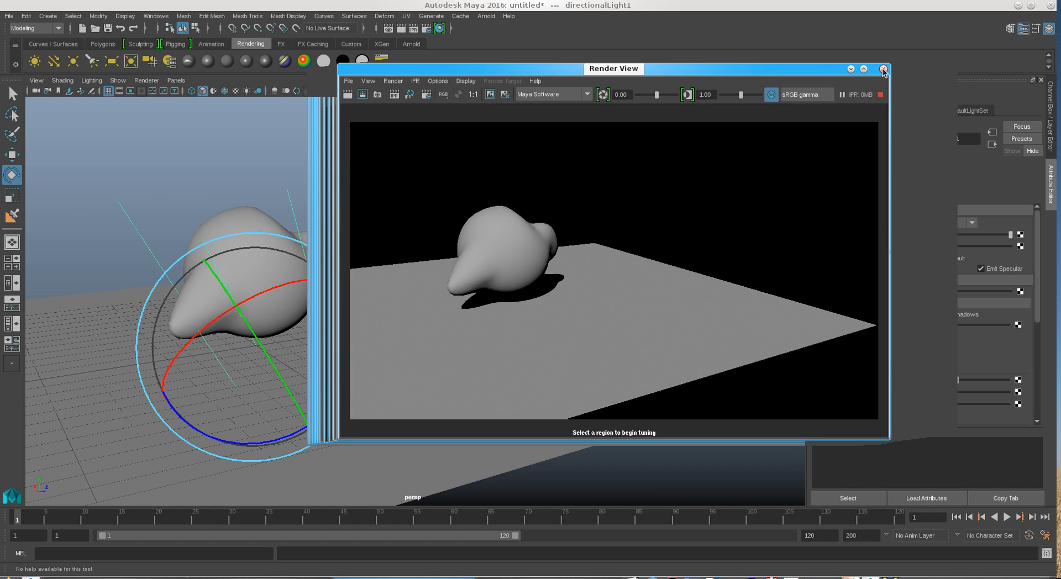
{"action": "left_click_drag", "start_coordinate": [612, 68], "coordinate": [602, 39]}
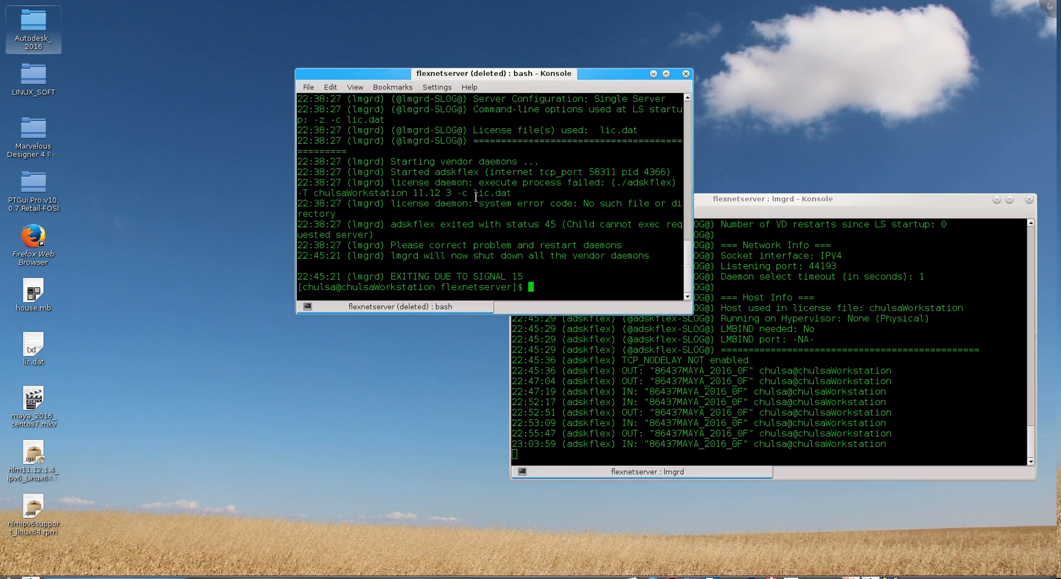
{"action": "mouse_move", "coordinate": [430, 267]}
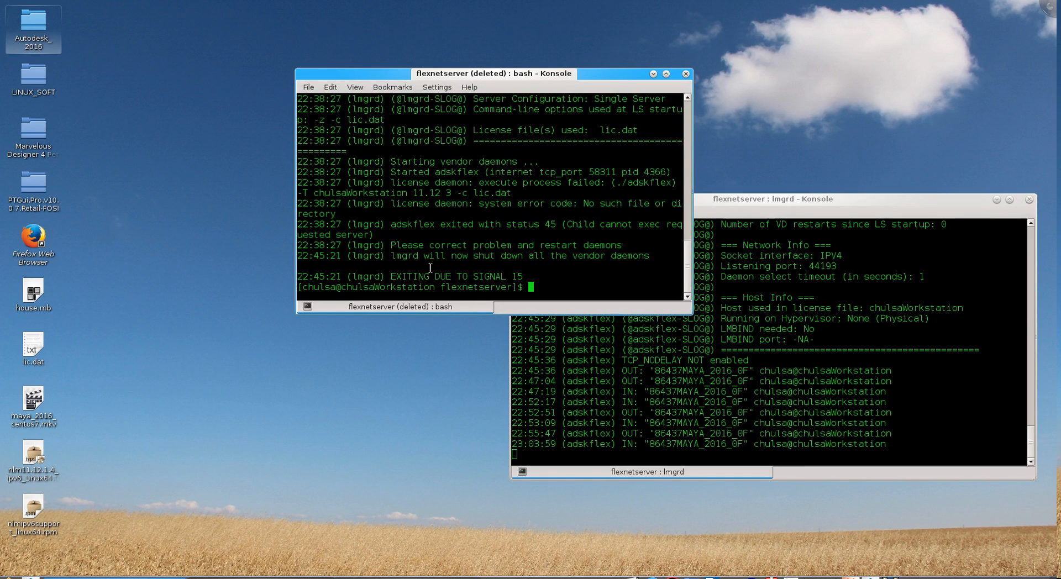
{"action": "mouse_move", "coordinate": [430, 267]}
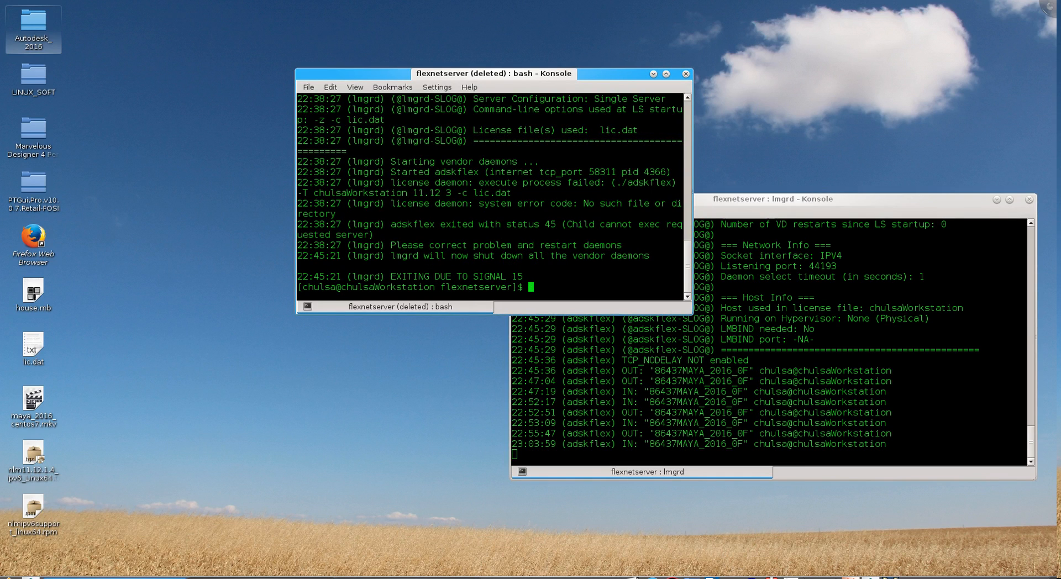